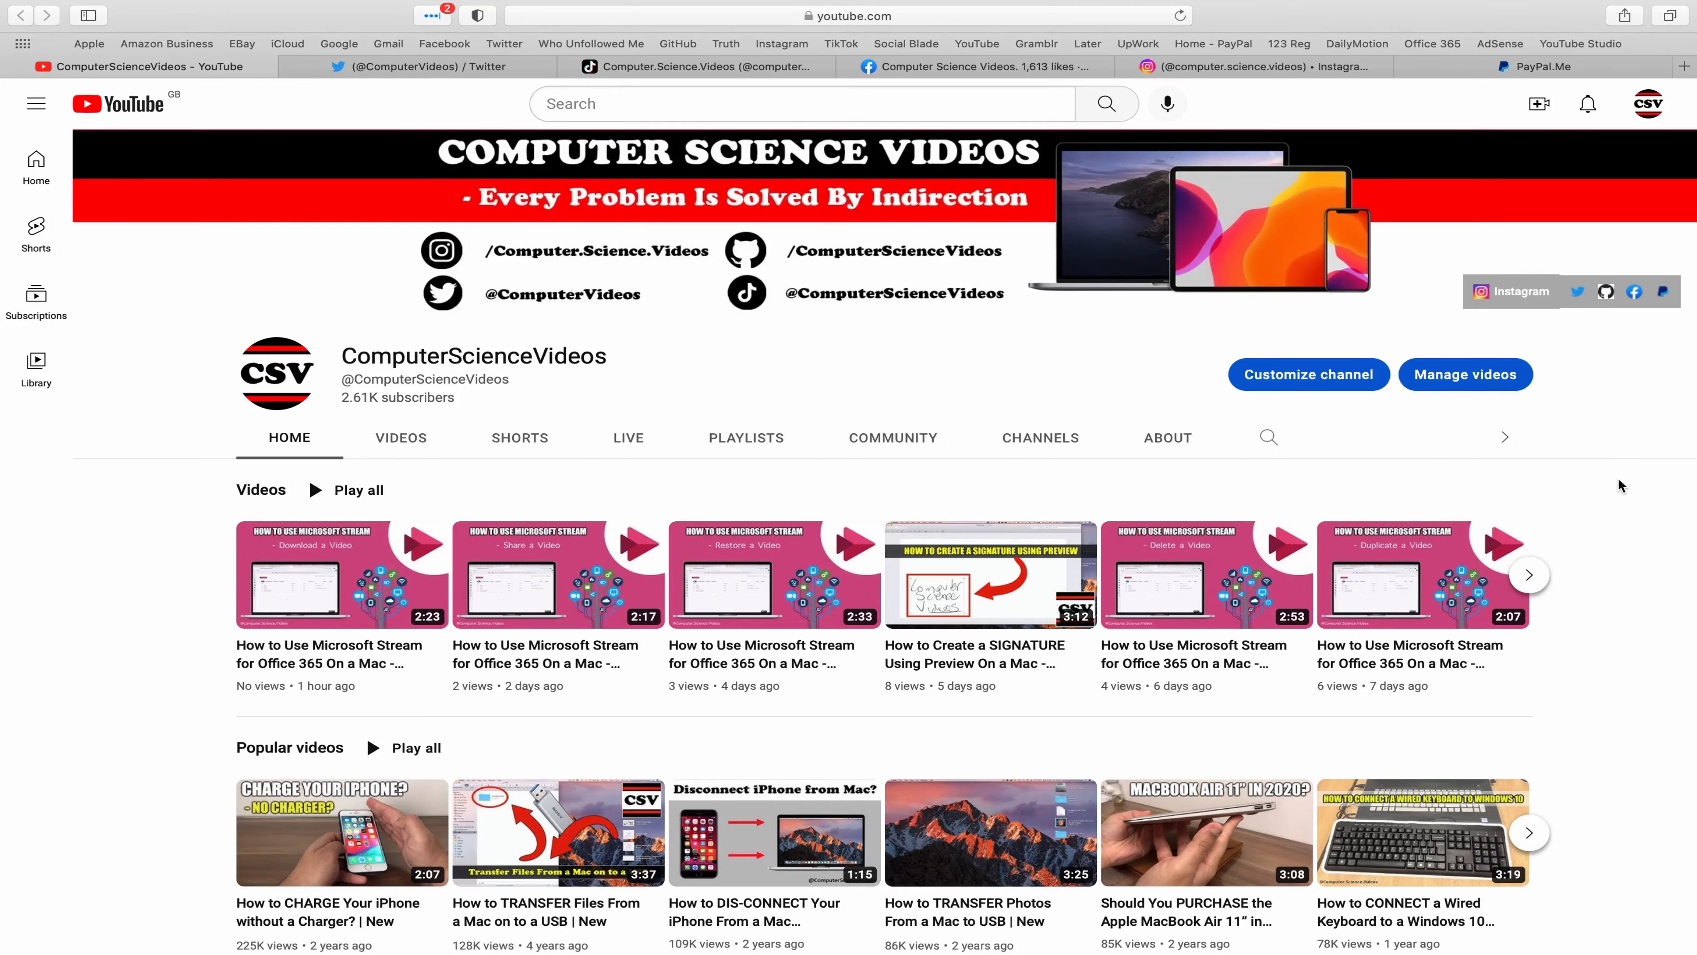
# Step: Page through the channel's Twitter, Facebook, Instagram and PayPal tabs, then quit Safari to the desktop
pyautogui.click(401, 66)
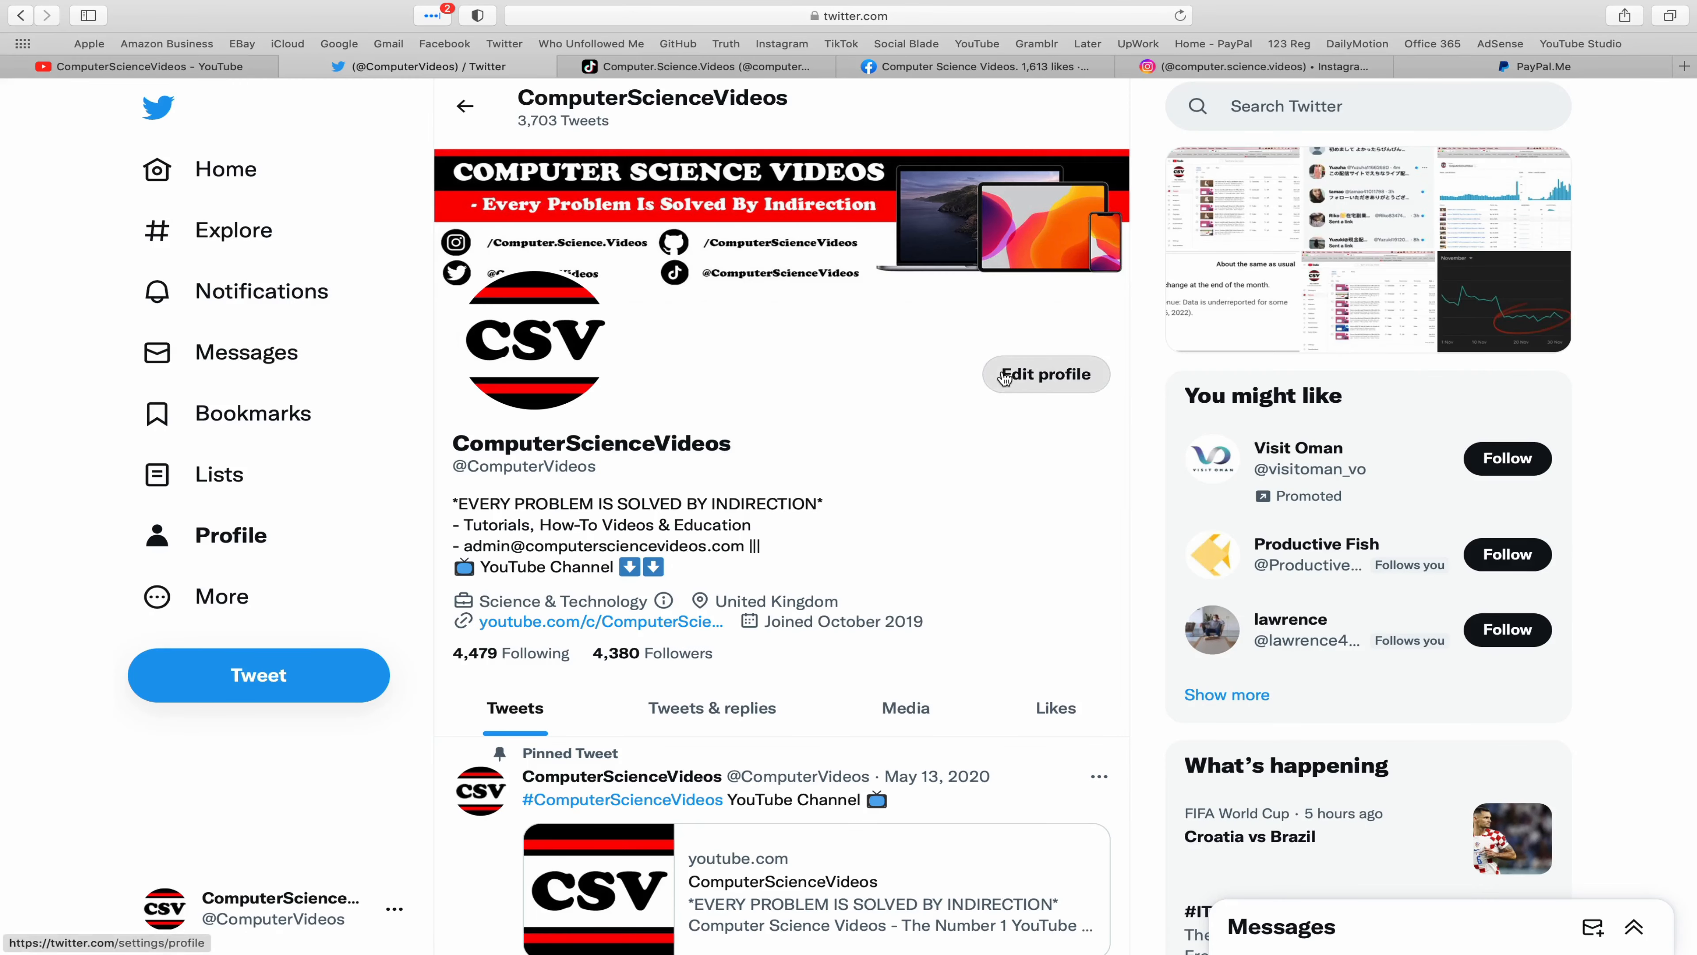
pyautogui.moveTo(698, 66)
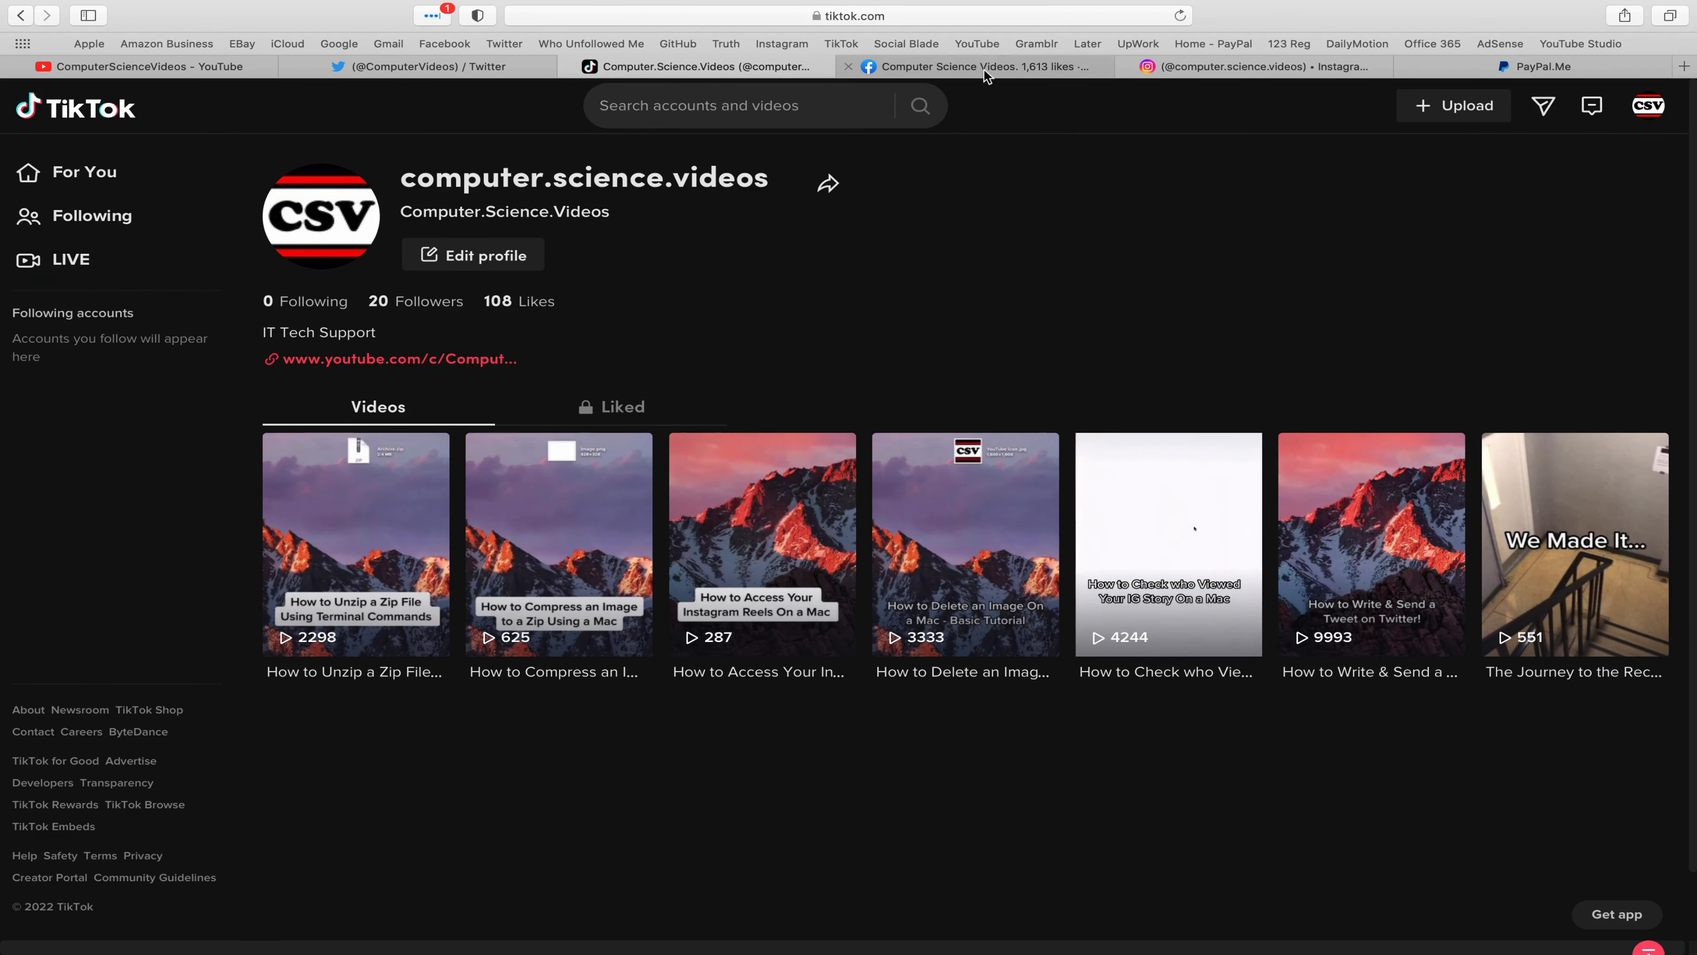
pyautogui.click(971, 66)
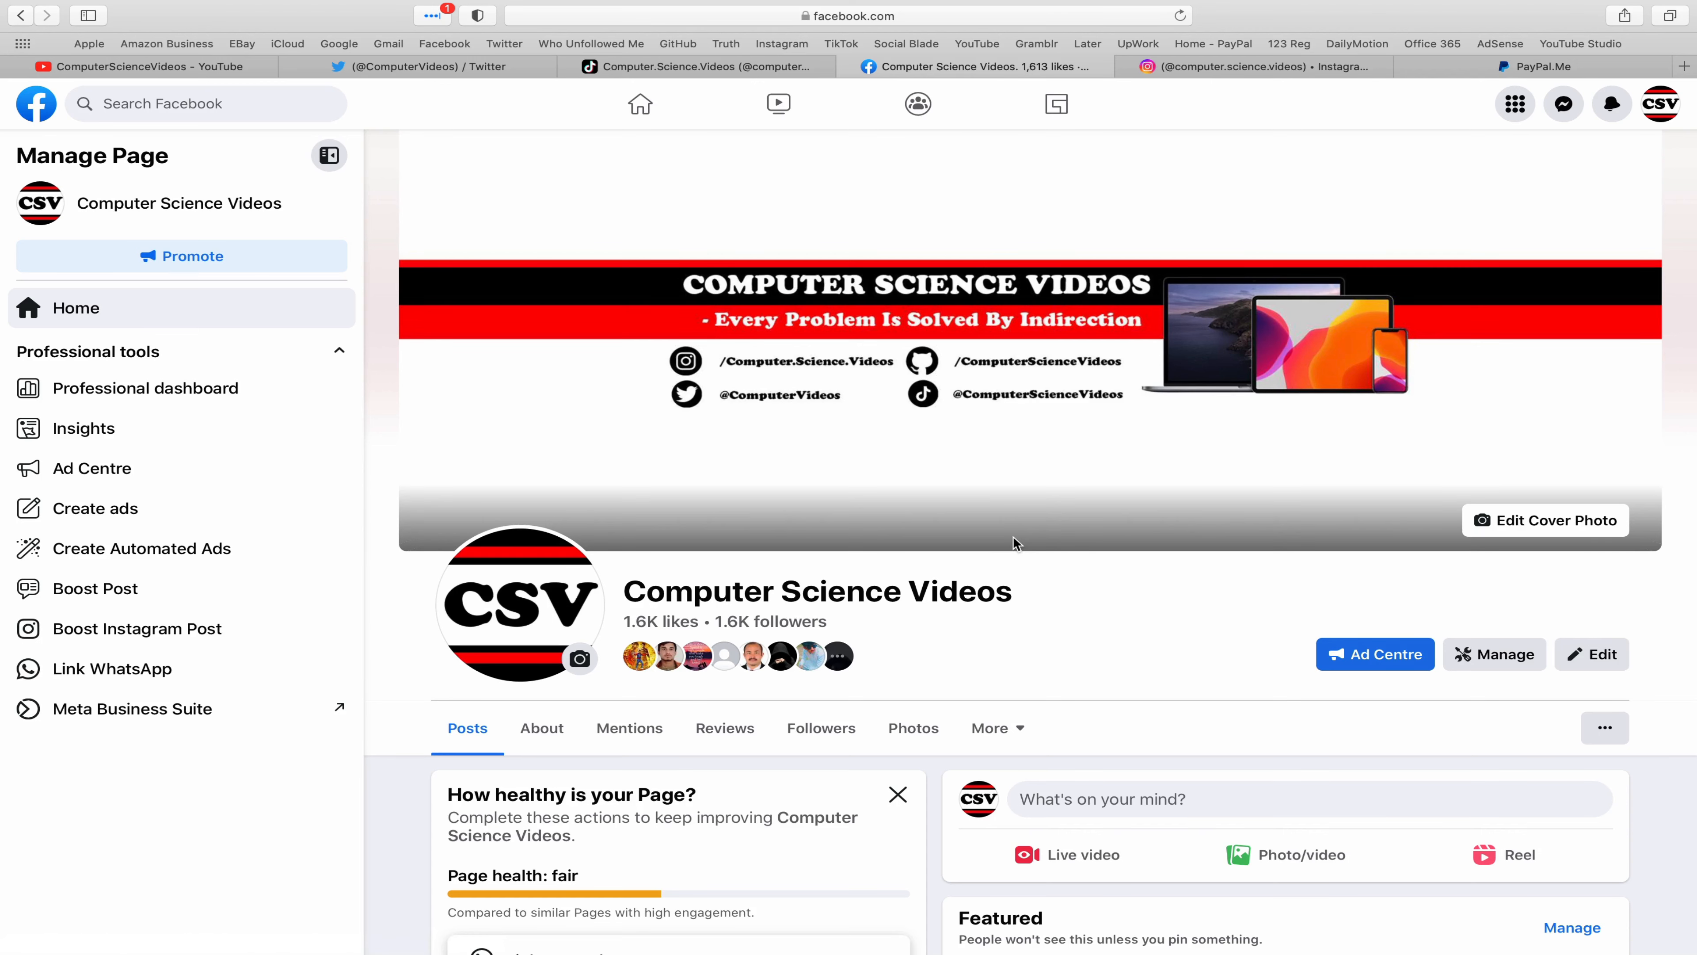
pyautogui.click(1221, 66)
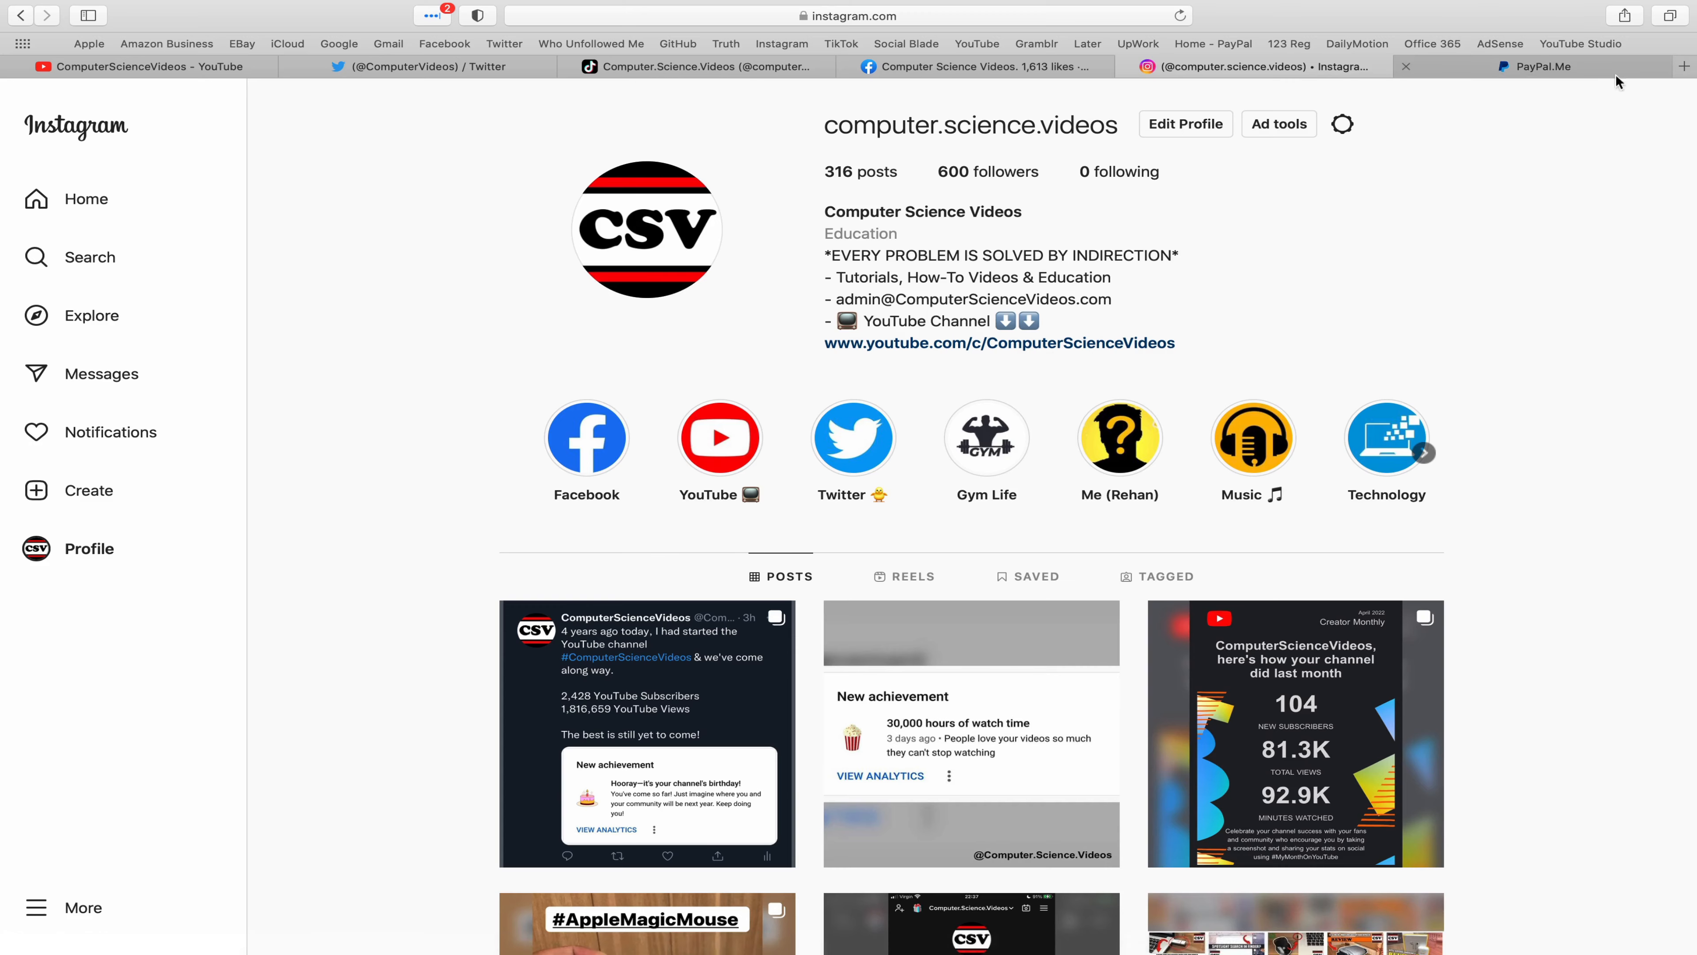
pyautogui.click(1548, 66)
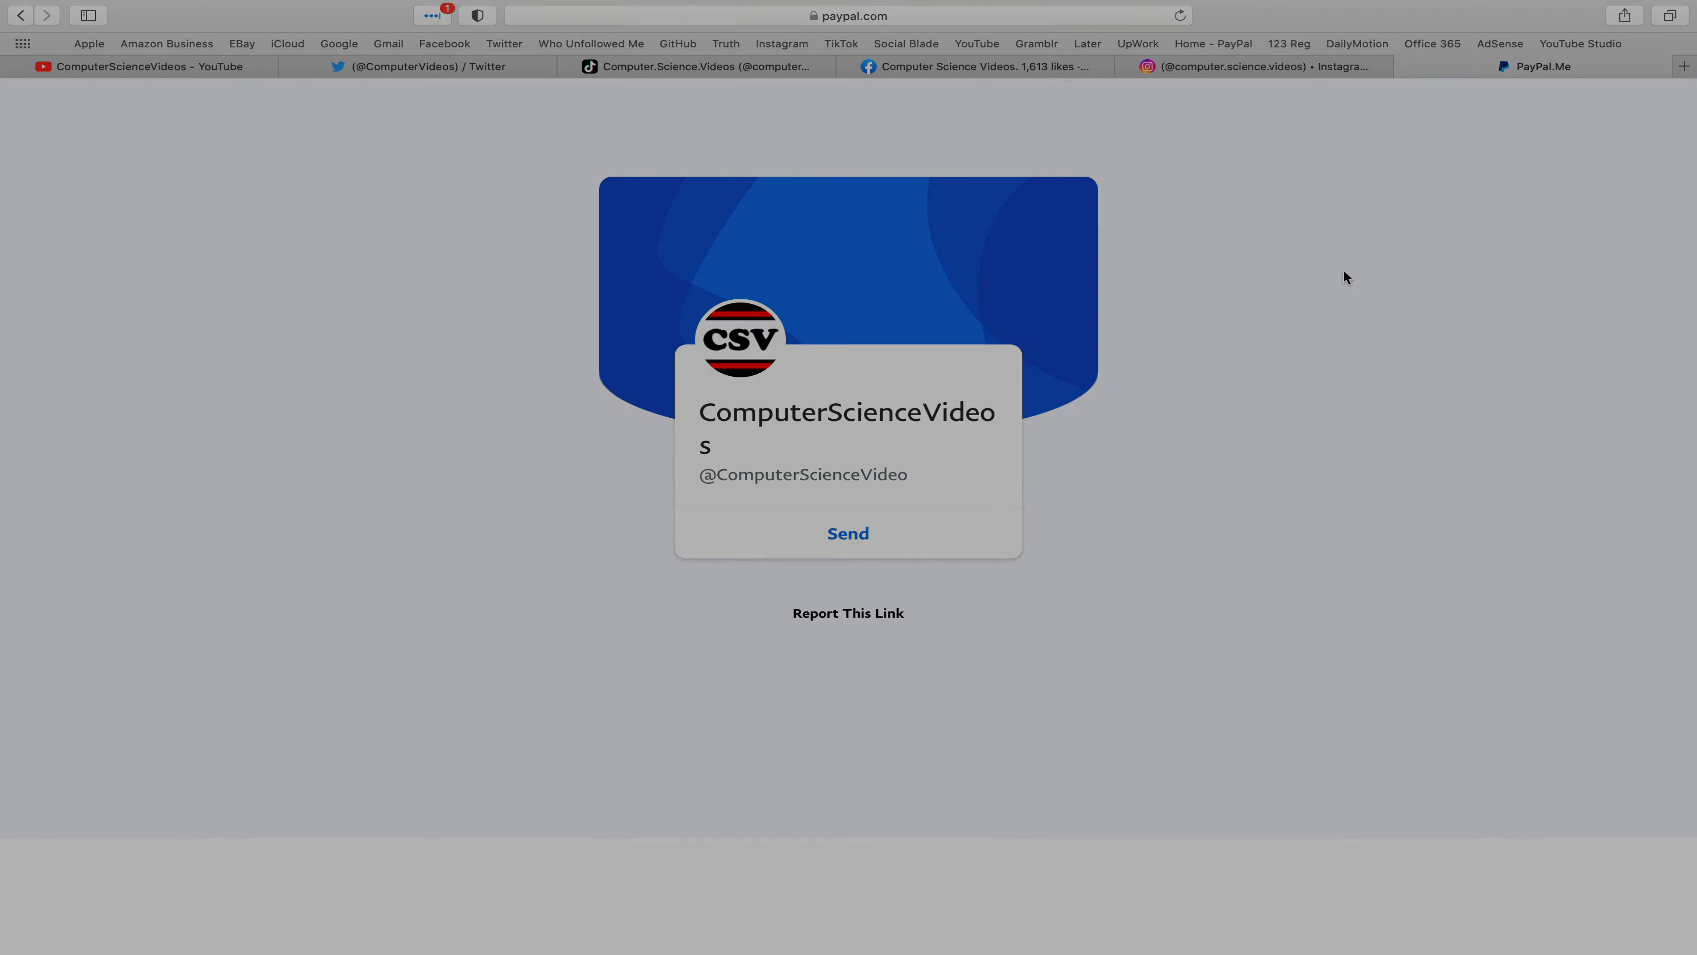
pyautogui.click(211, 917)
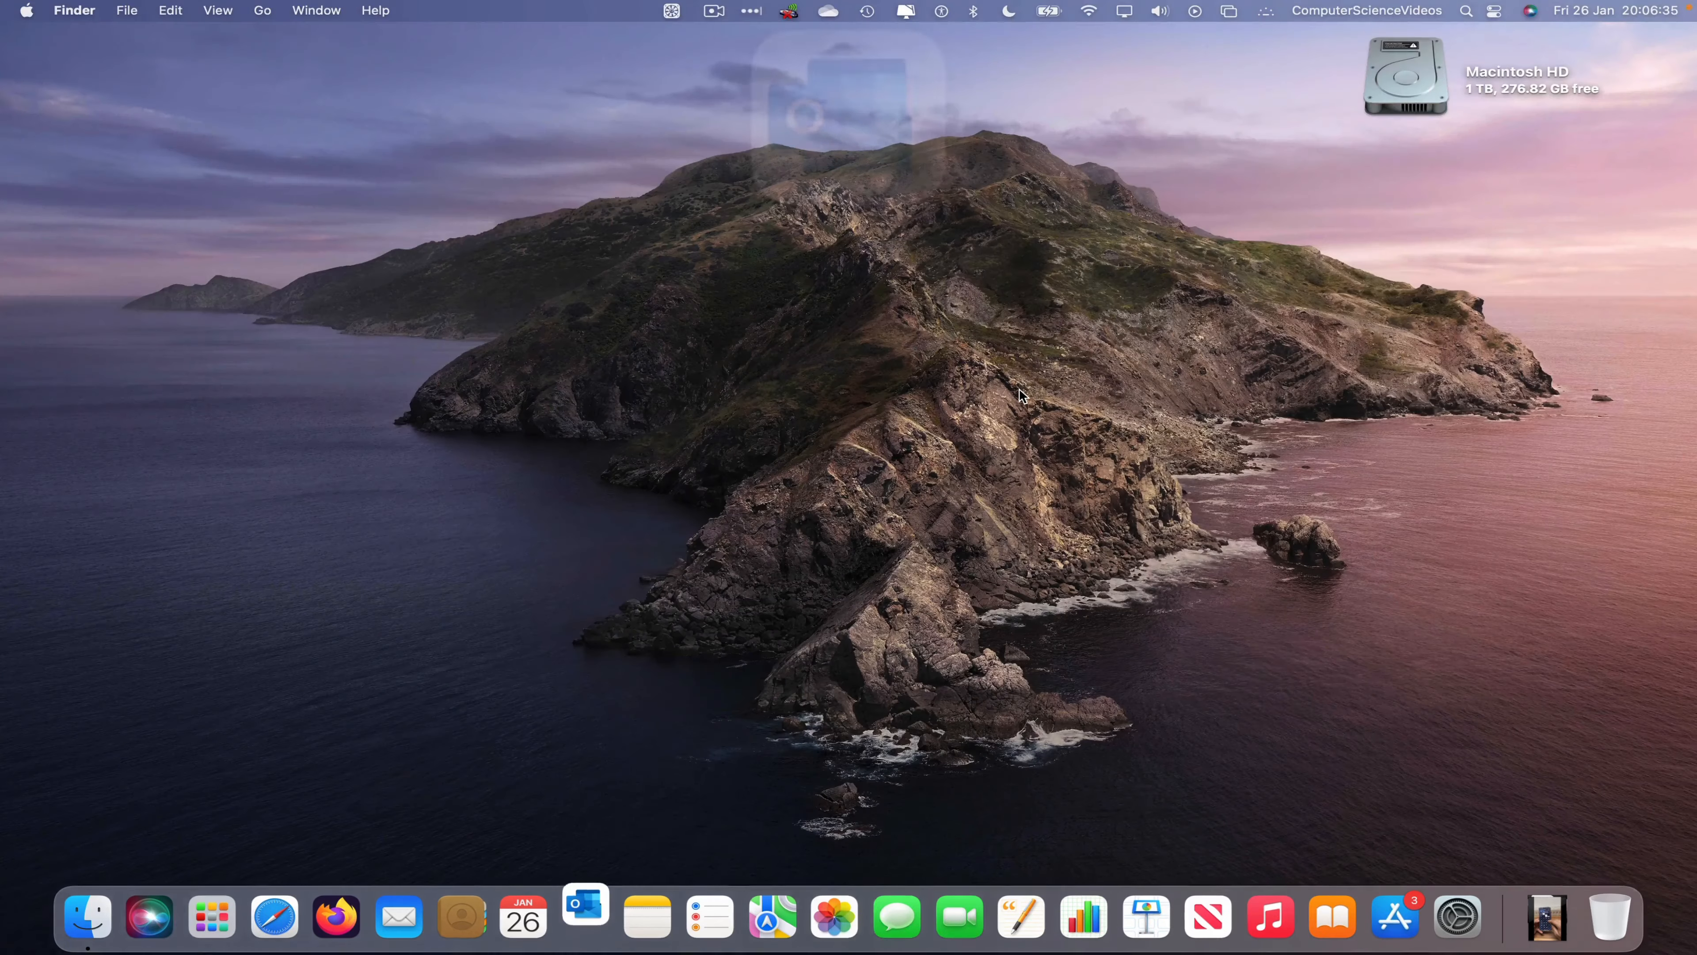
# Step: Launch Outlook from the Dock on the admin inbox and open the Tools menu
pyautogui.click(584, 917)
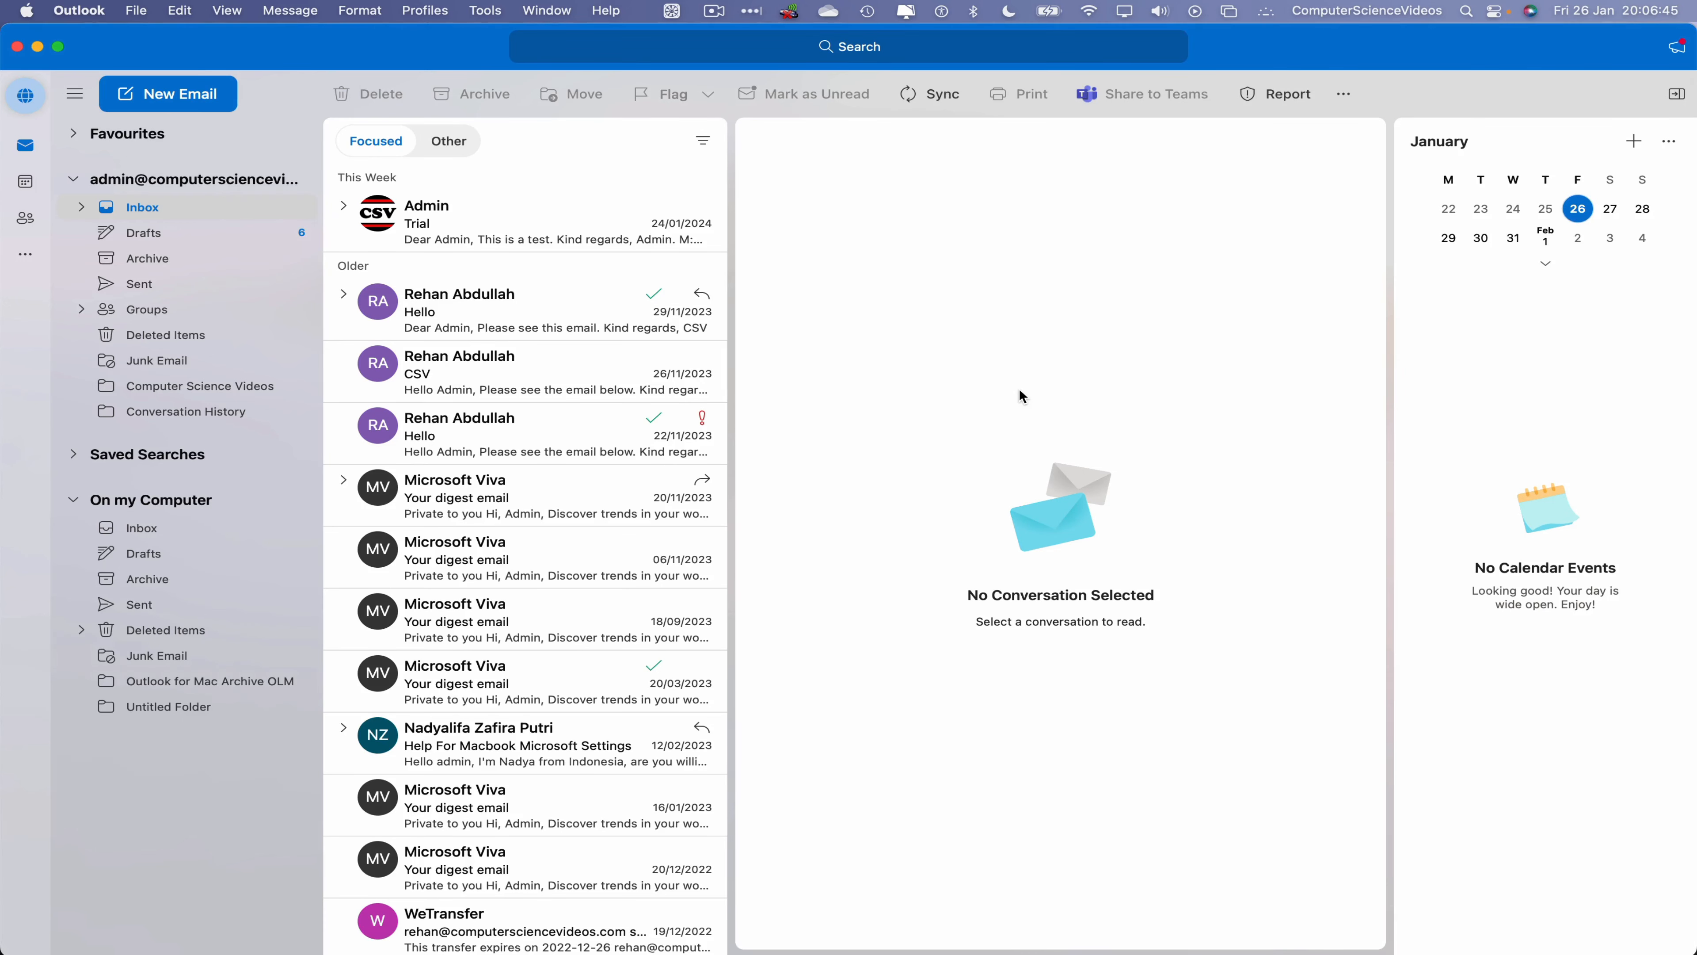
pyautogui.moveTo(988, 526)
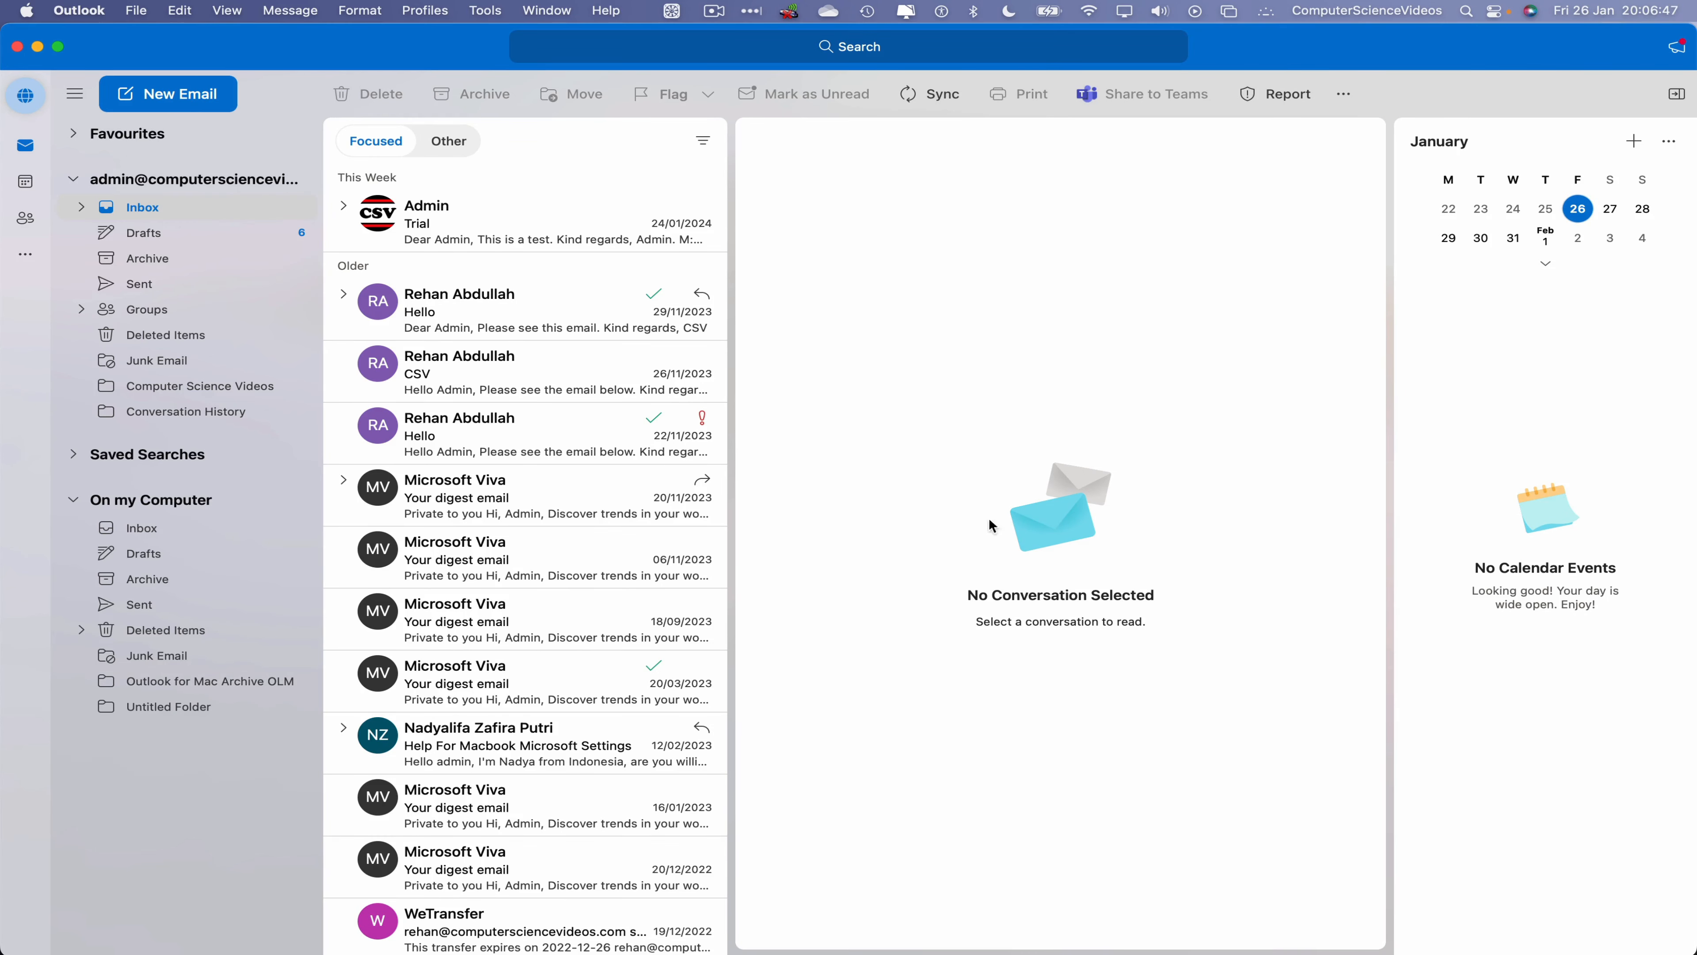
pyautogui.click(485, 10)
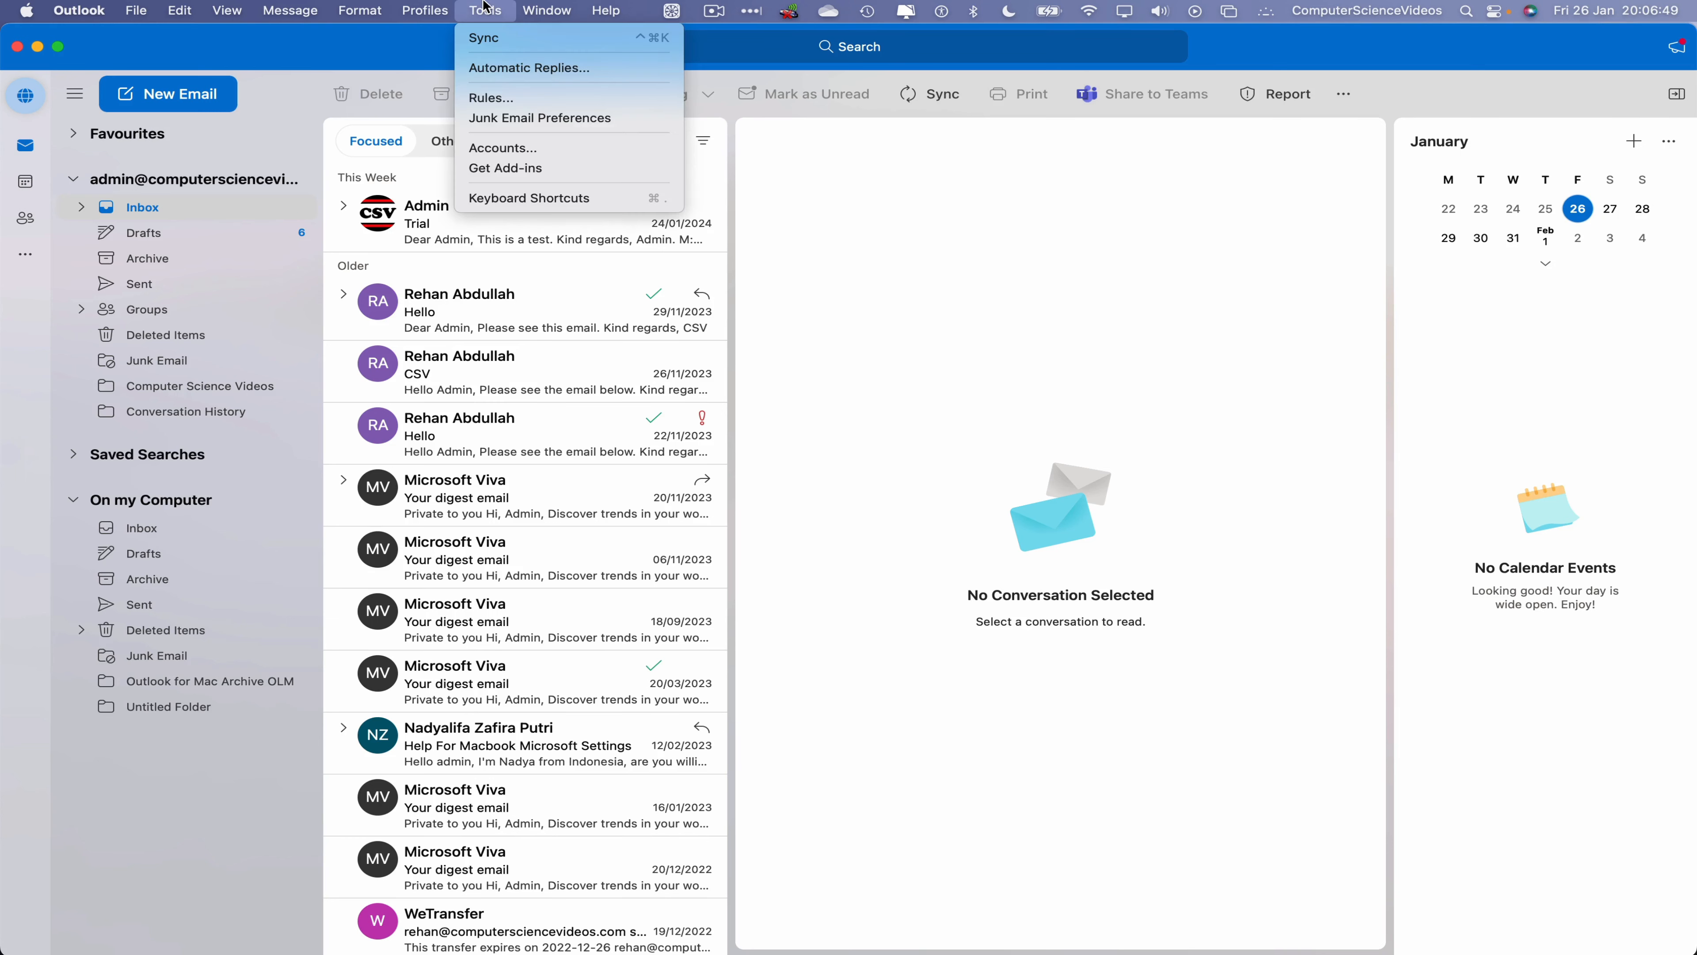
# Step: In Automatic Replies, switch on 'Send automatic replies for account' for the admin account
pyautogui.click(546, 10)
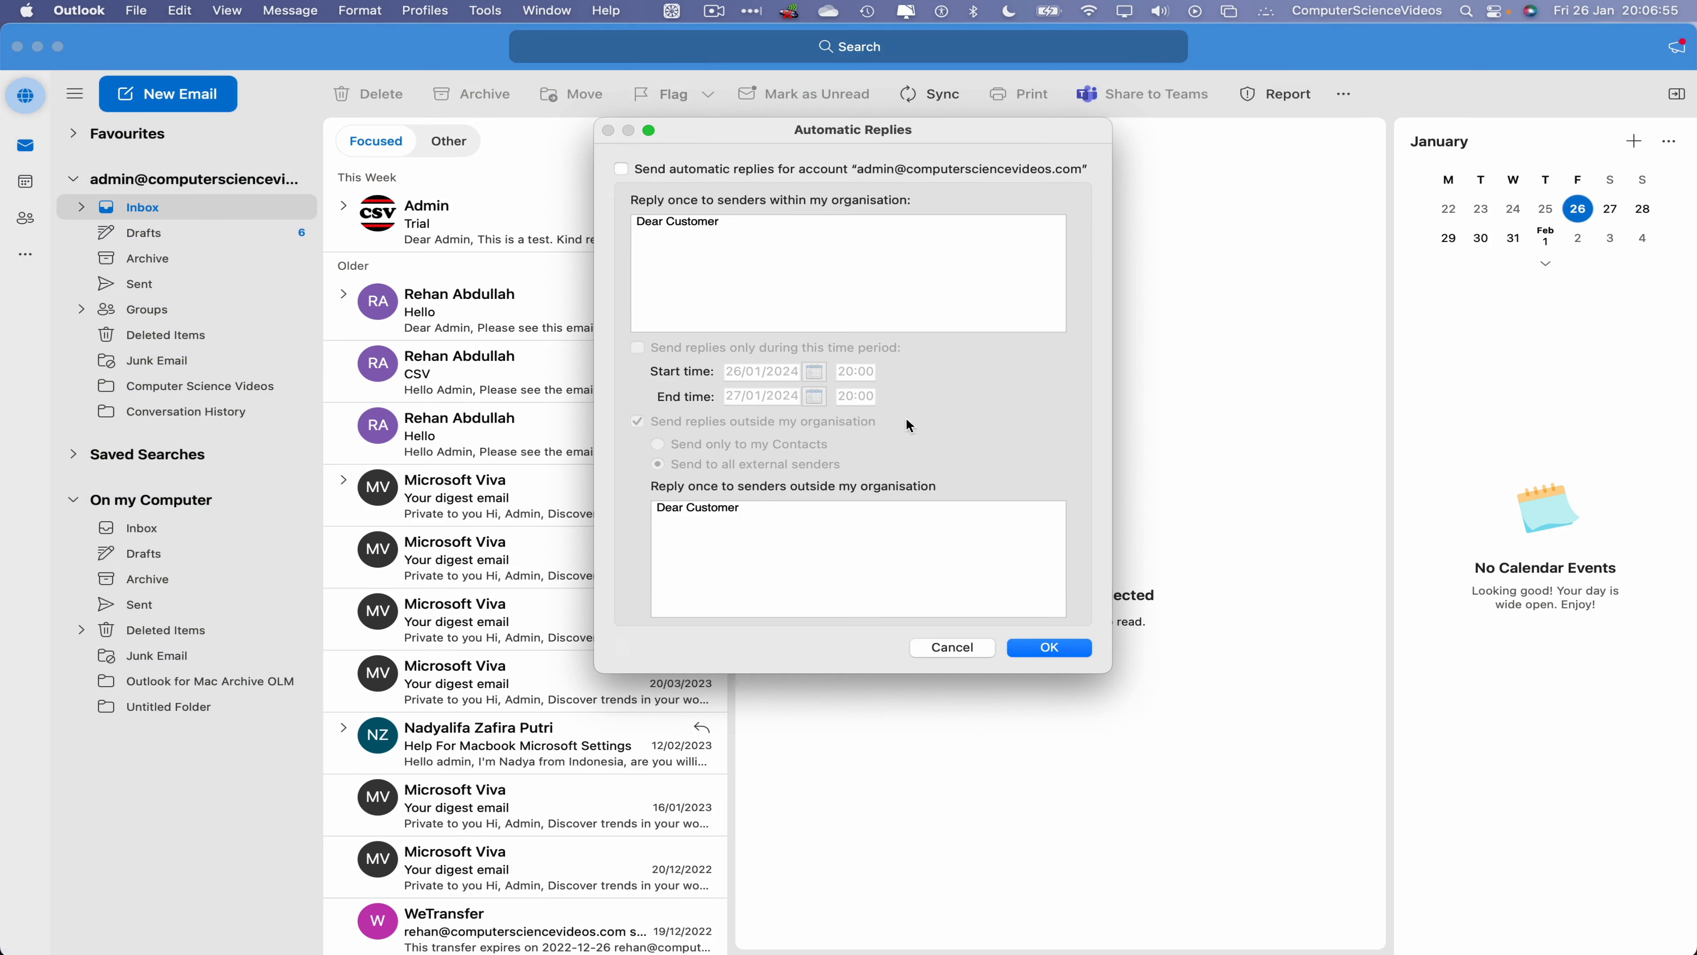
pyautogui.moveTo(847, 221)
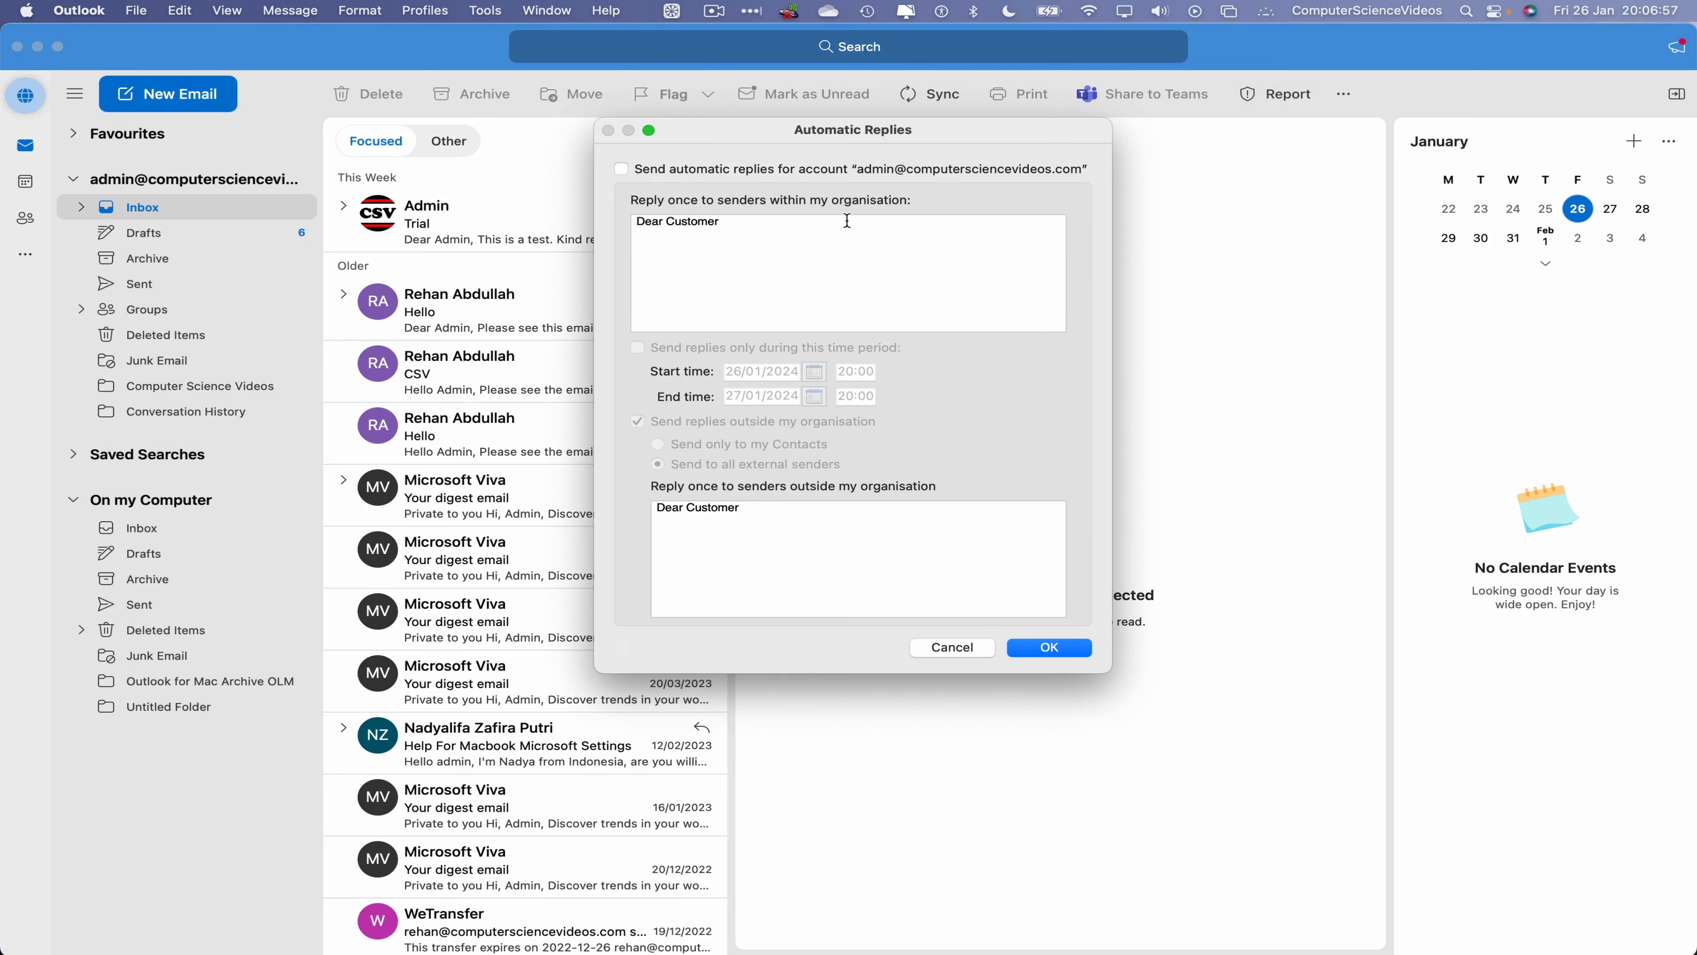
pyautogui.moveTo(825, 218)
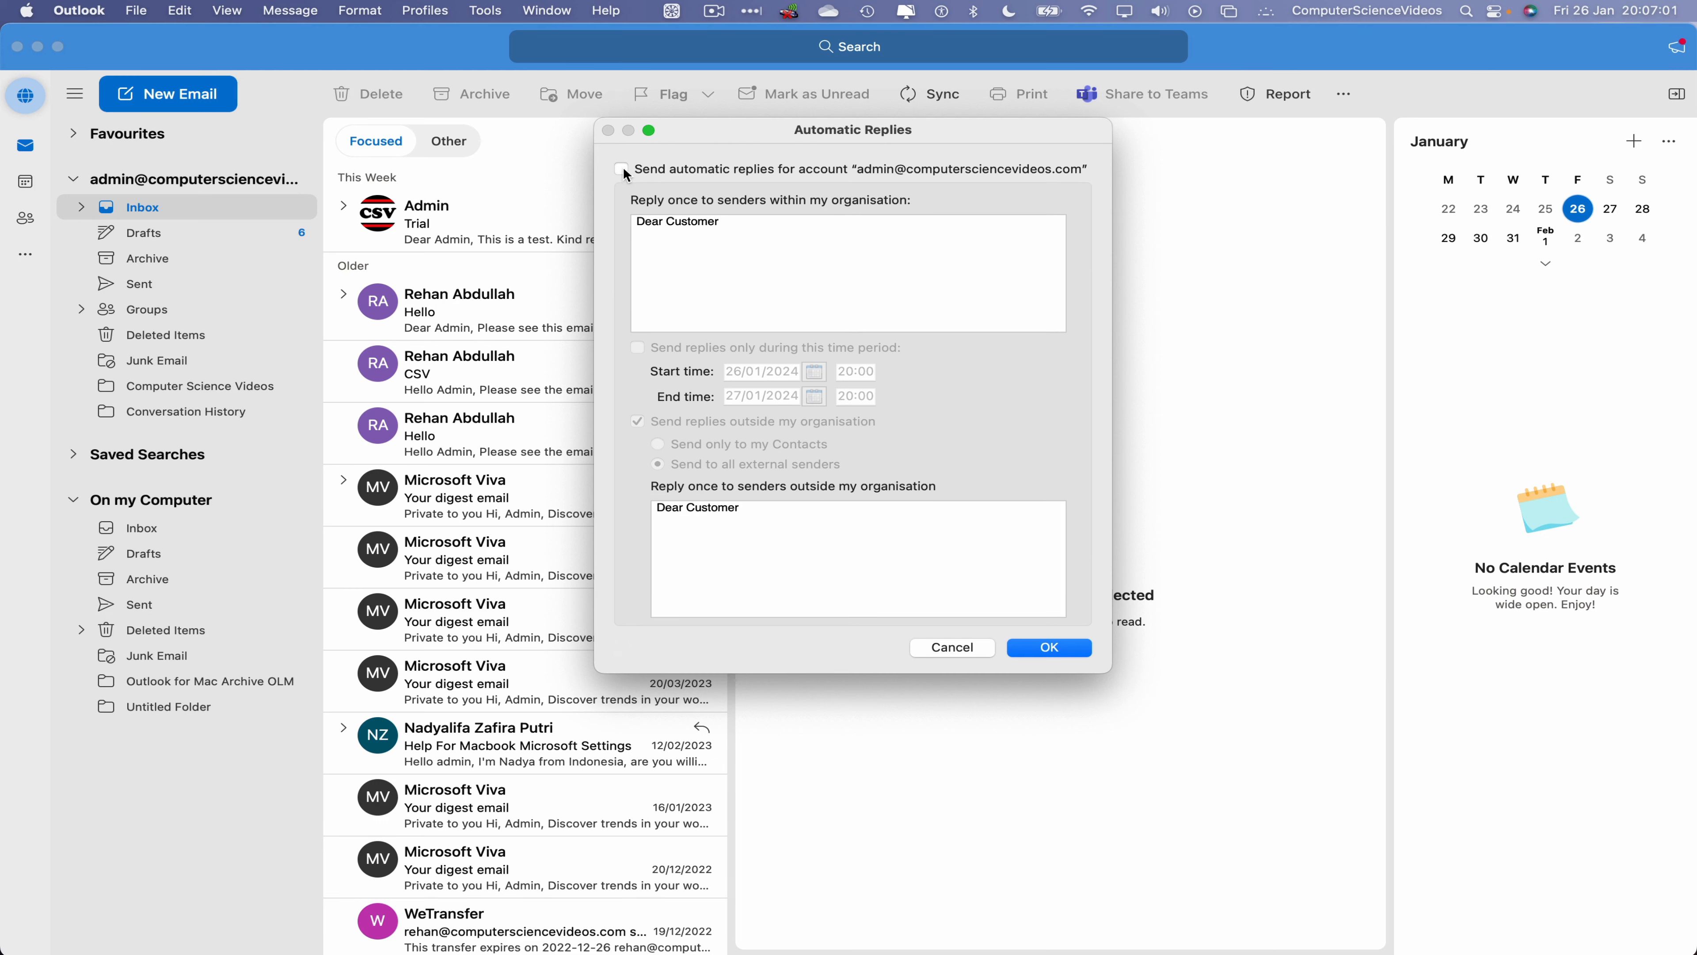
pyautogui.click(625, 169)
pyautogui.write(',')
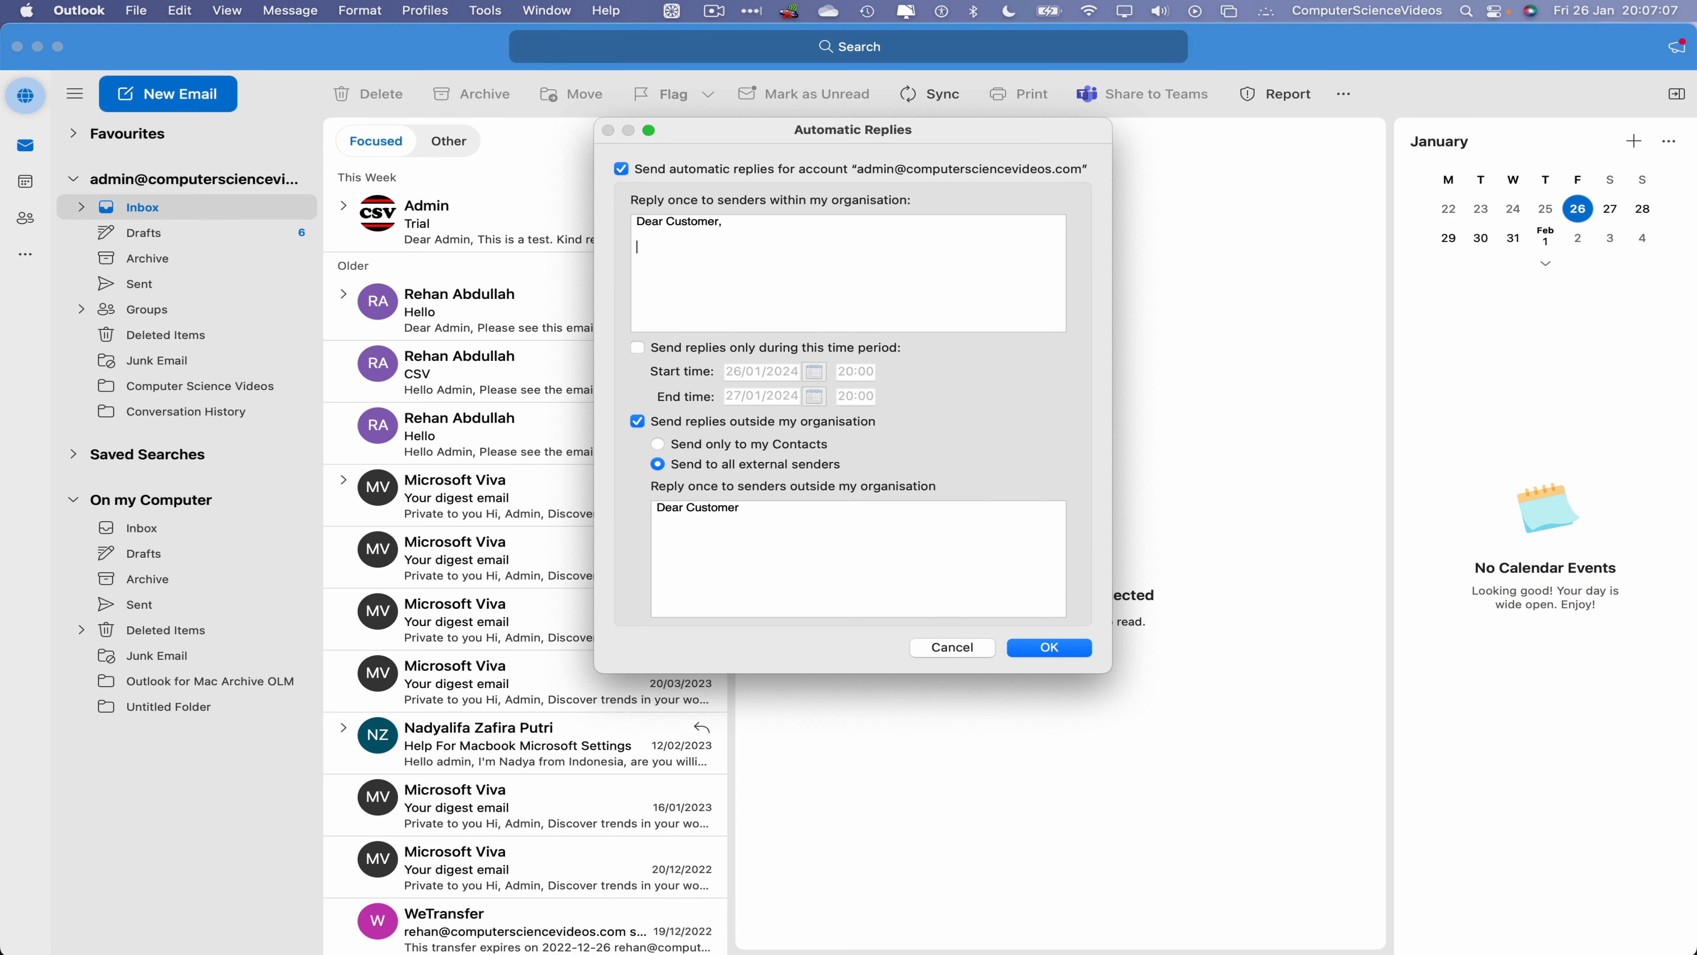
# Step: Write the internal reply: out of the office, contact this email or call us, Kind regards, Admin
pyautogui.write('I am cu')
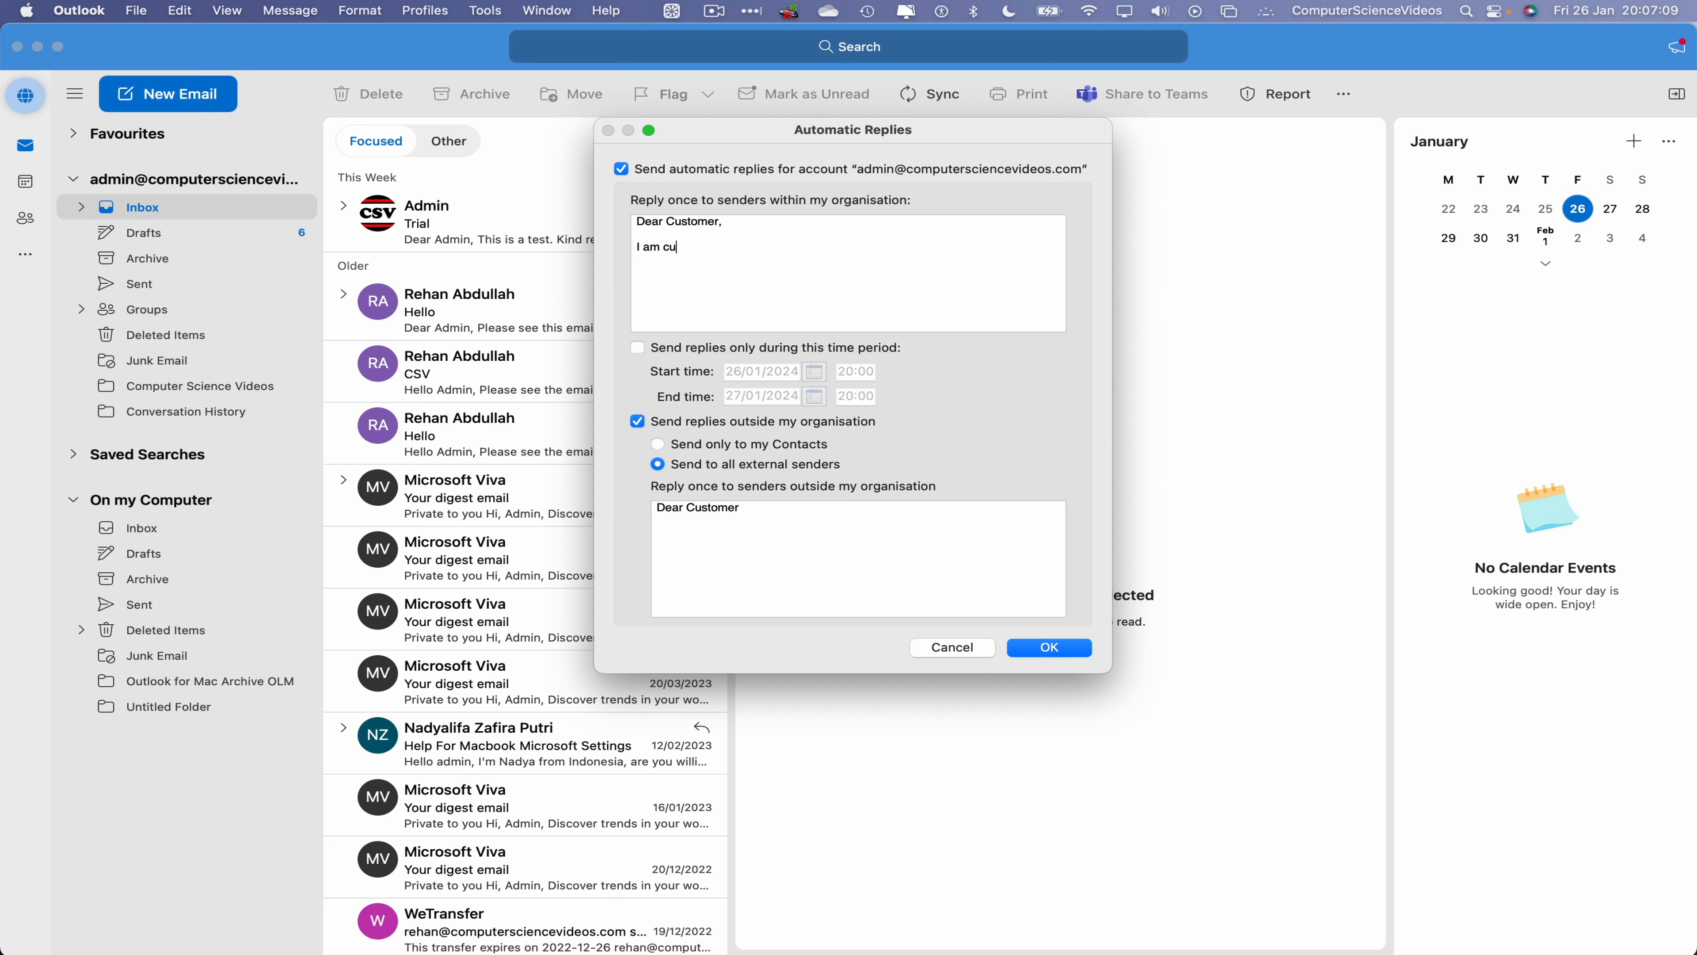
pyautogui.write('rrently out')
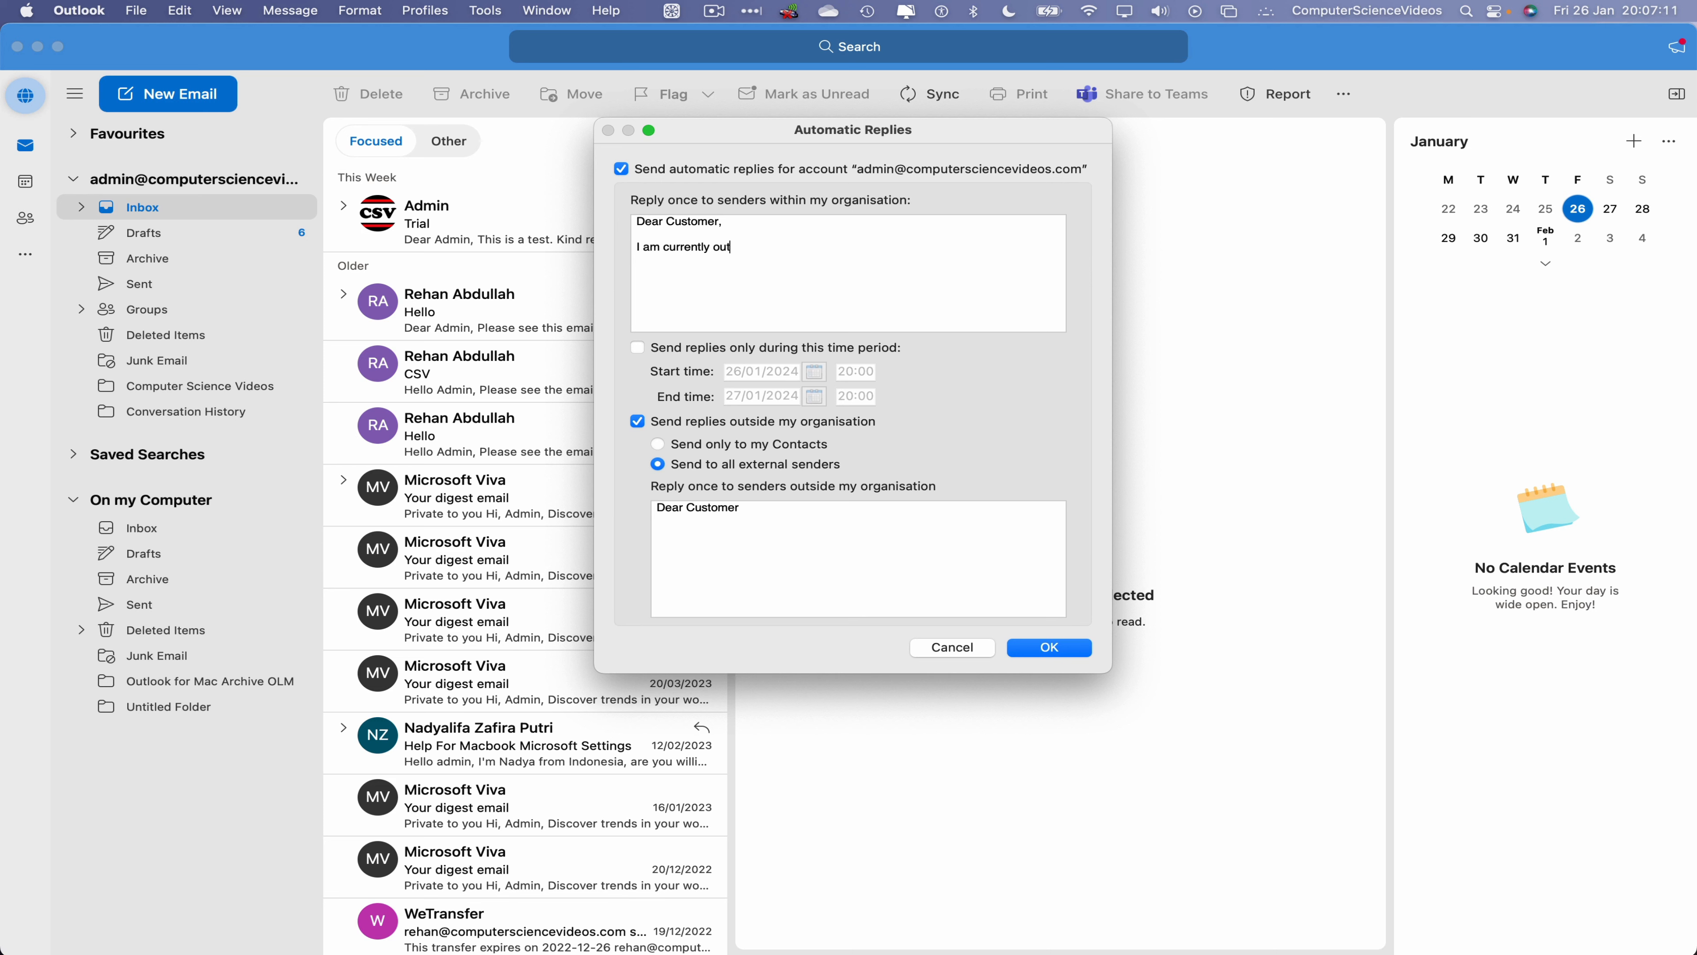
pyautogui.write('of the of')
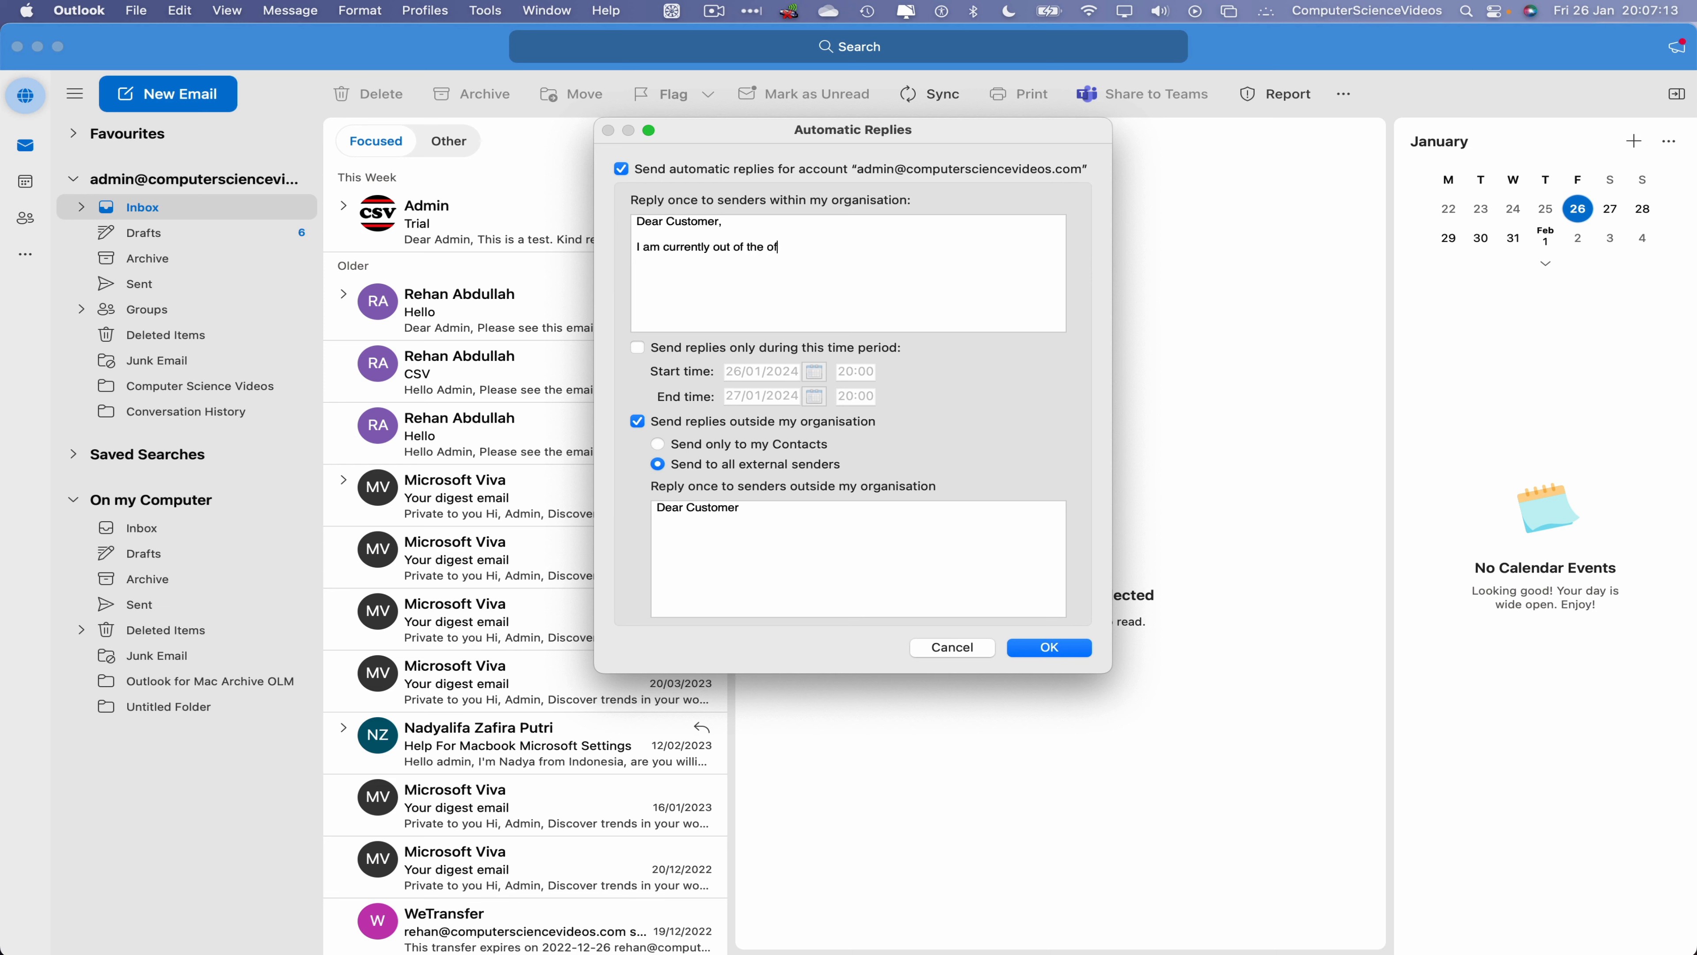
pyautogui.write('fice,')
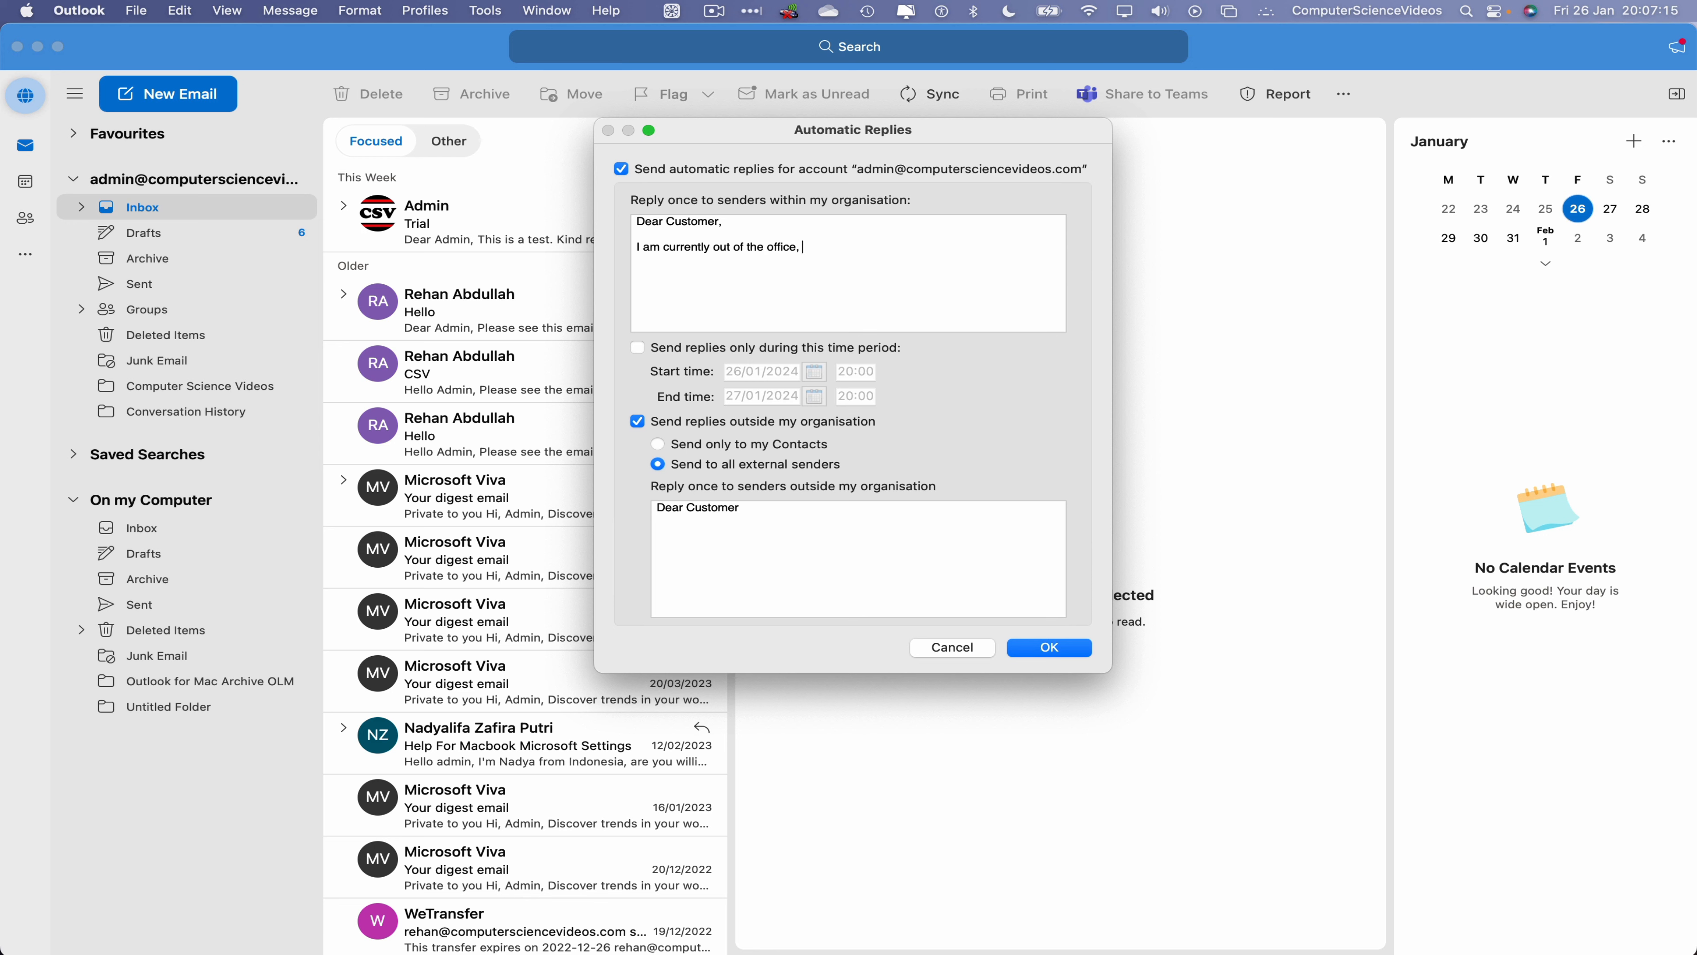
pyautogui.write('please contac')
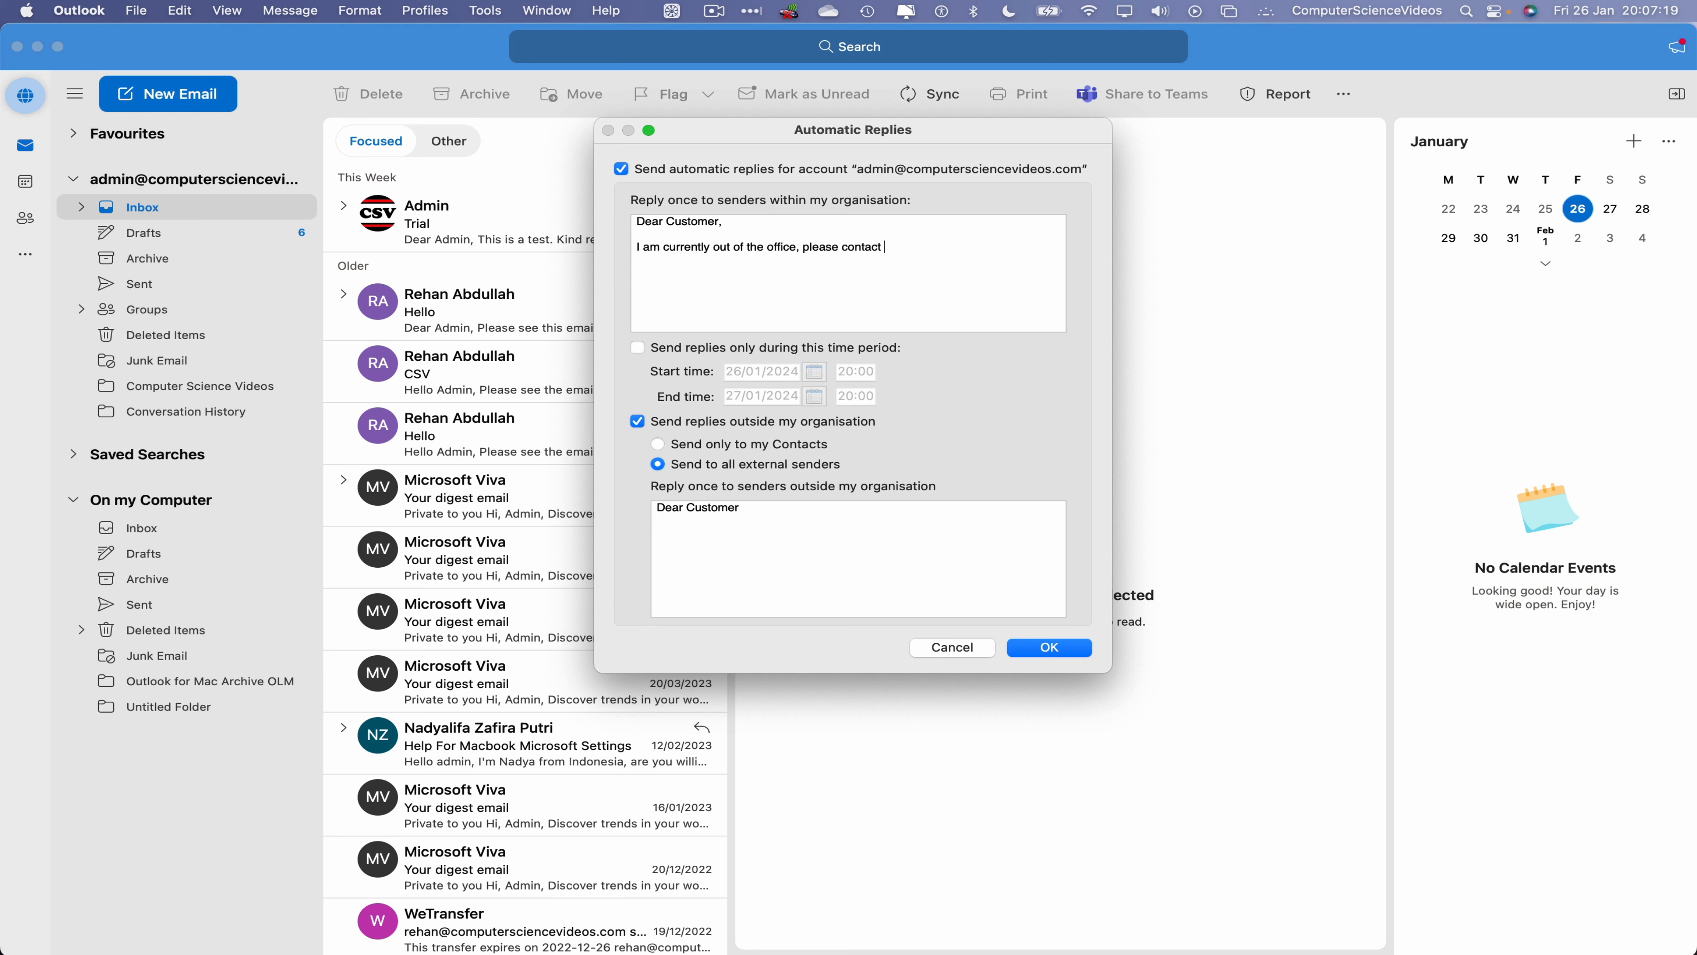
pyautogui.write('this email __________')
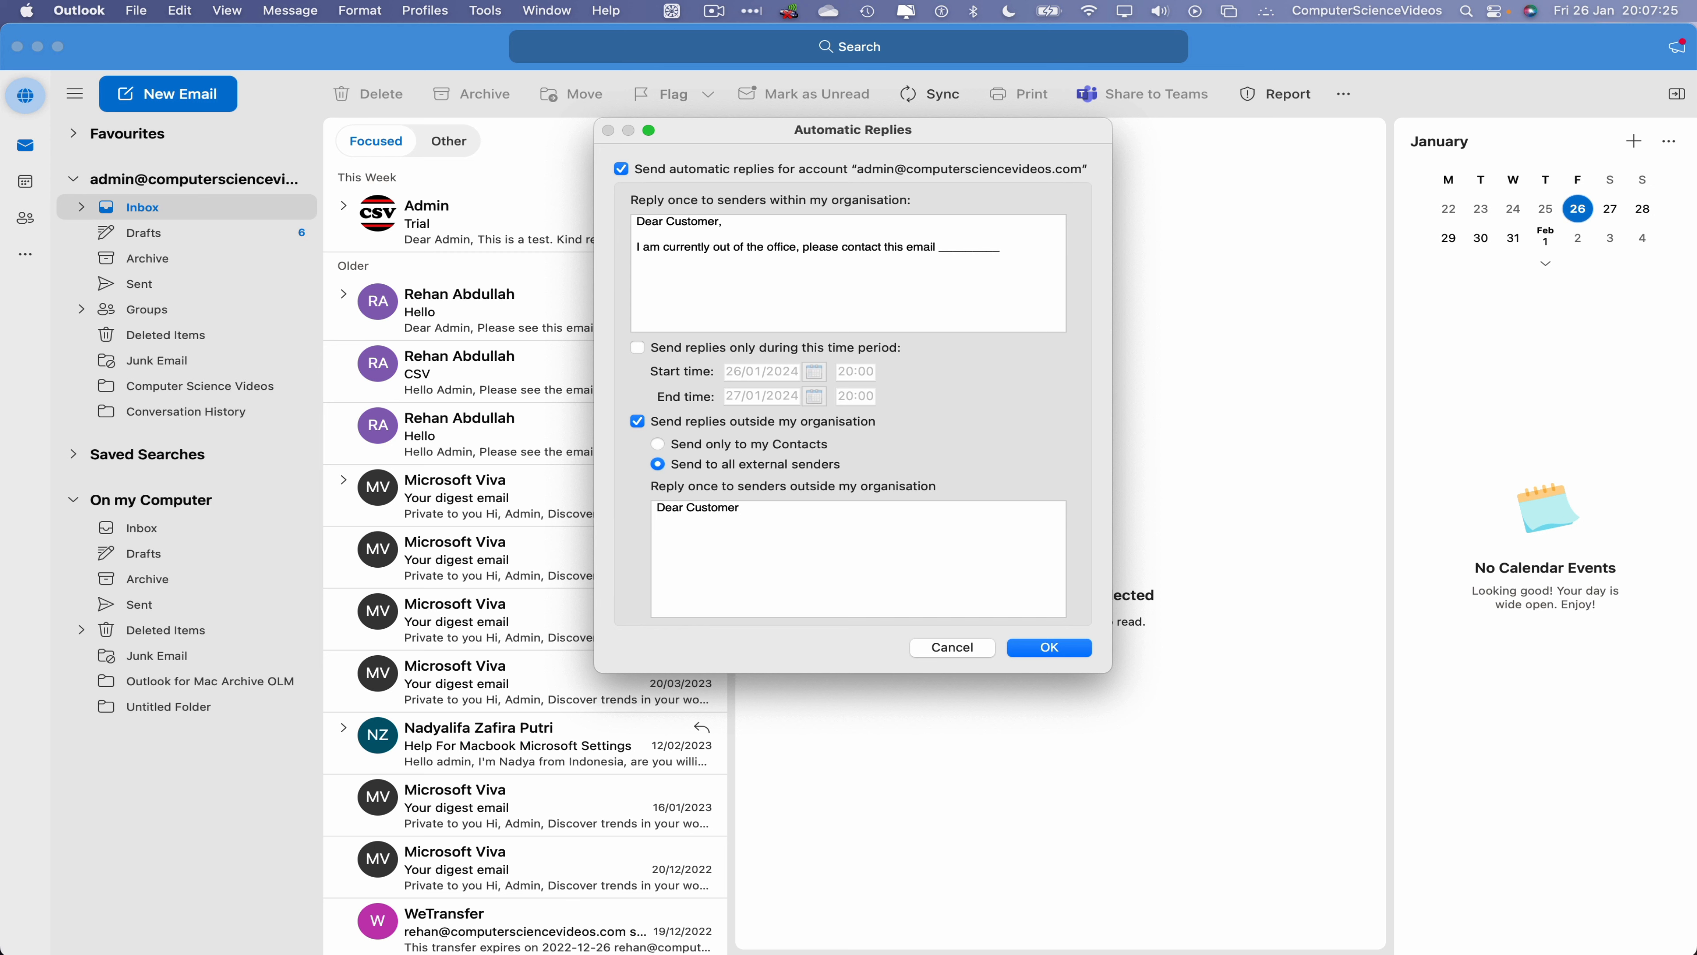
pyautogui.write(',')
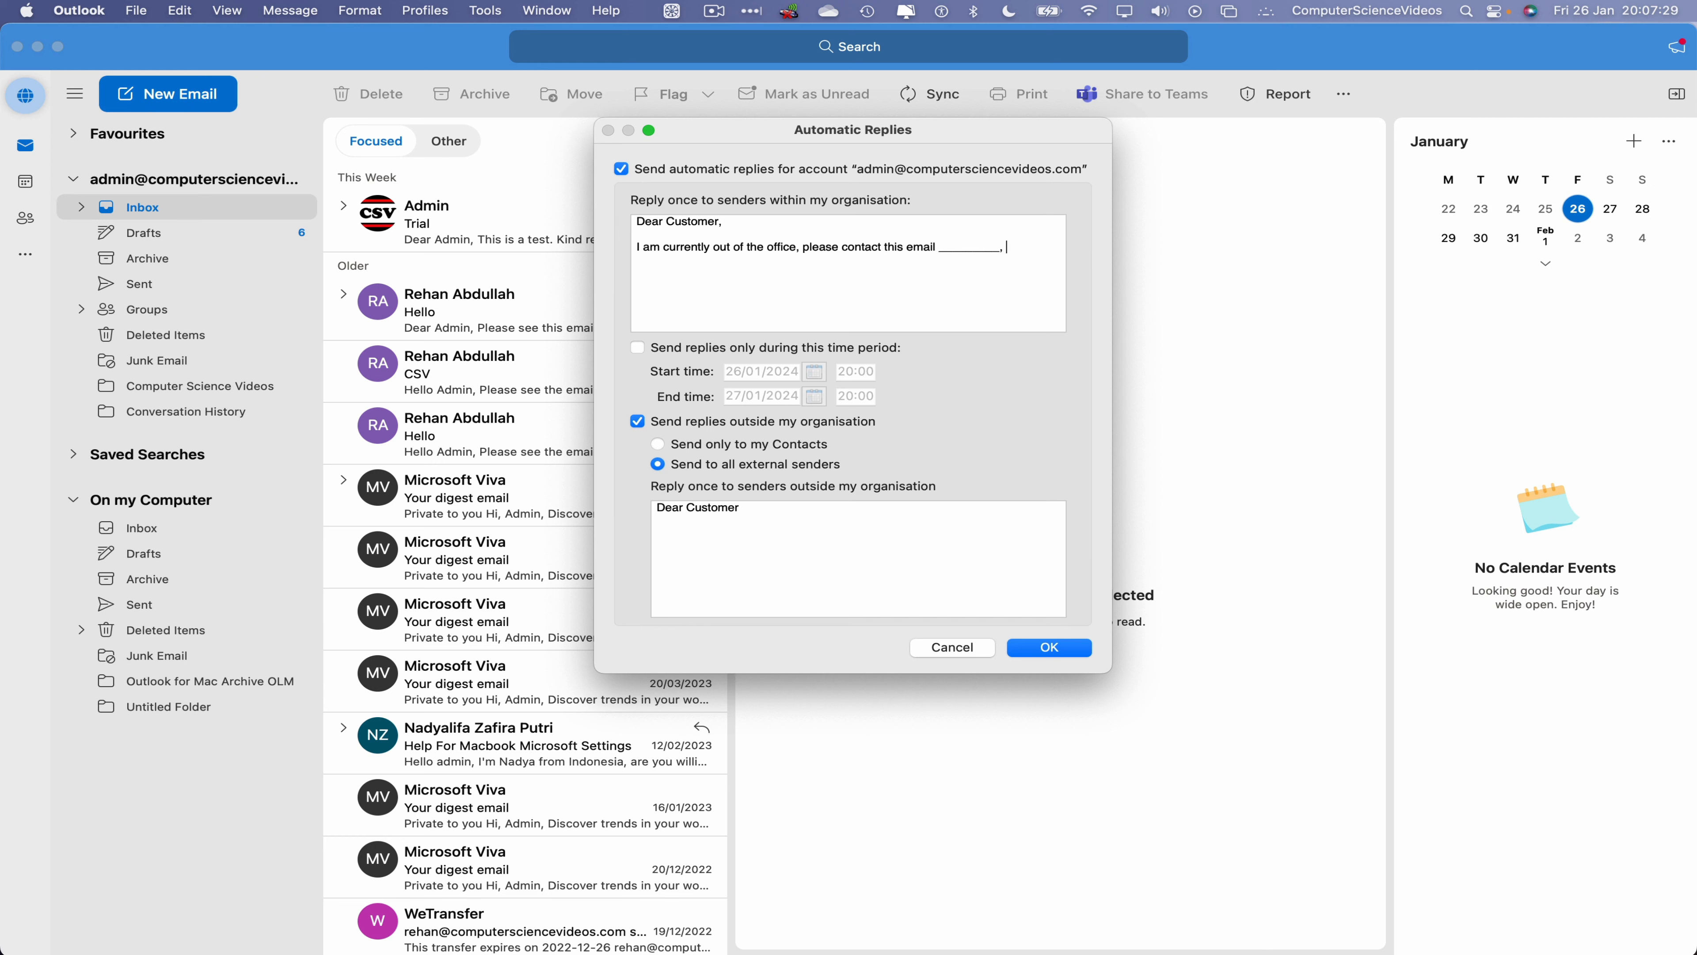
pyautogui.write('call us on __________.')
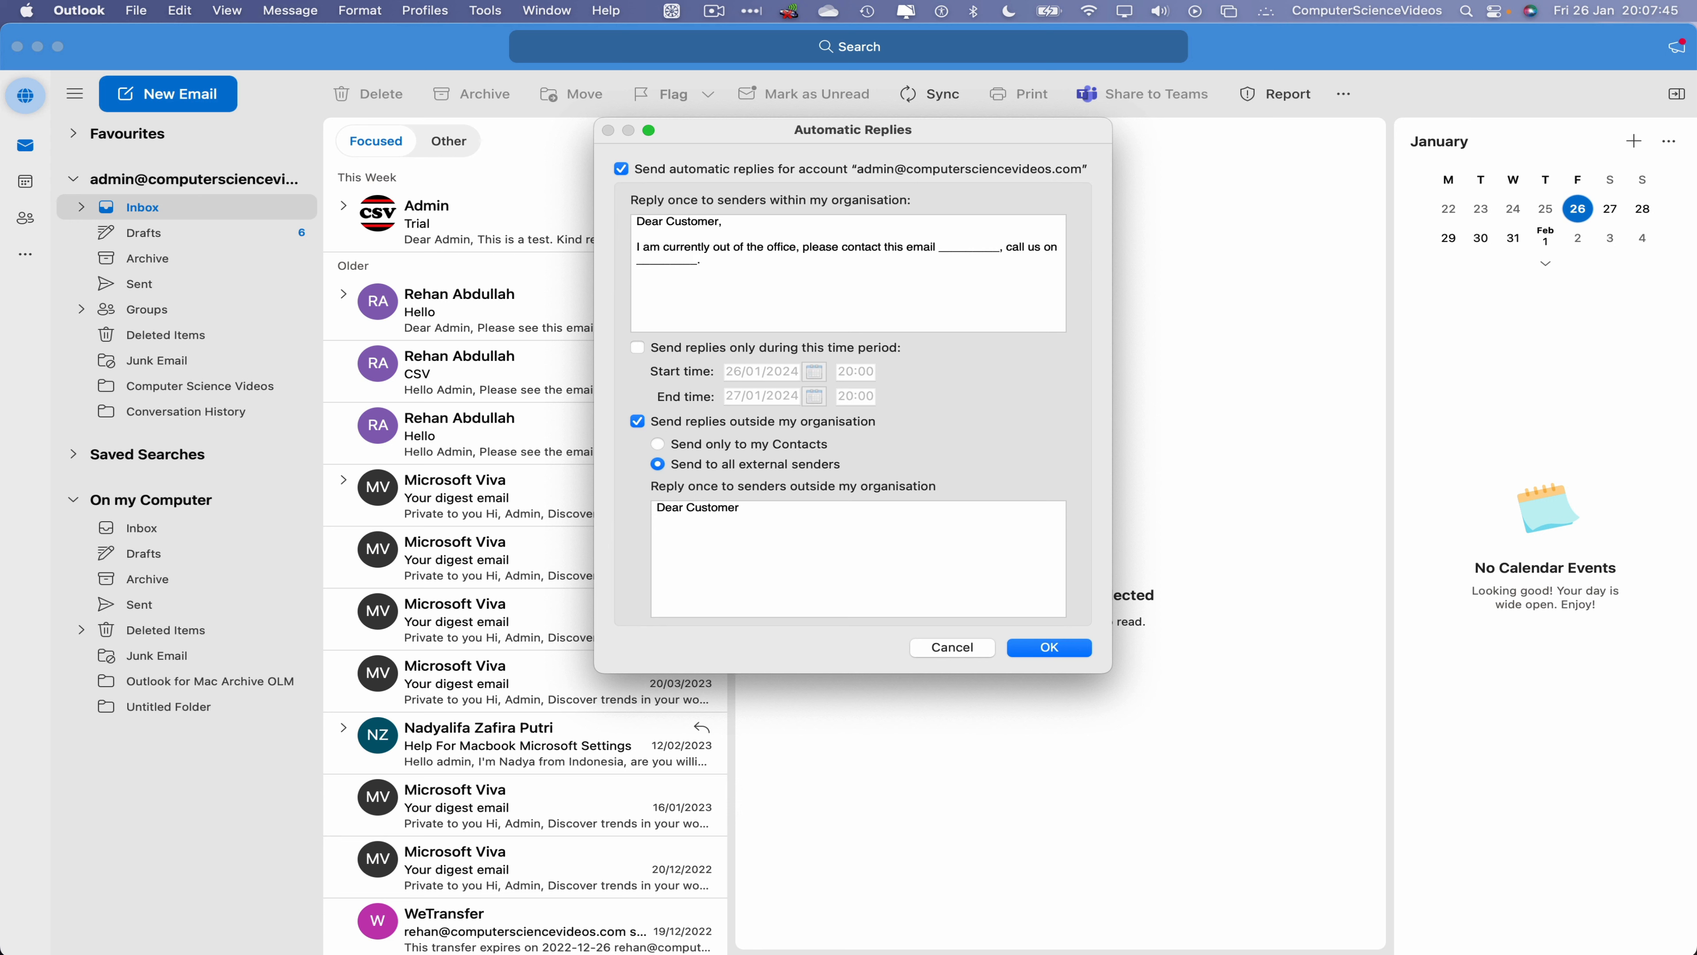
pyautogui.write('Kin')
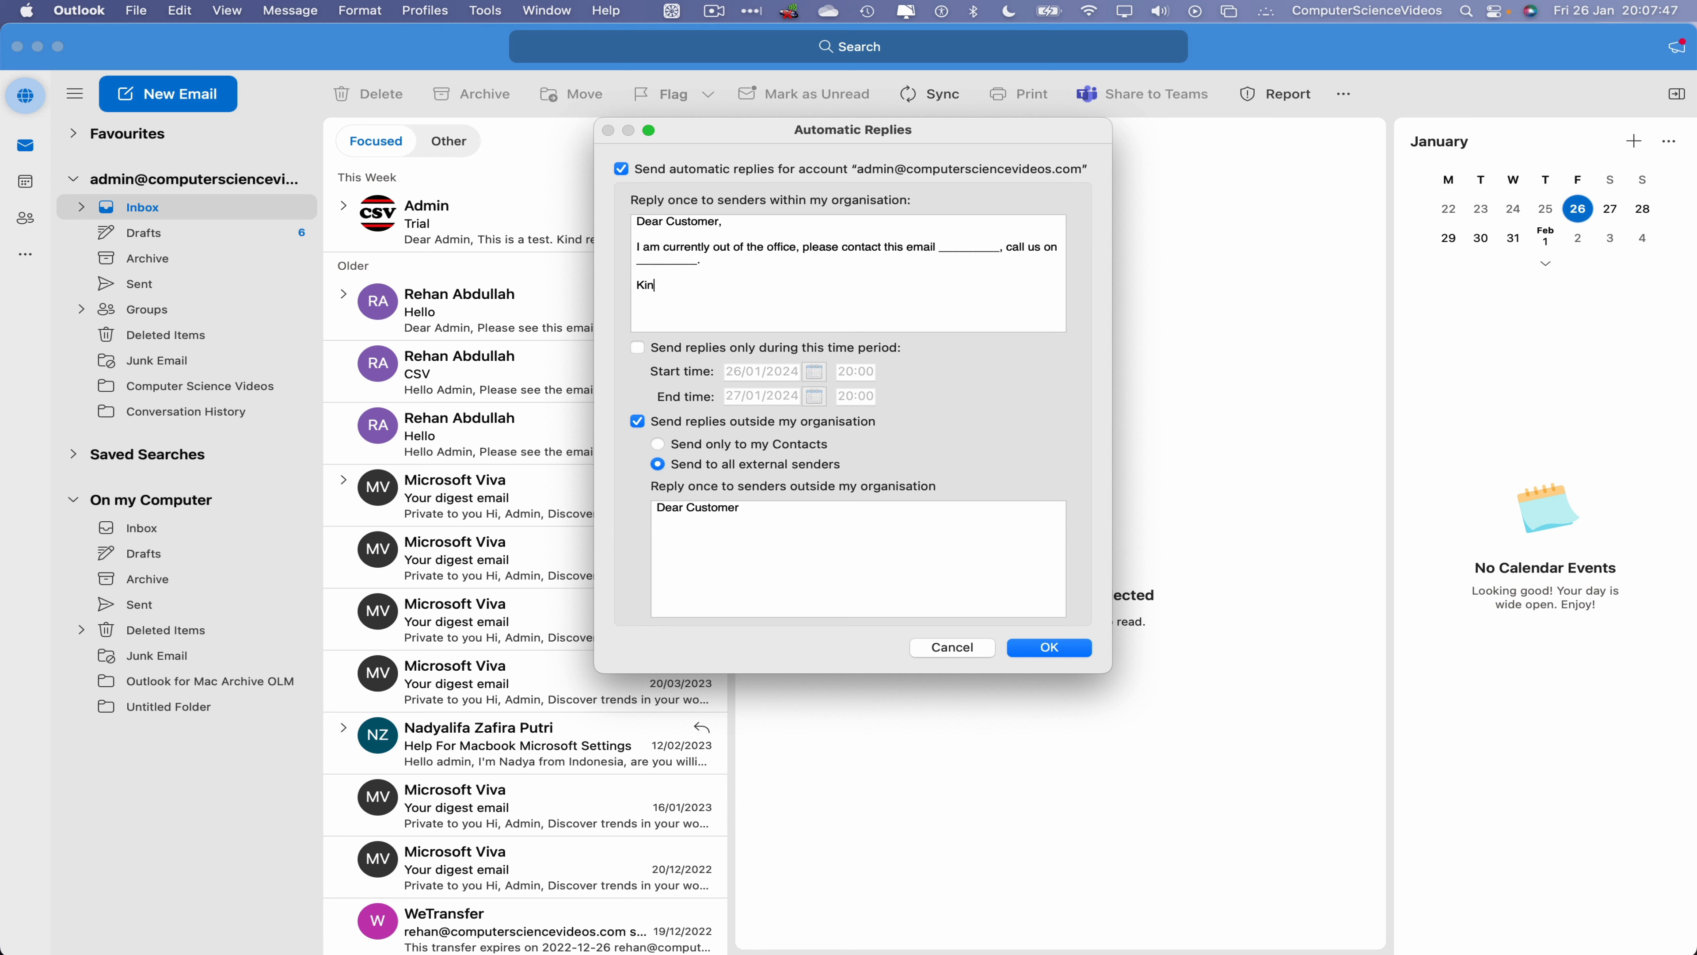
pyautogui.write('d regards,')
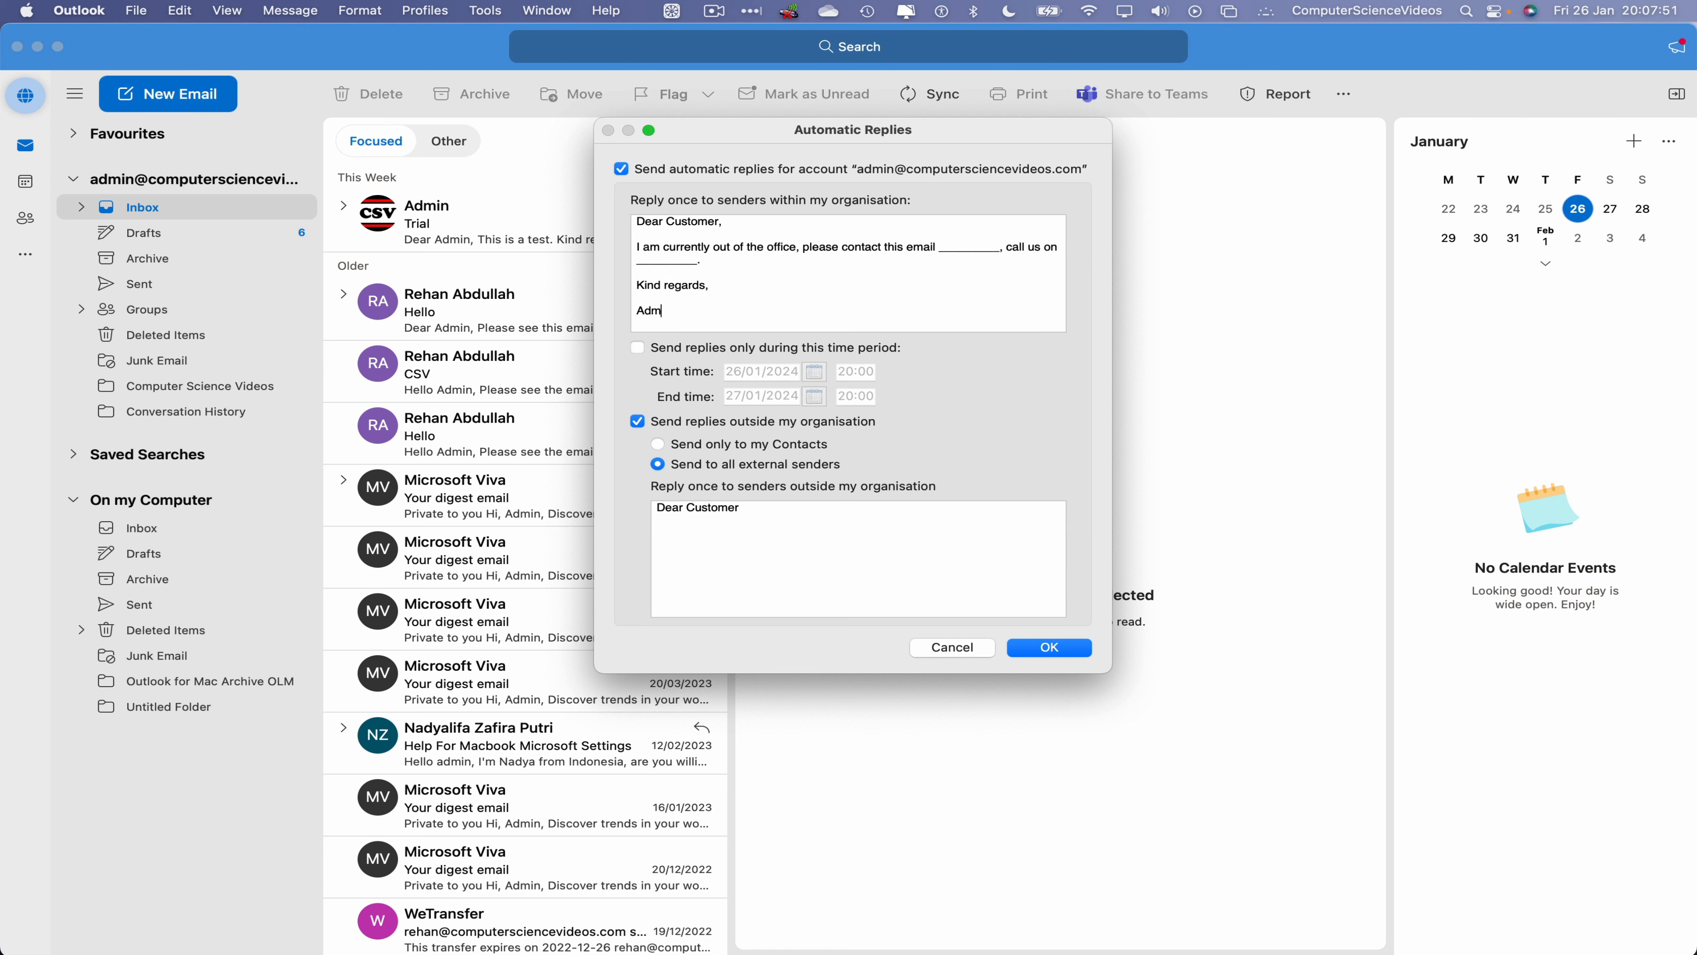
pyautogui.write('in')
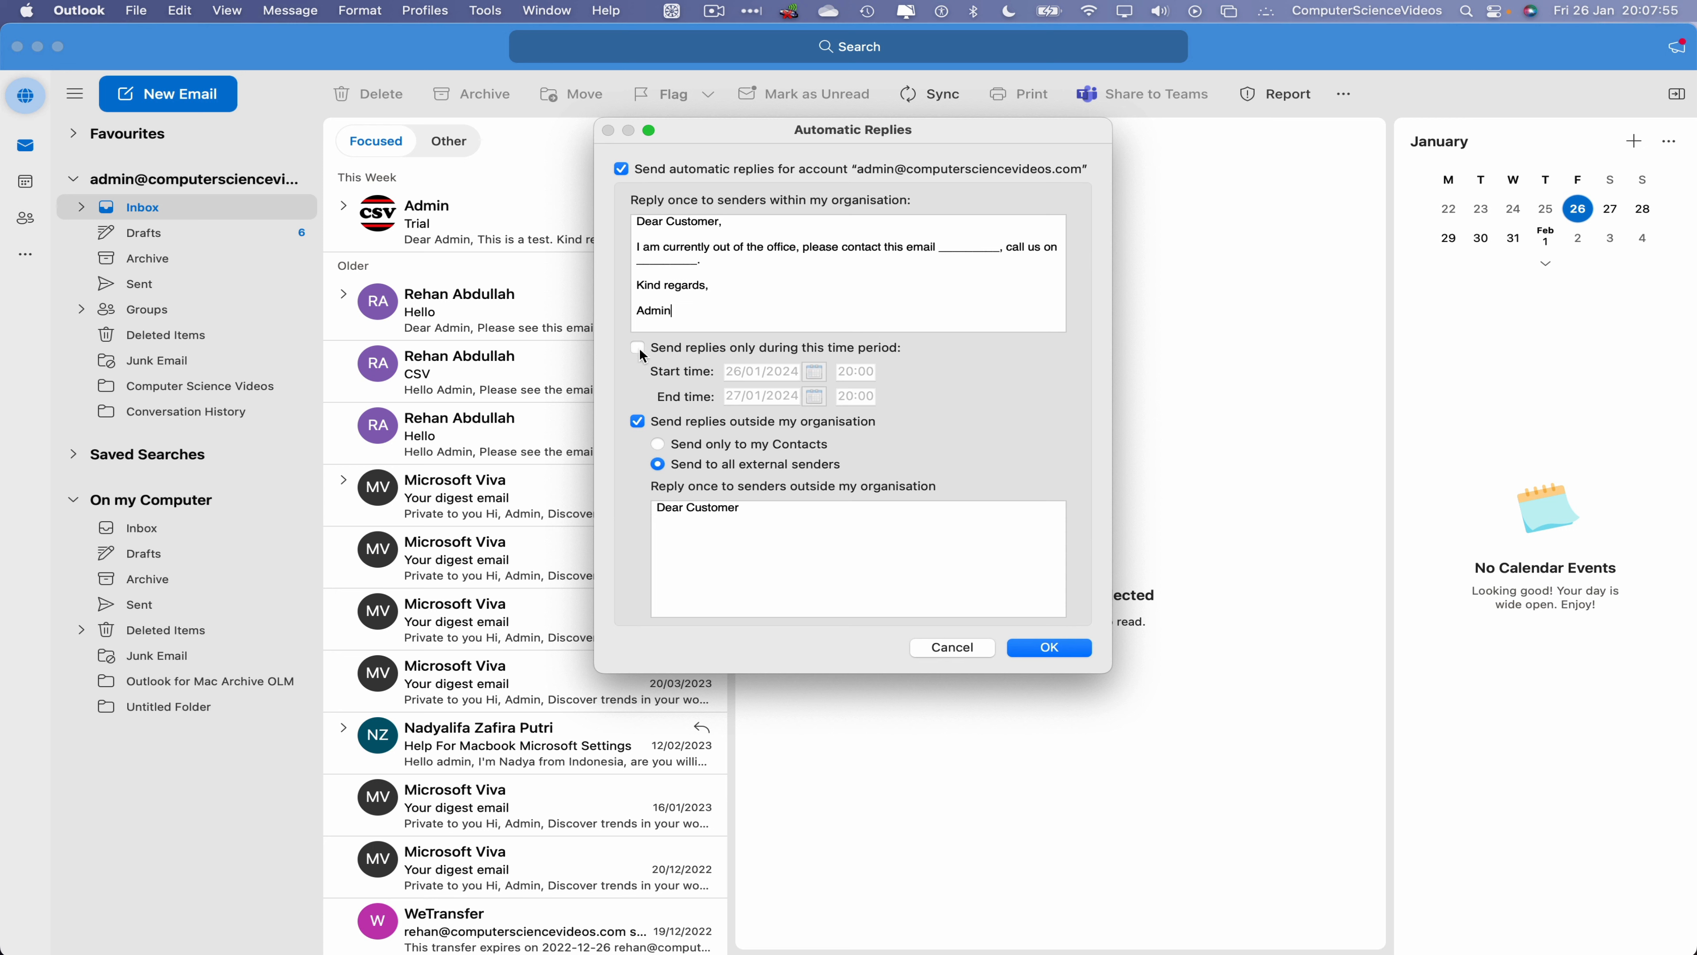
# Step: Limit automatic replies to 26–28 January with the same external message and confirm with OK
pyautogui.click(638, 347)
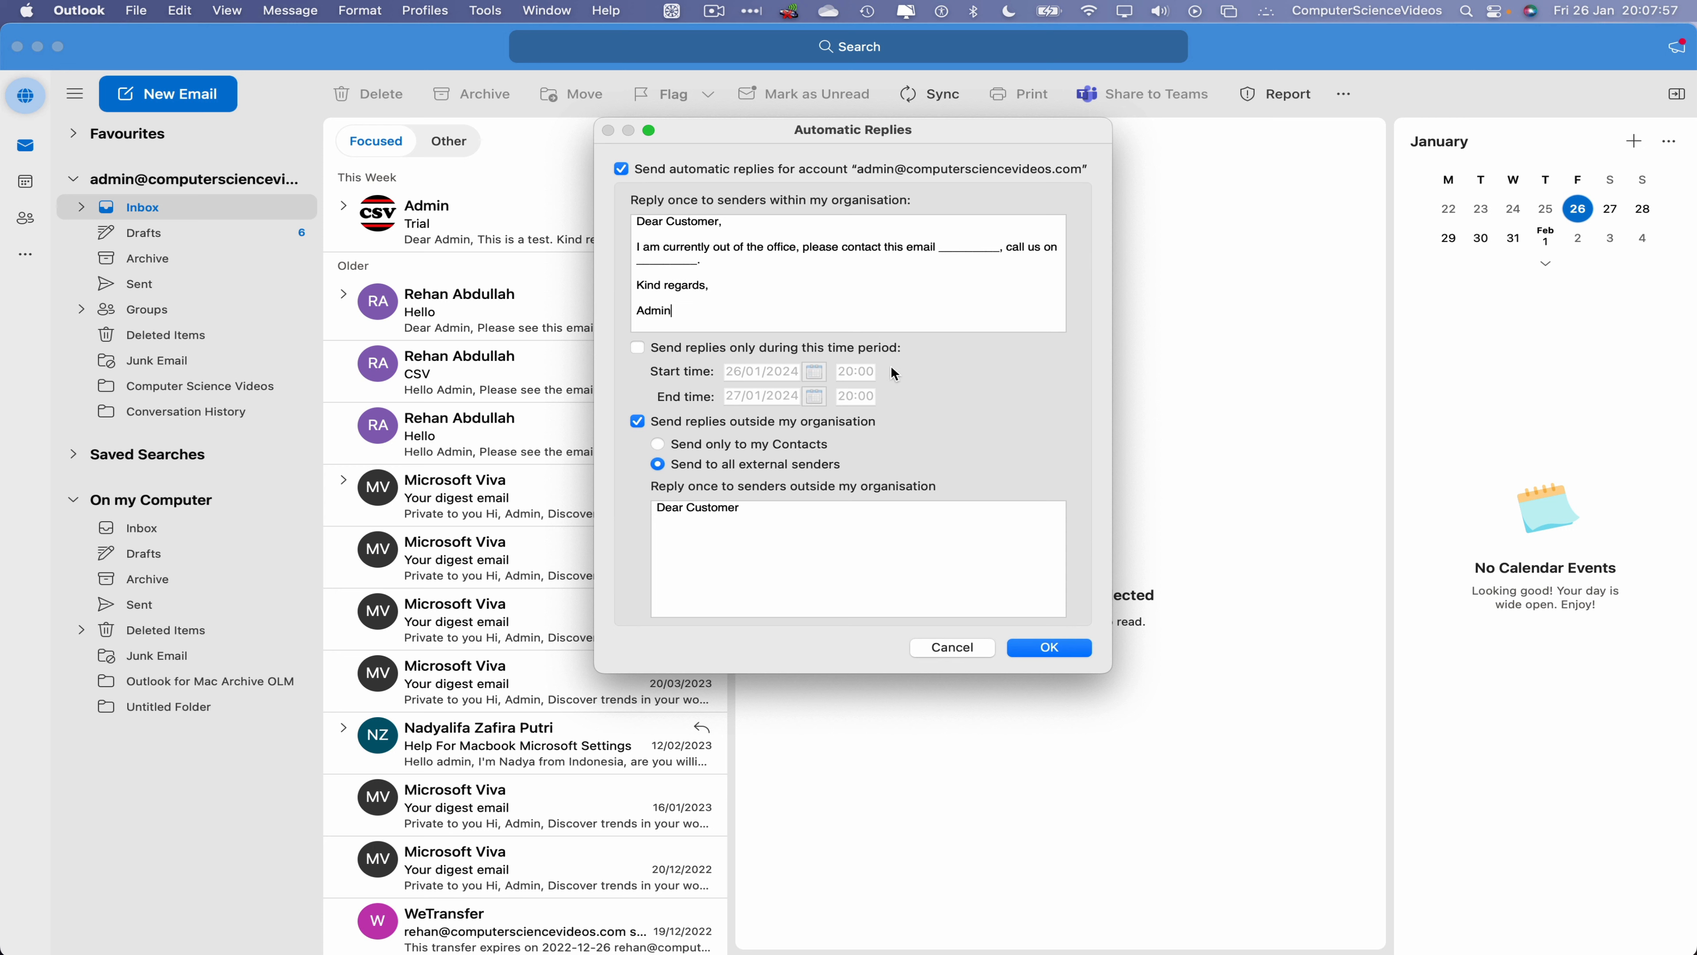
pyautogui.click(637, 347)
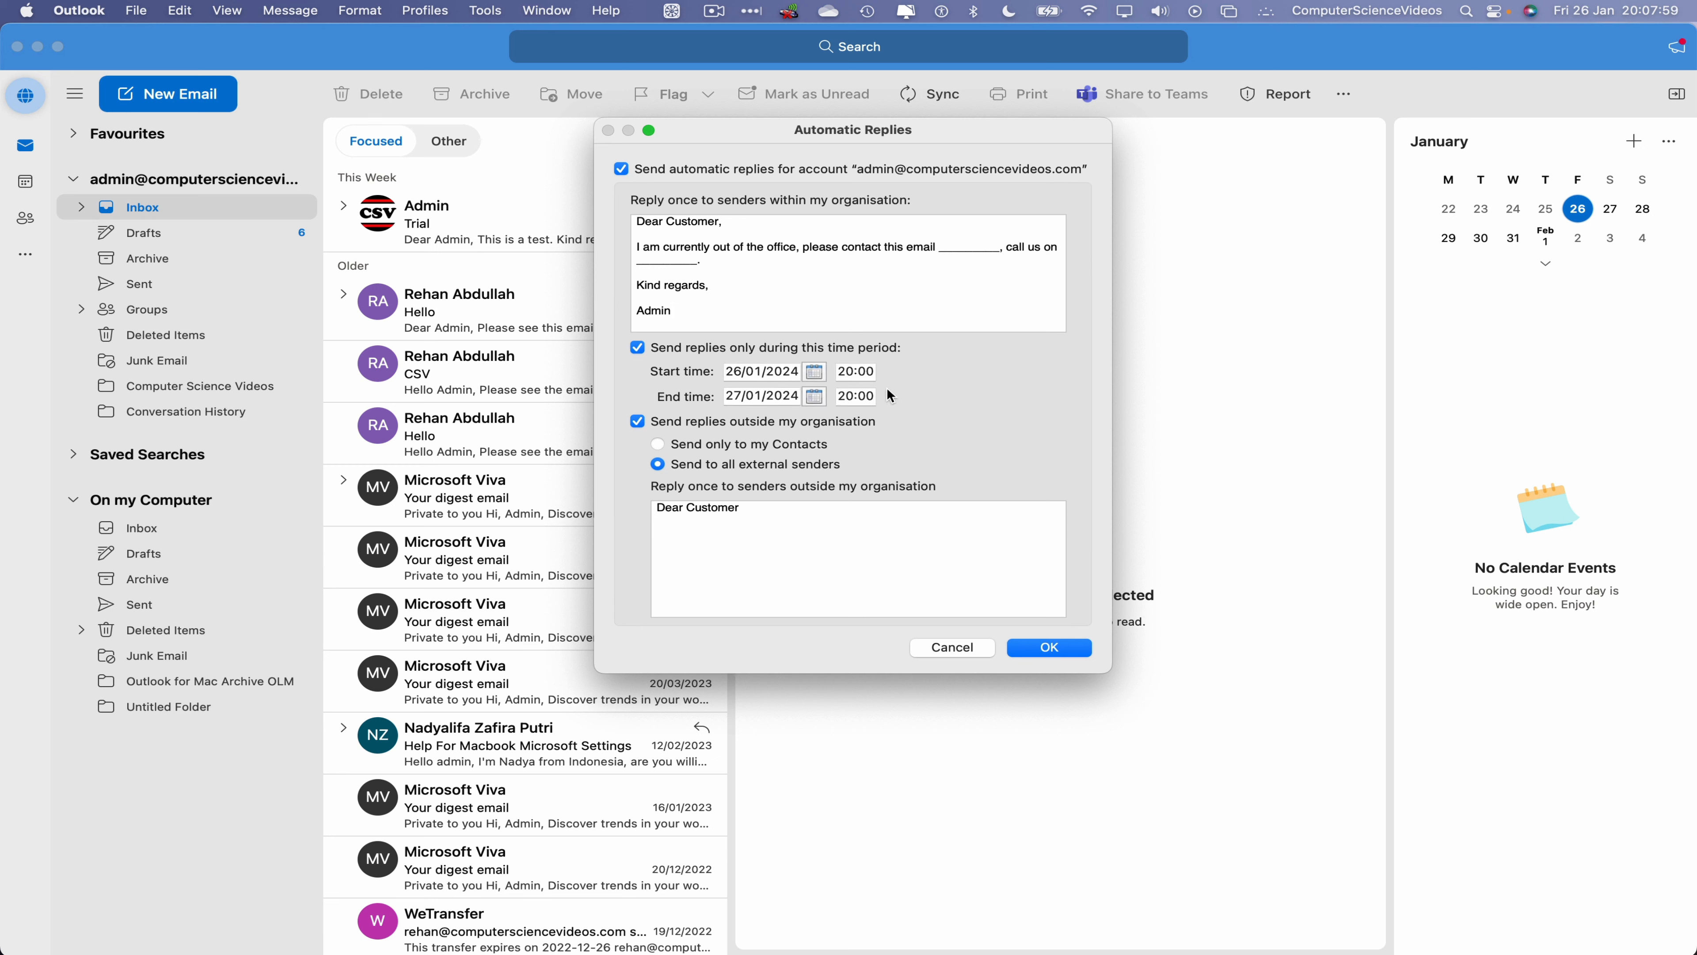
pyautogui.moveTo(797, 385)
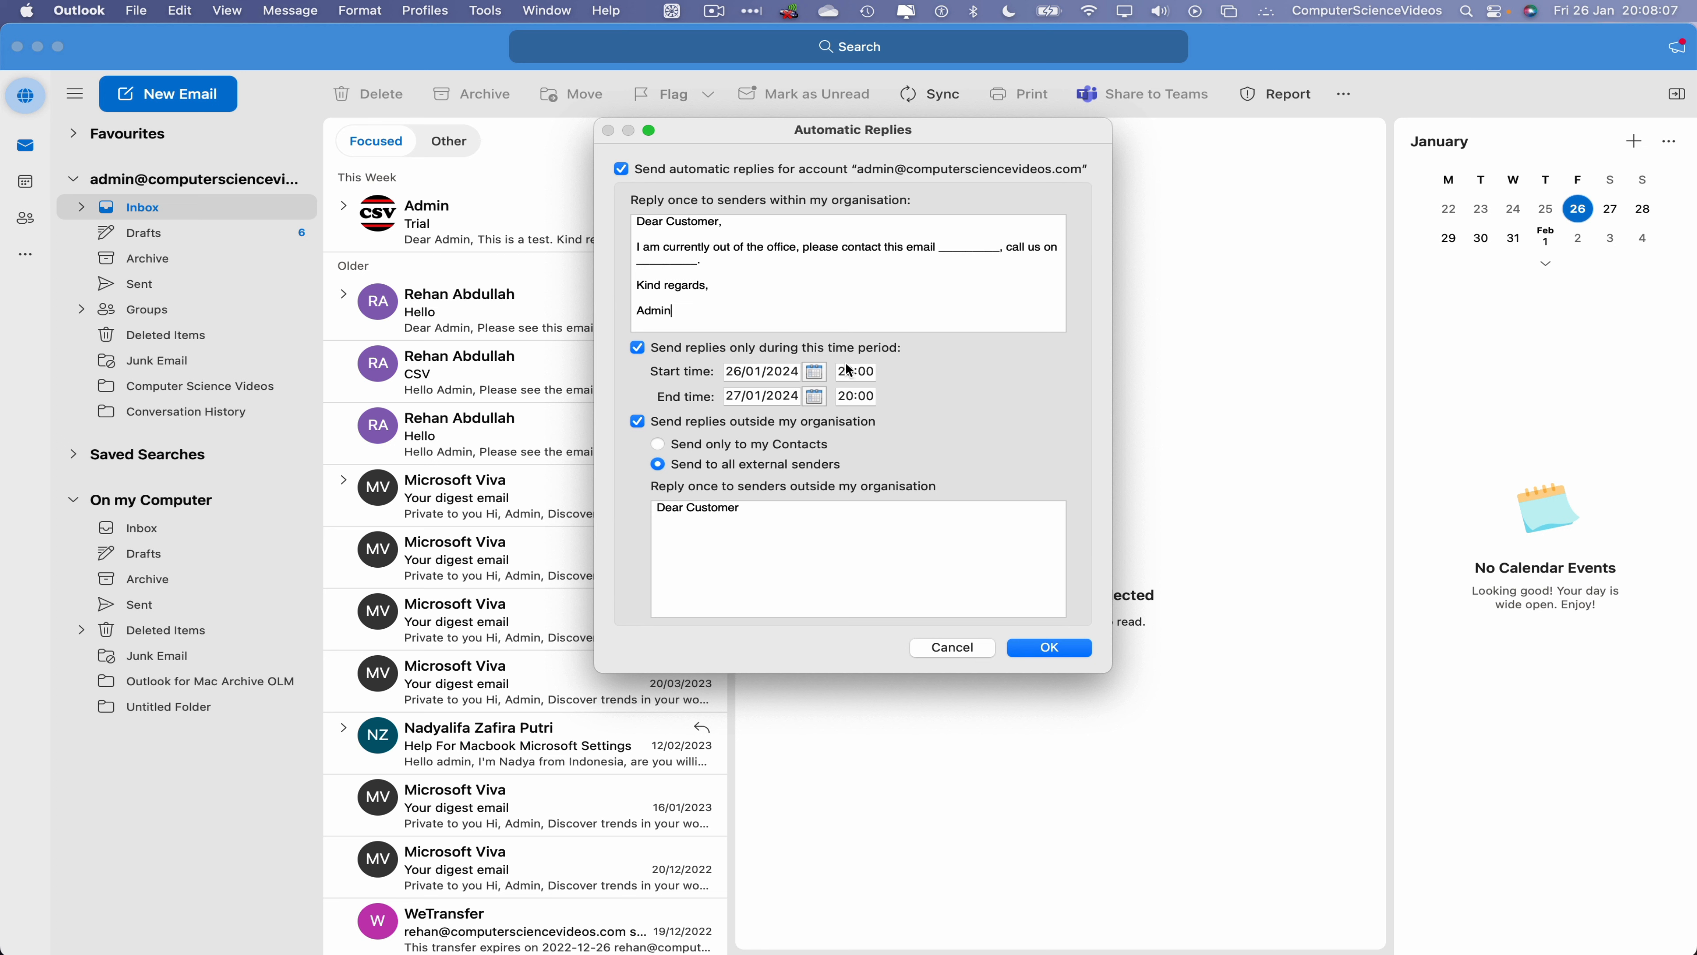
pyautogui.moveTo(821, 403)
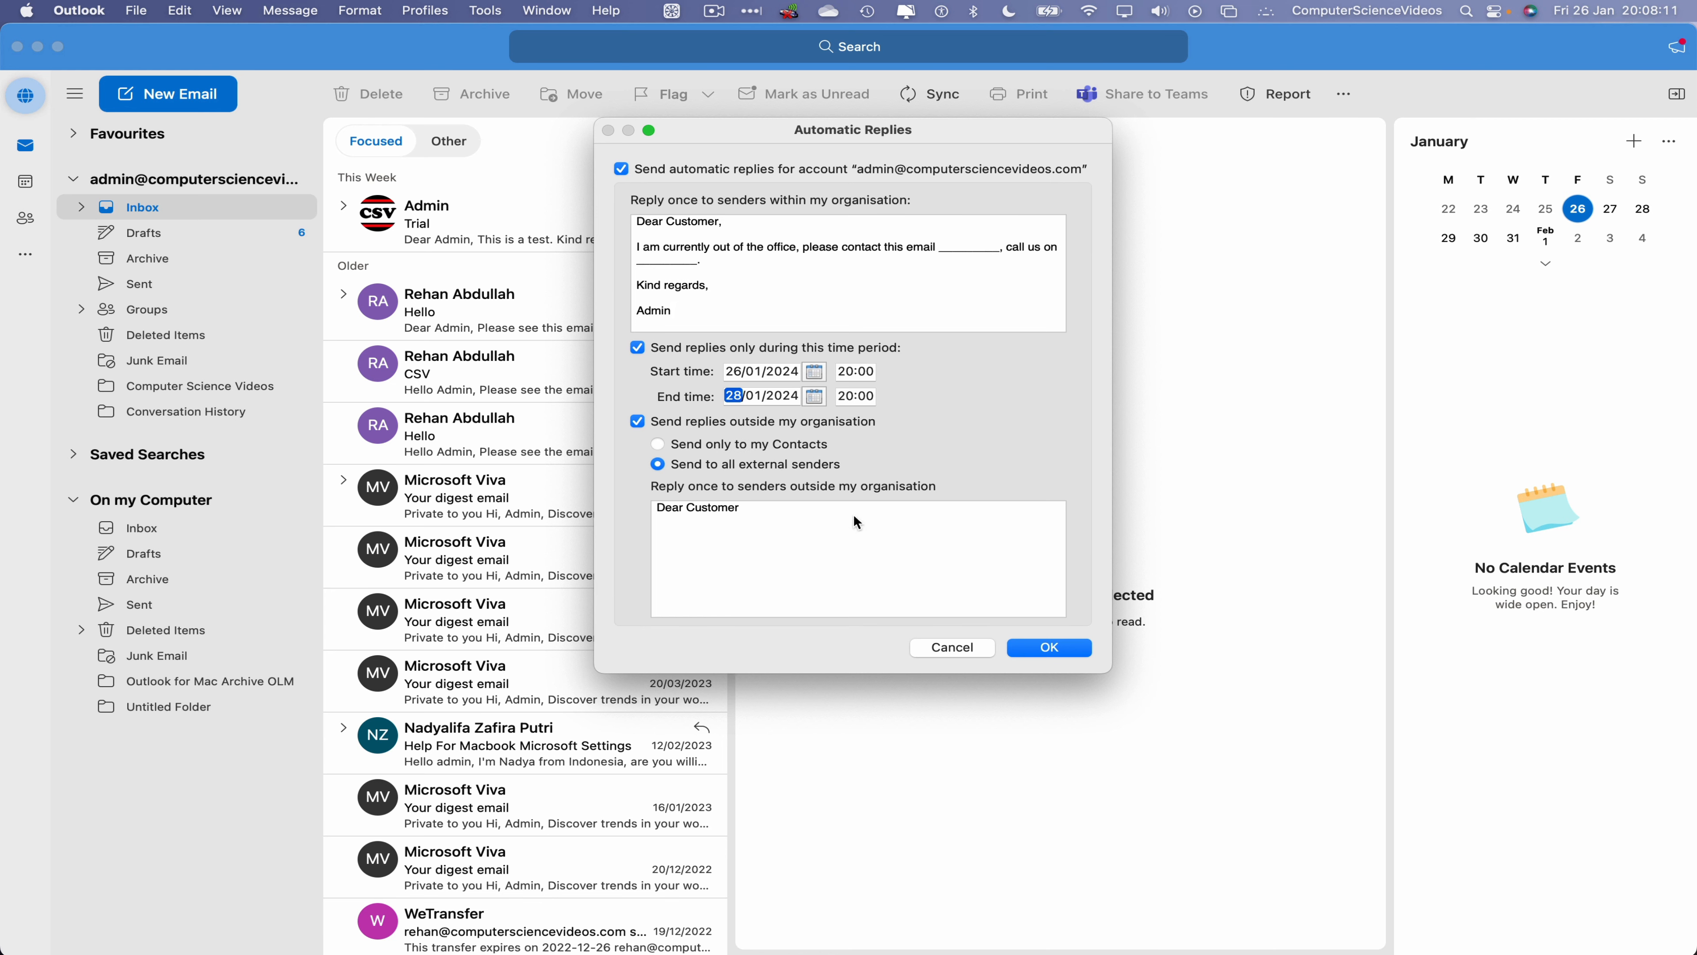
pyautogui.moveTo(690, 458)
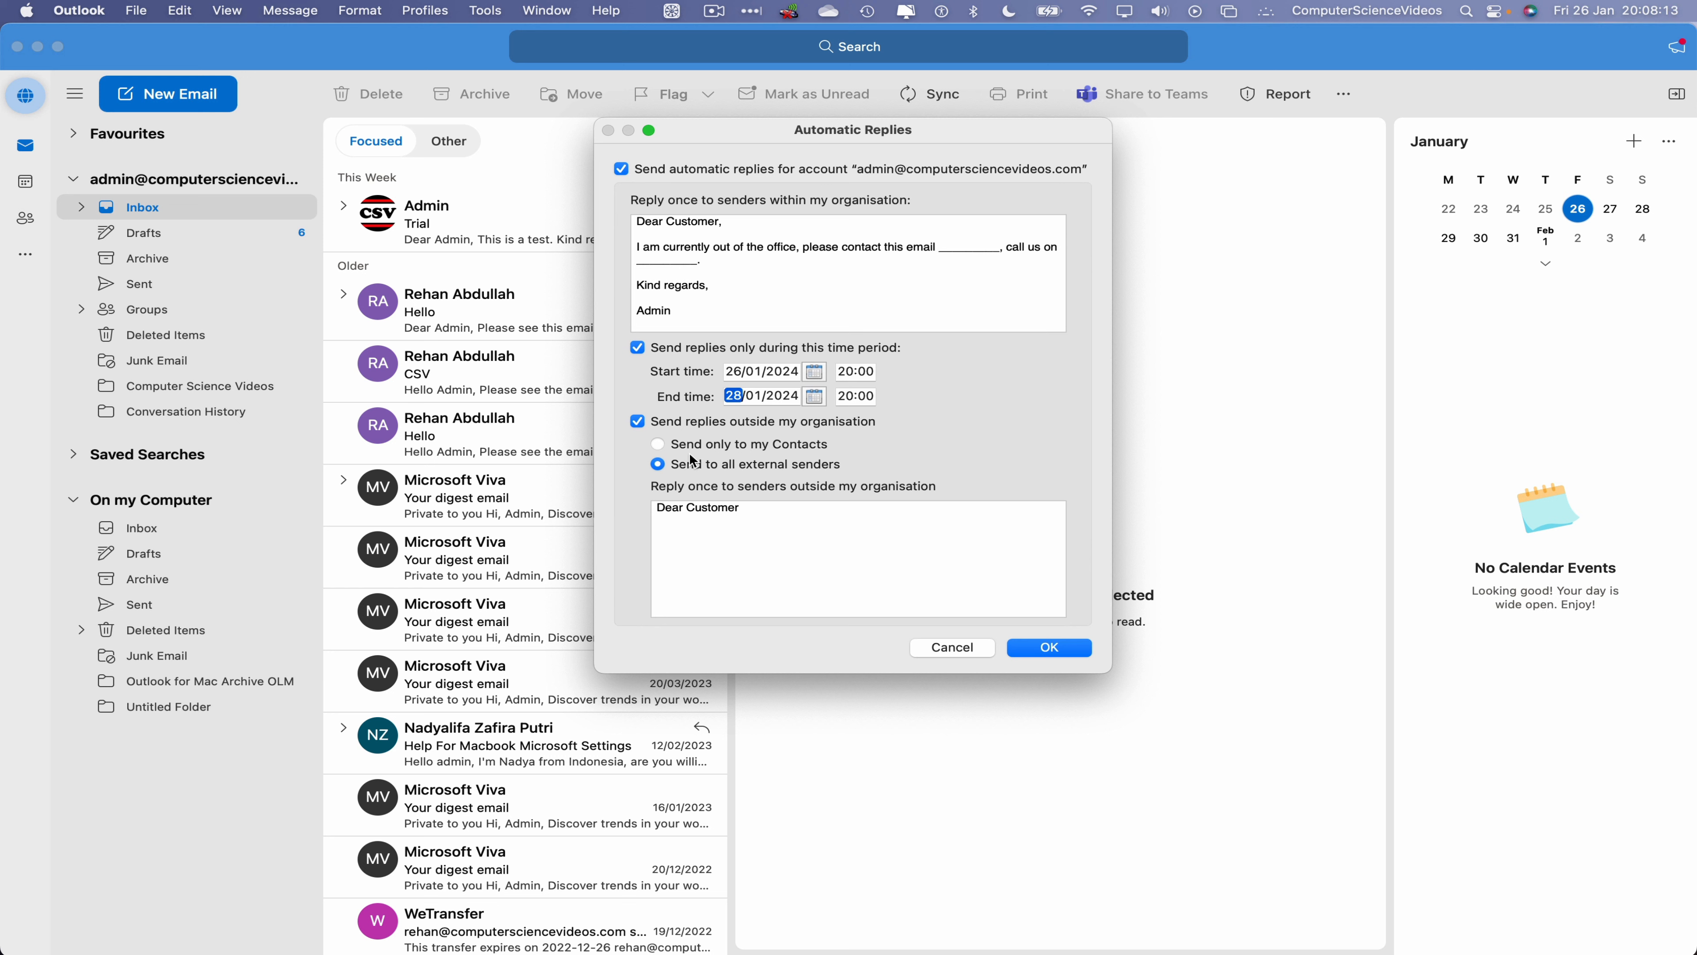
pyautogui.moveTo(859, 446)
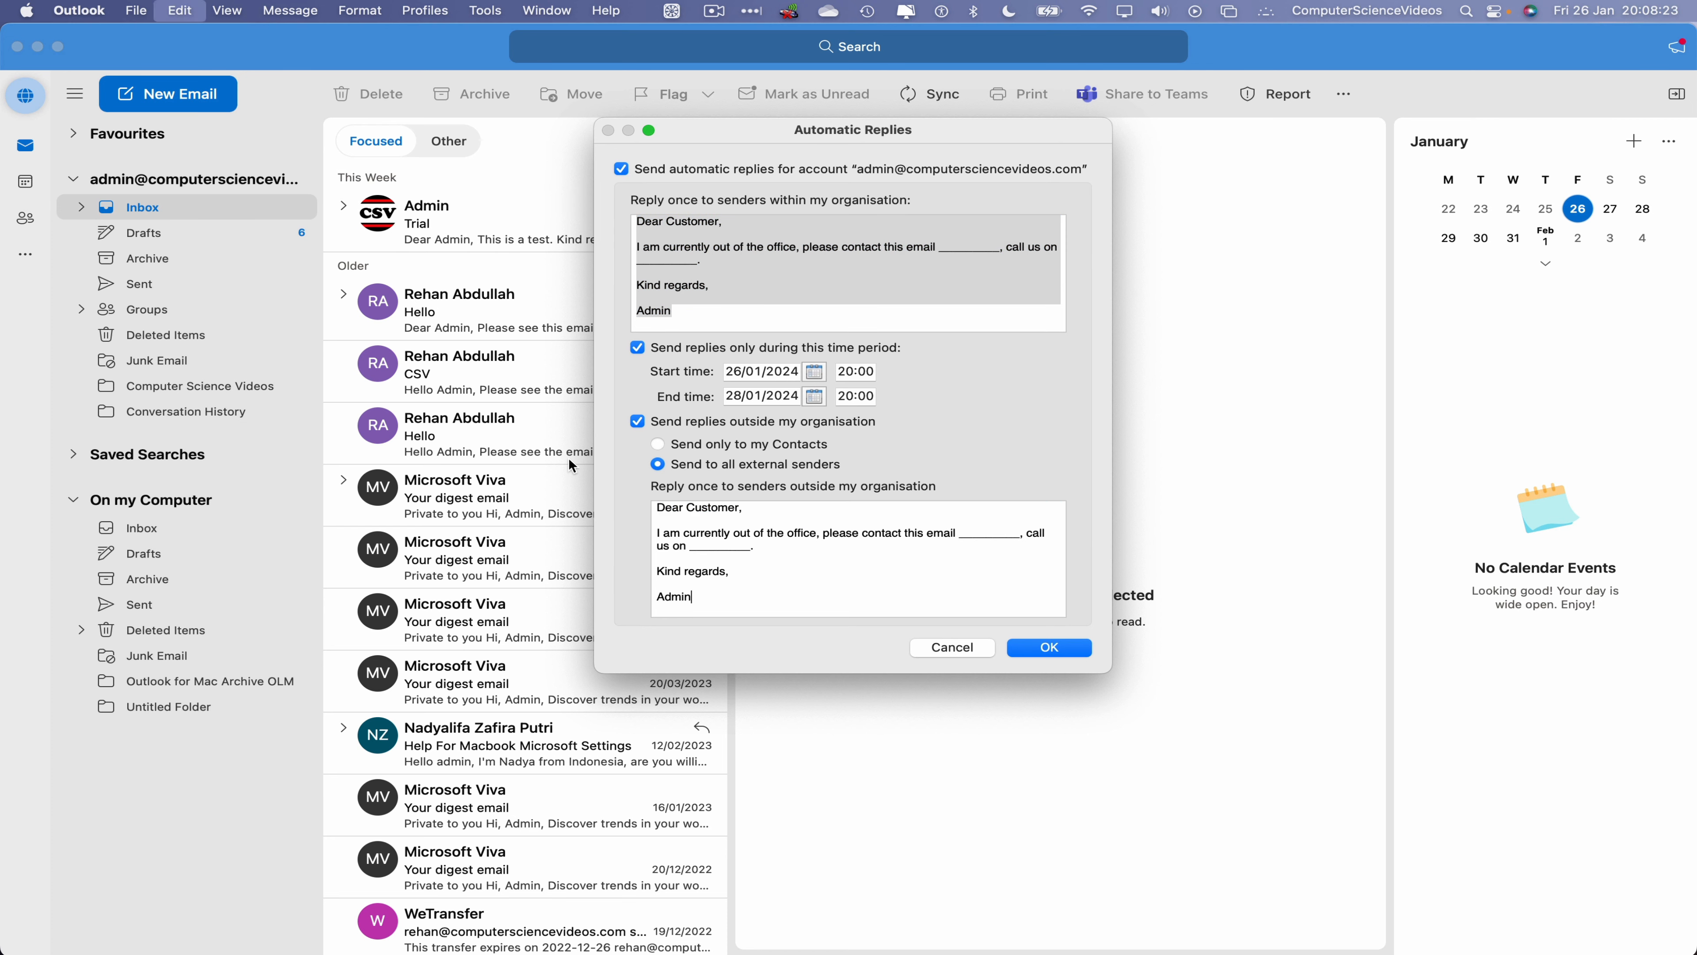
pyautogui.moveTo(1046, 646)
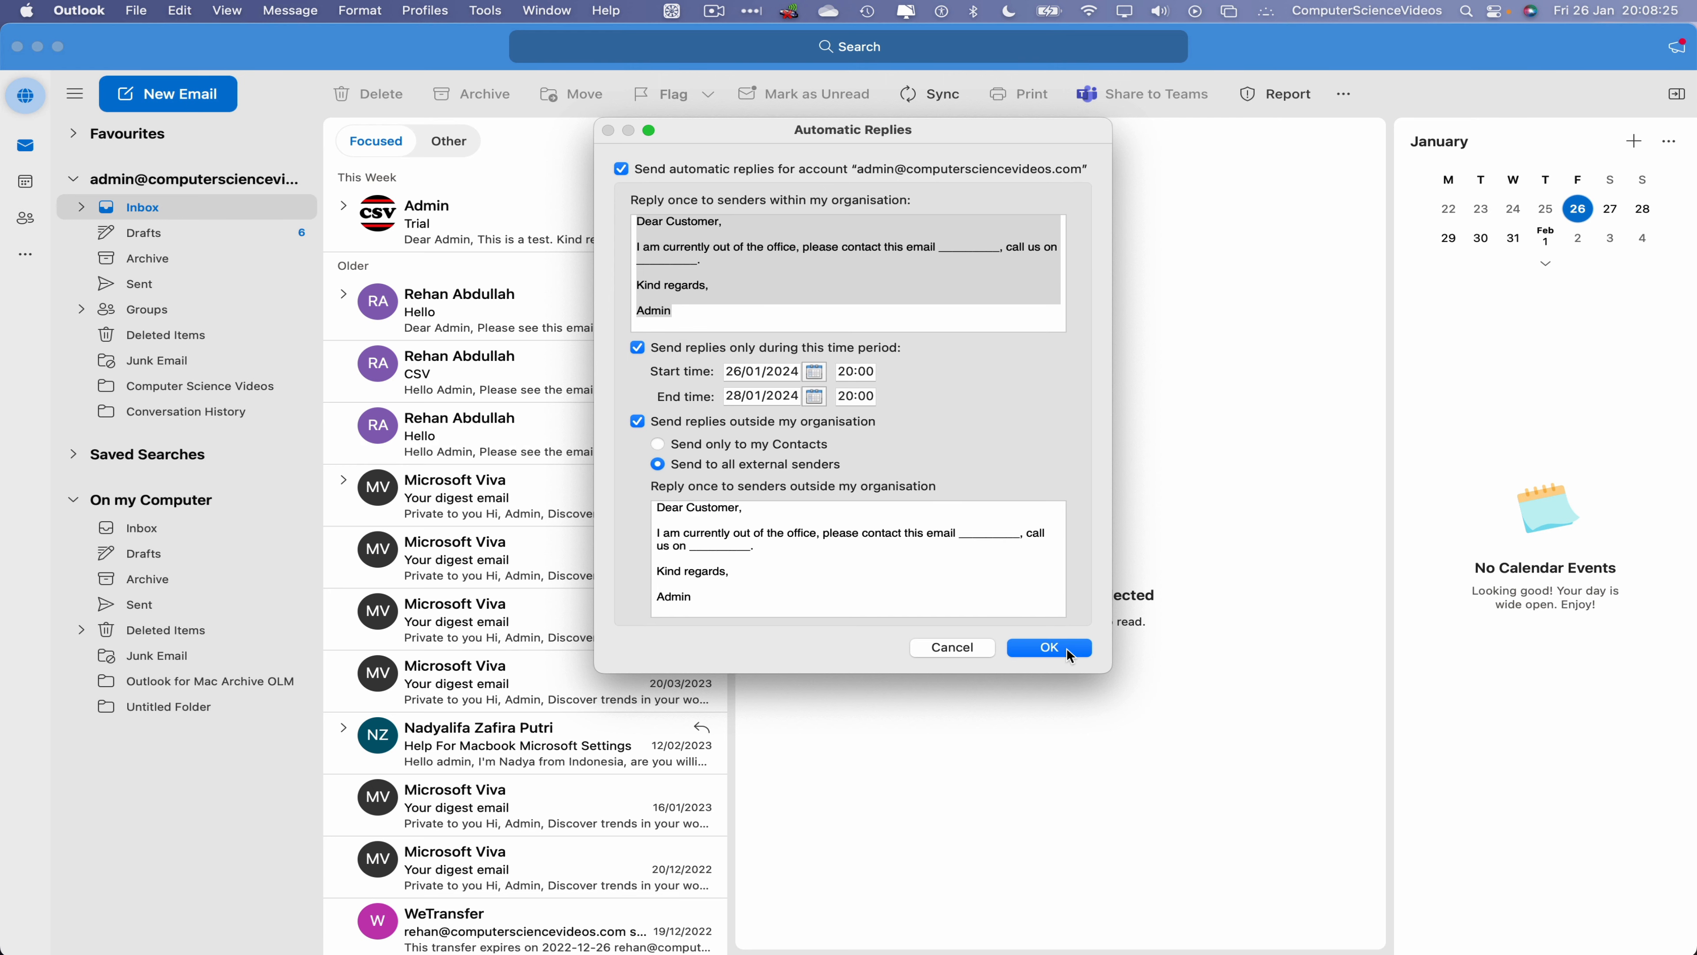
pyautogui.click(1046, 646)
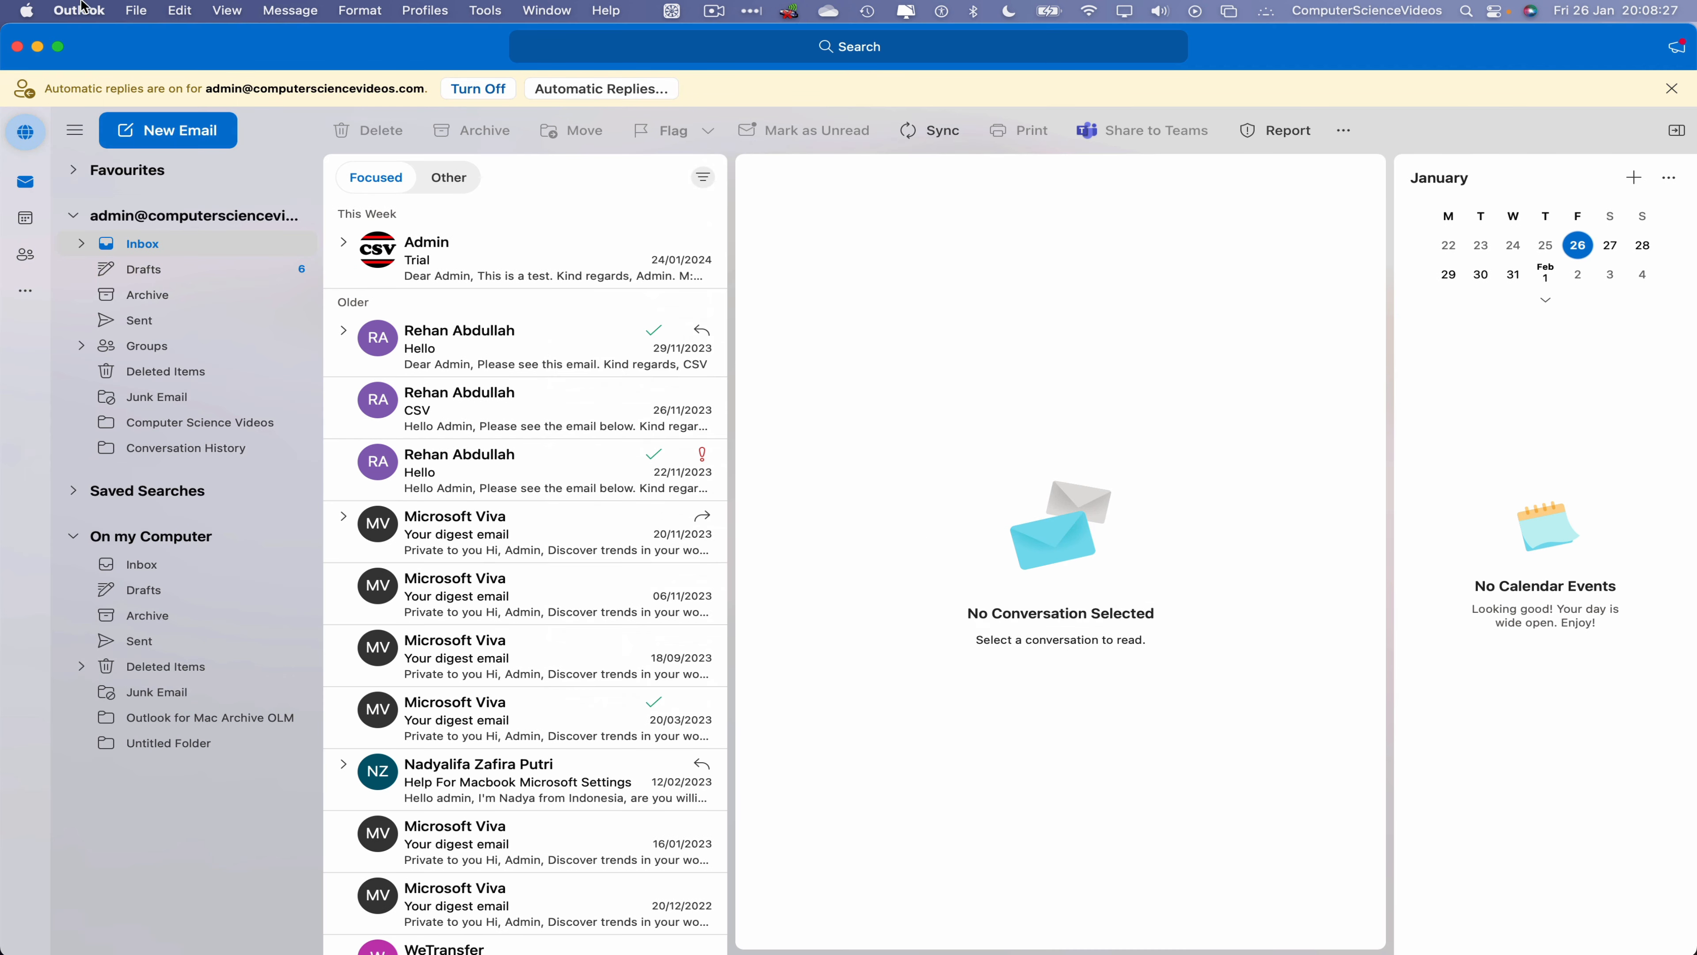
pyautogui.moveTo(168, 110)
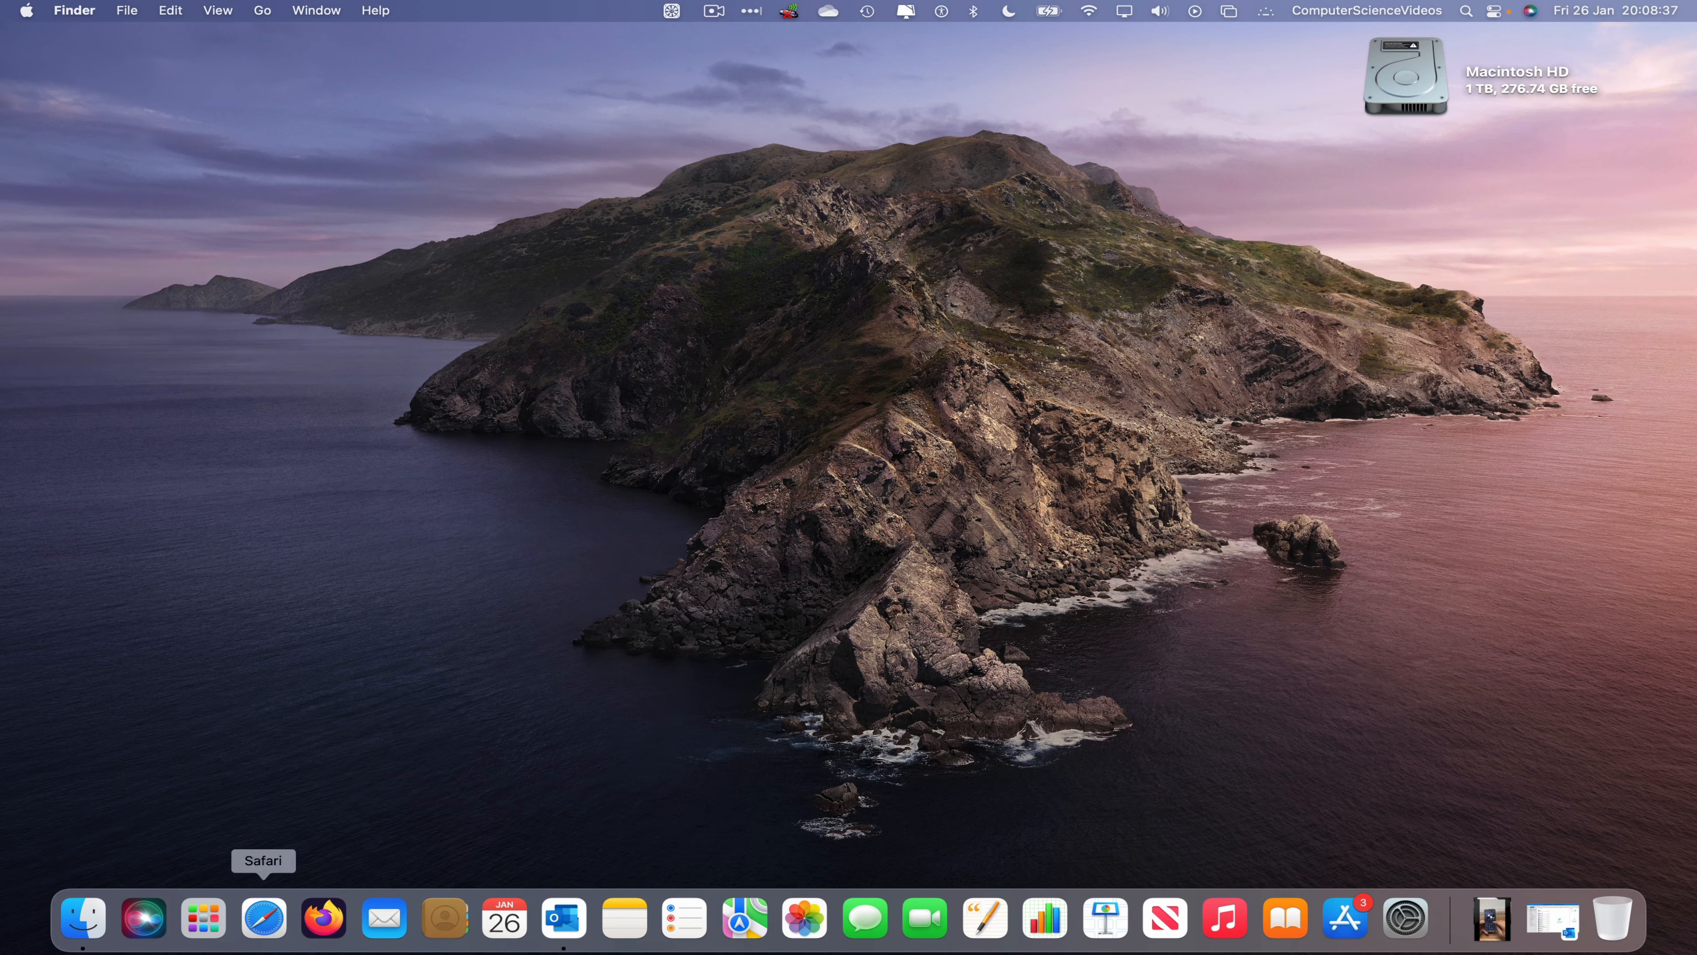
# Step: Launch Safari from the Dock onto the Google home page
pyautogui.click(263, 918)
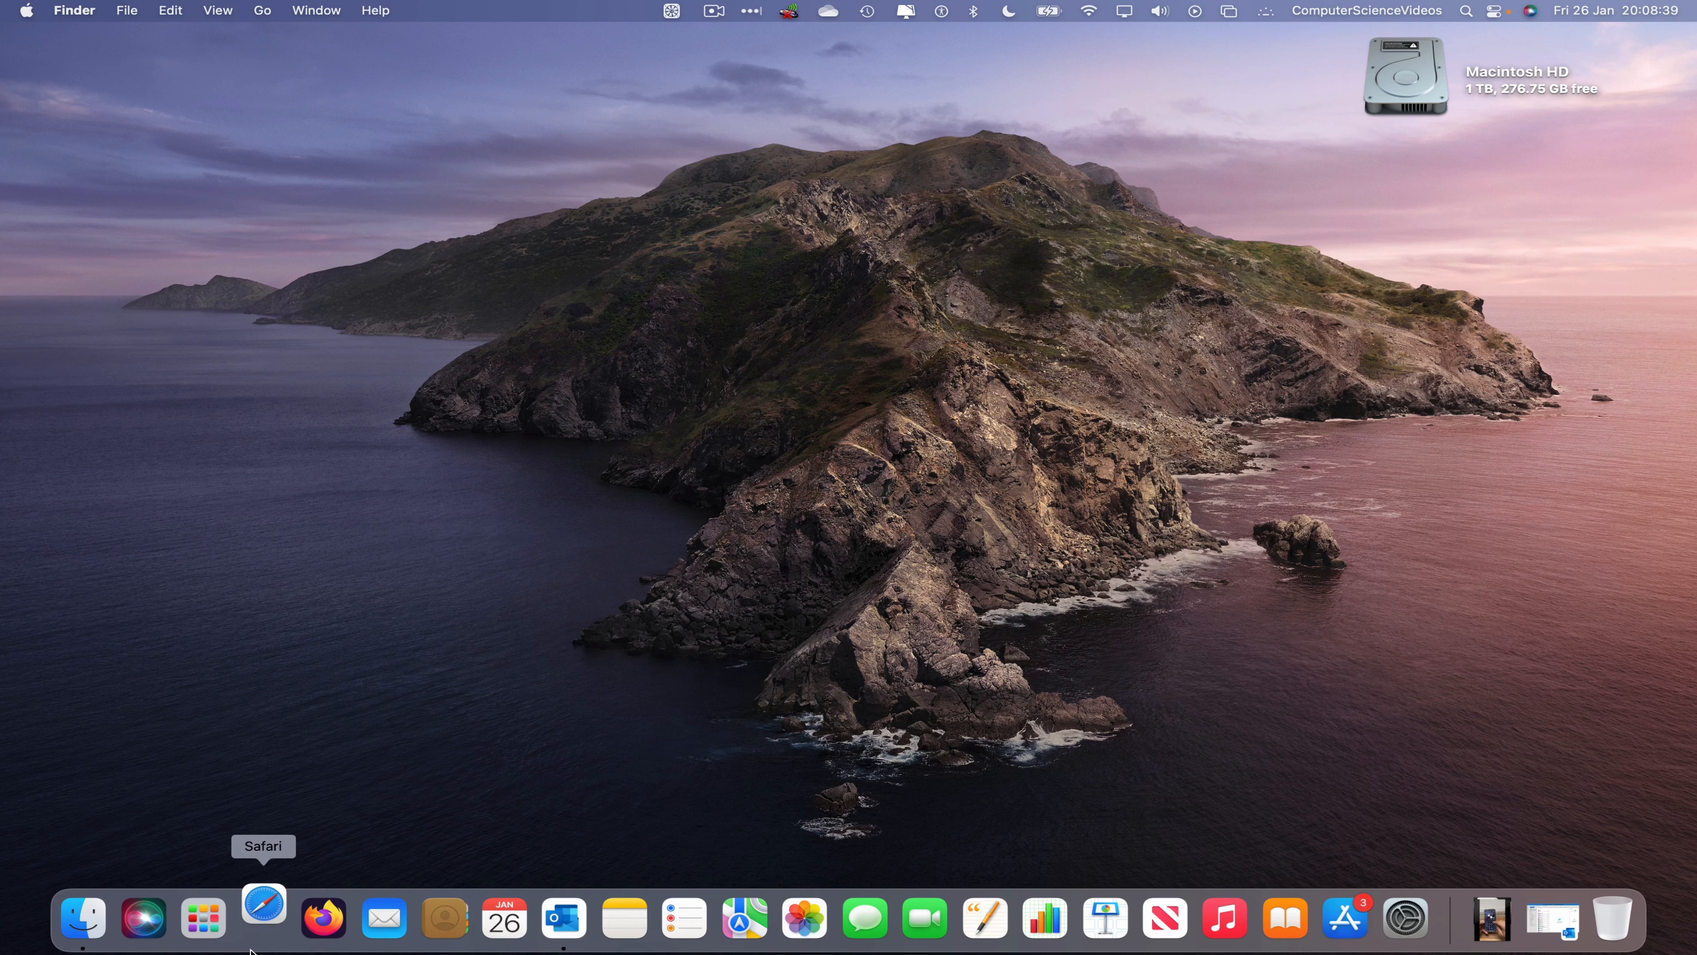
pyautogui.click(262, 920)
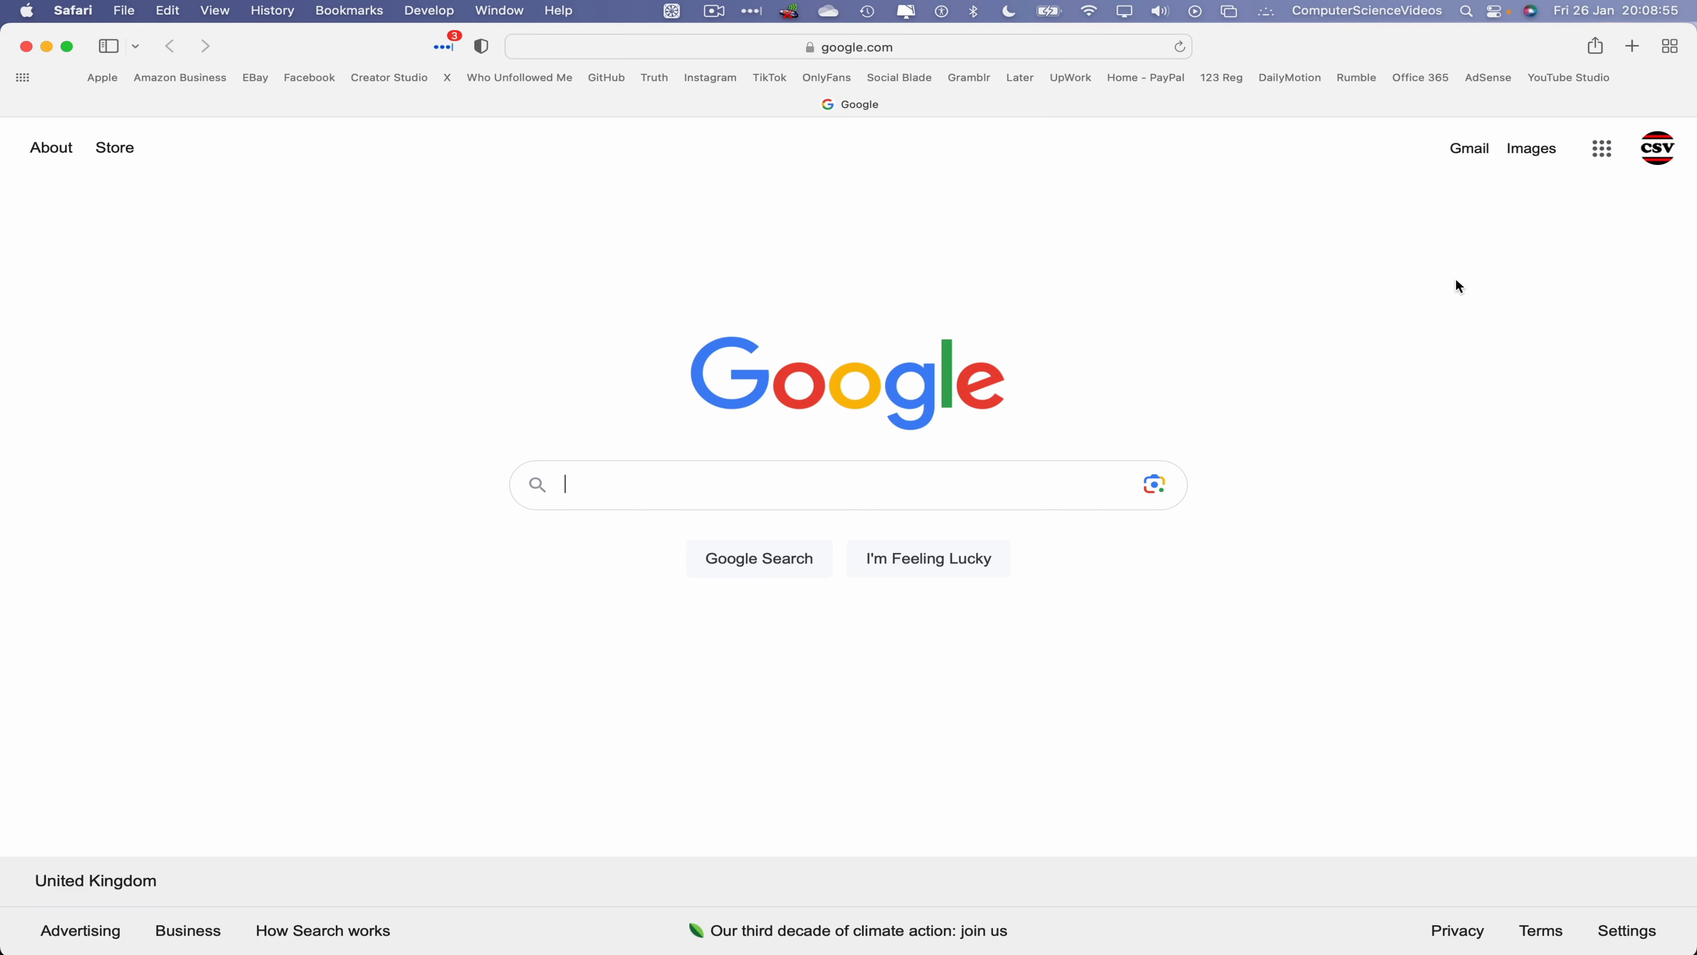
# Step: Go to the Office 365 bookmark and open Outlook on the web to the inbox
pyautogui.click(1421, 77)
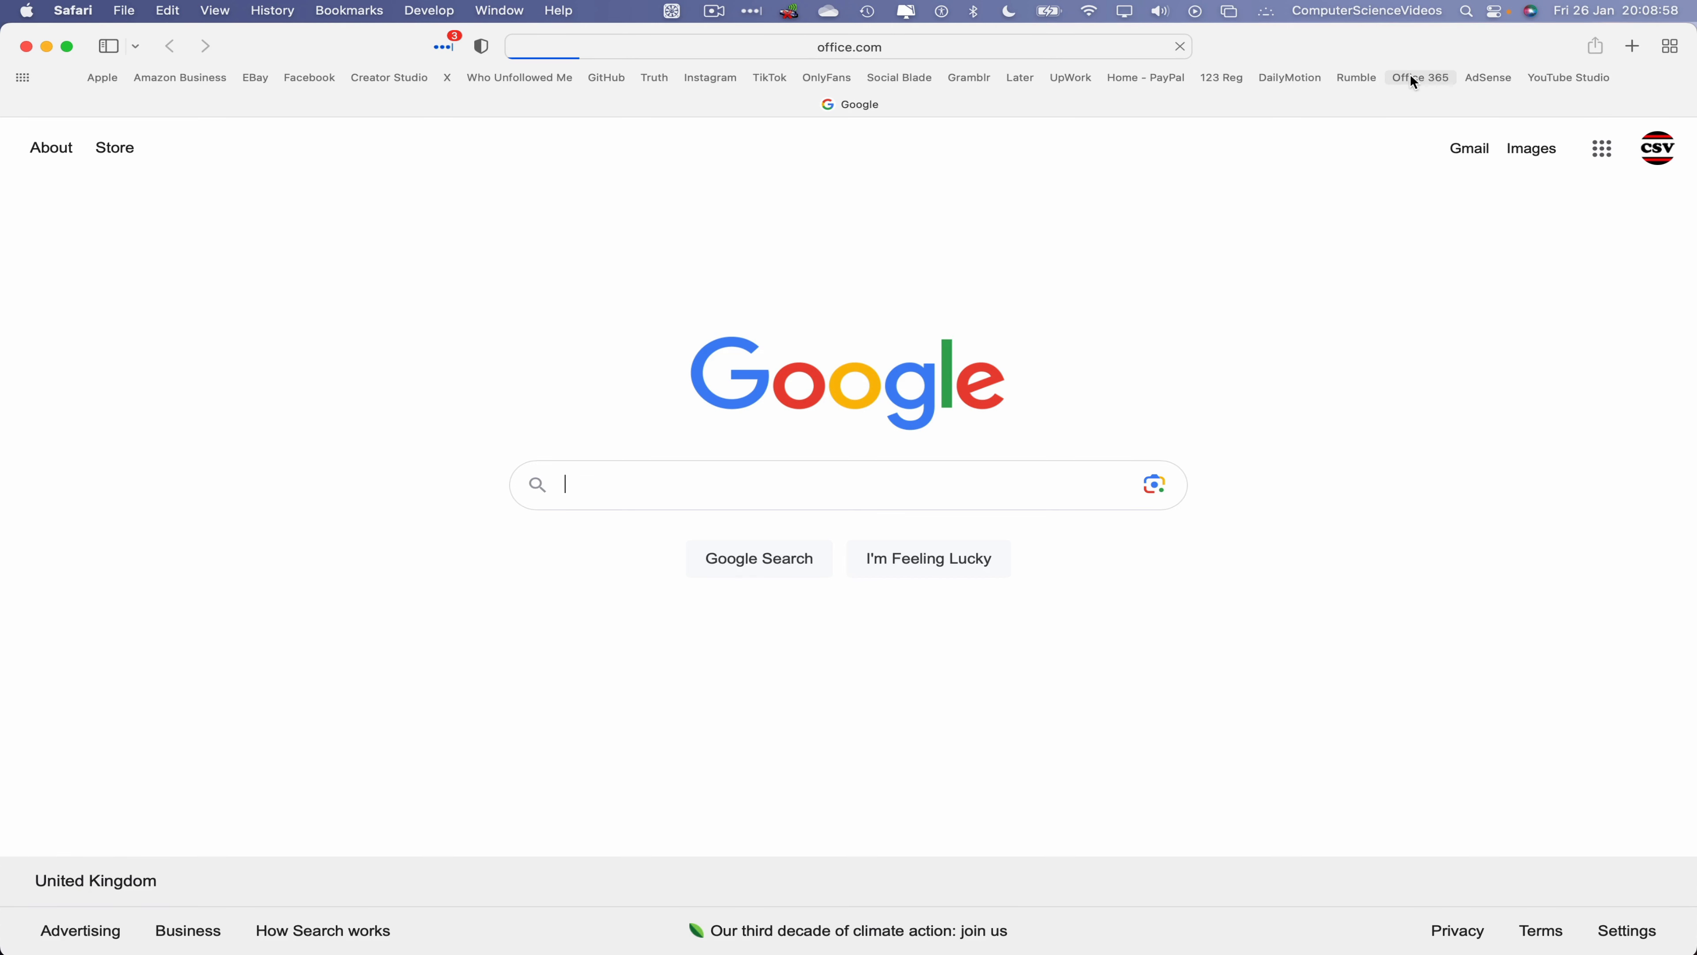
pyautogui.click(1419, 77)
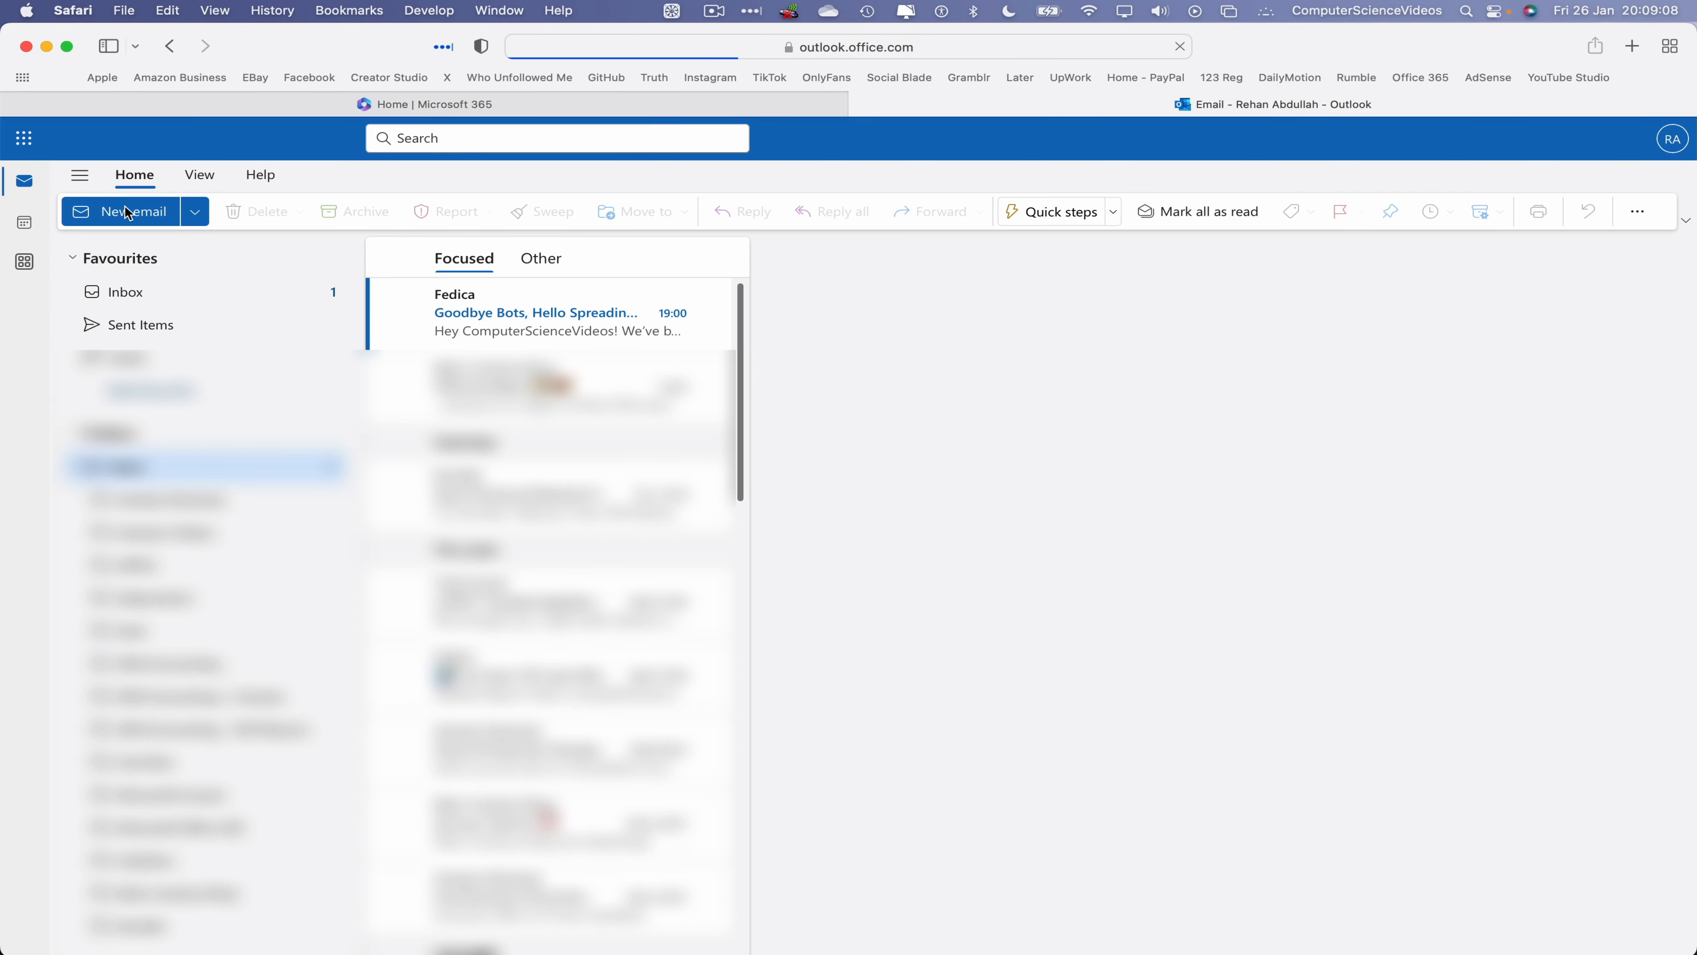
pyautogui.moveTo(127, 211)
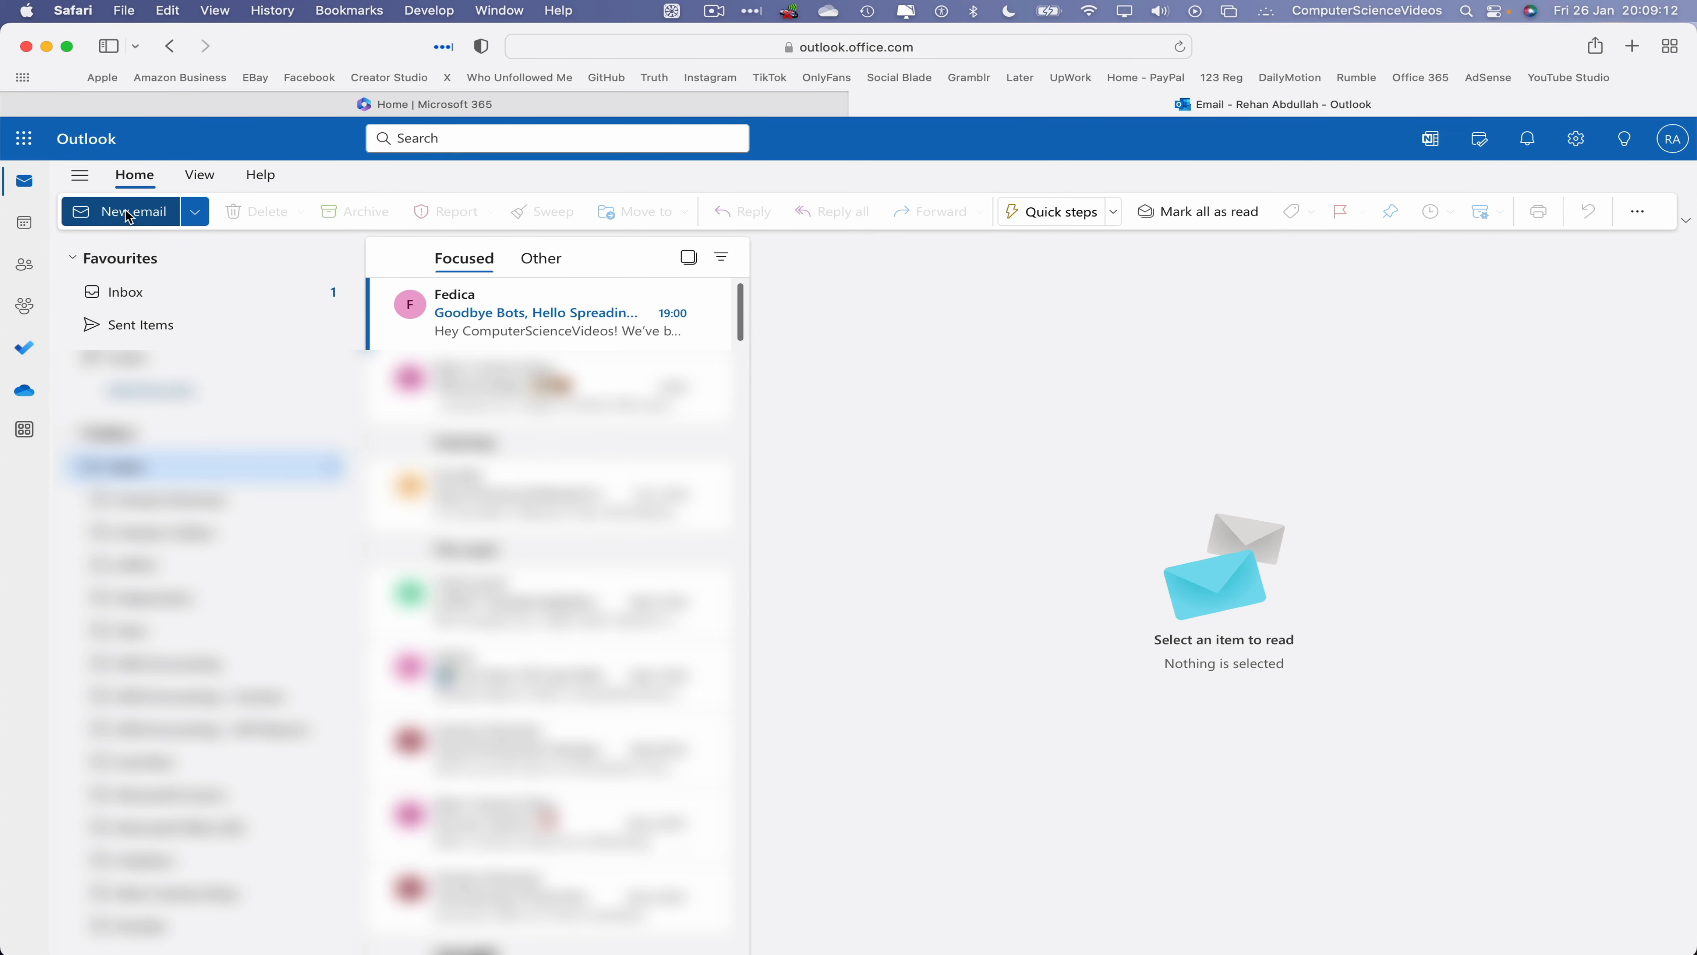
# Step: Start a new email to Admin with the subject 'Trial'
pyautogui.click(121, 211)
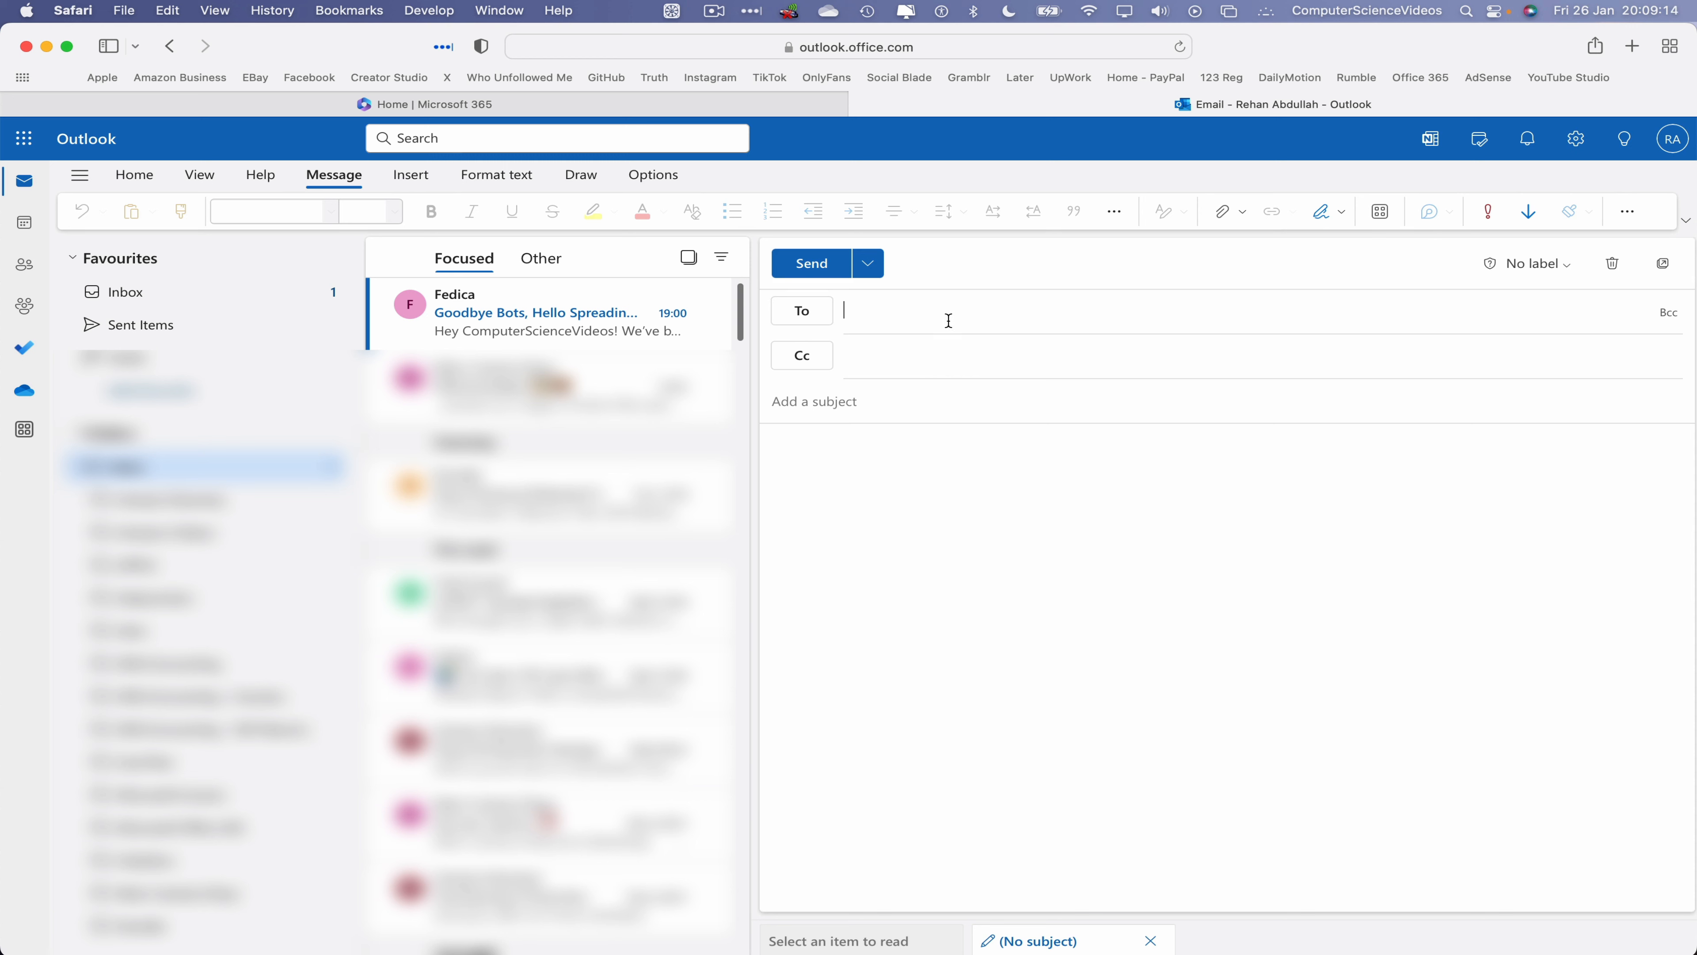
pyautogui.write('adm')
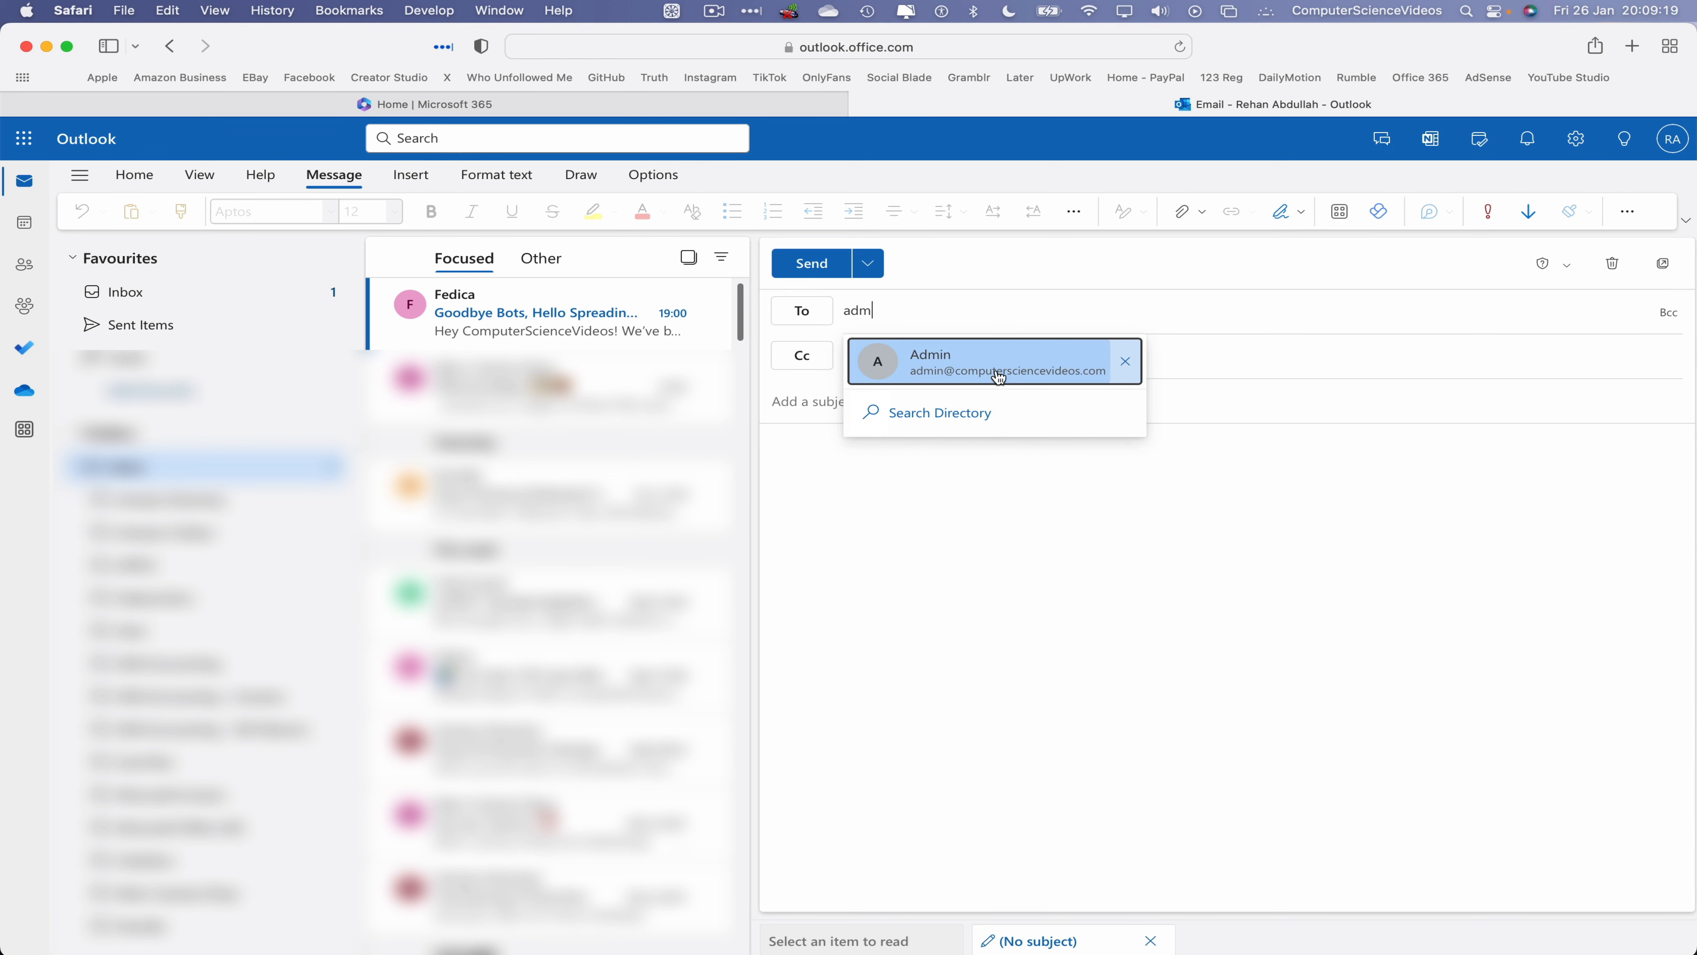
pyautogui.click(994, 361)
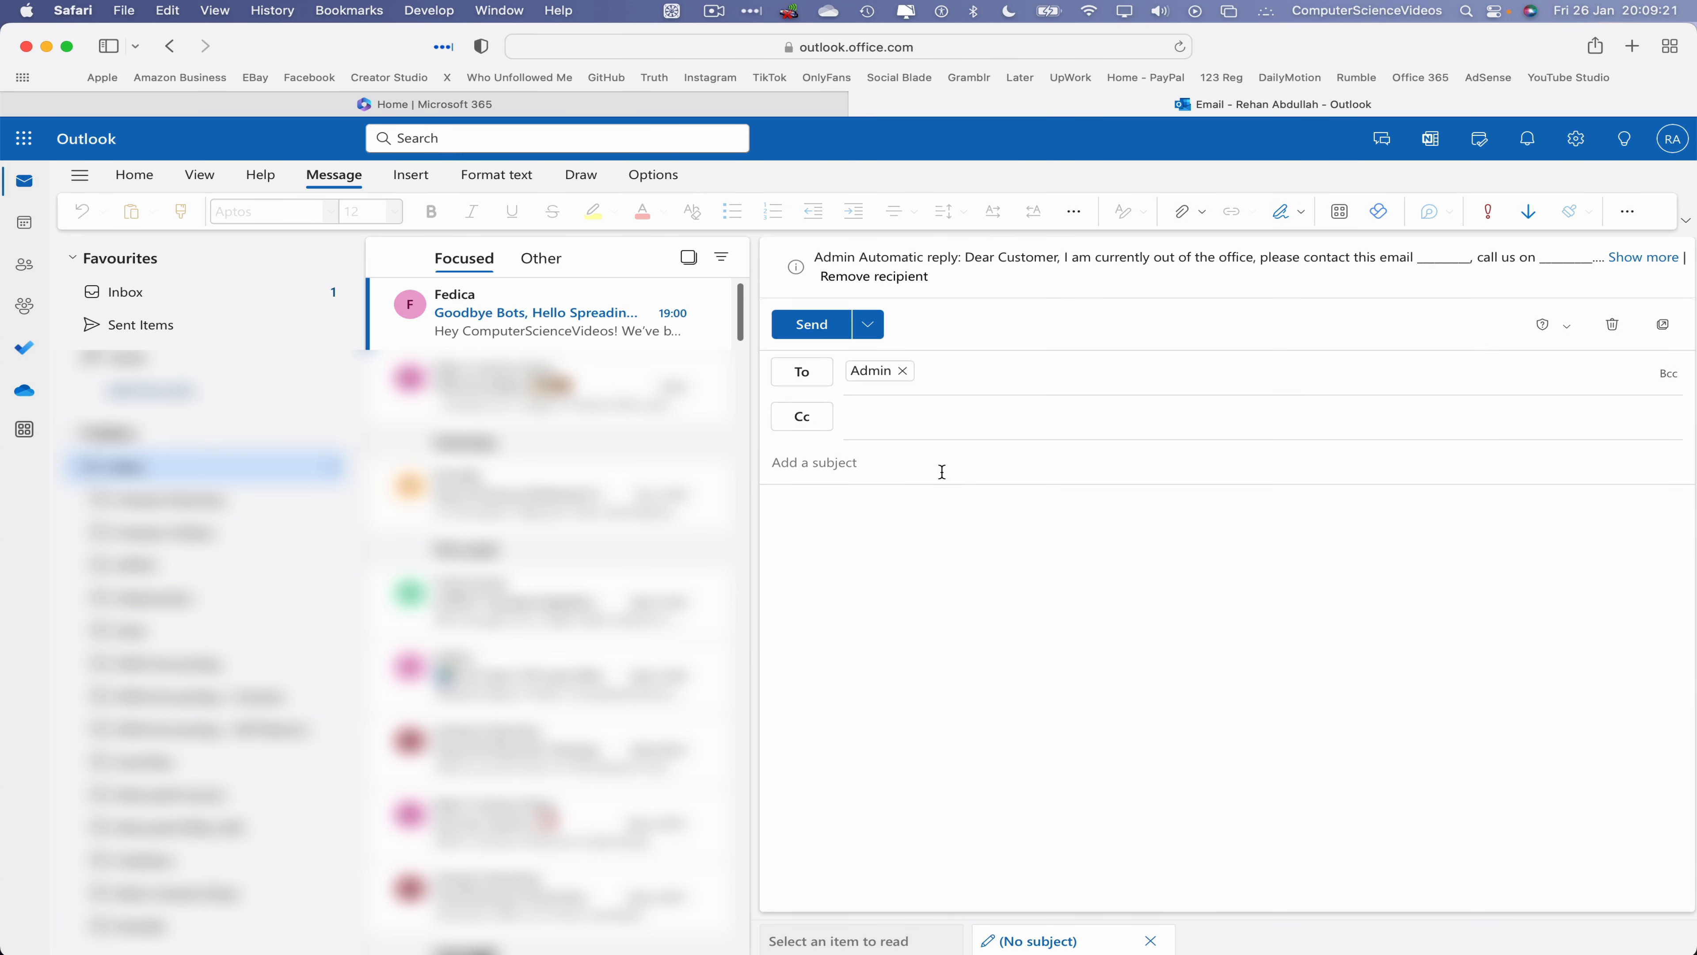
pyautogui.moveTo(1089, 265)
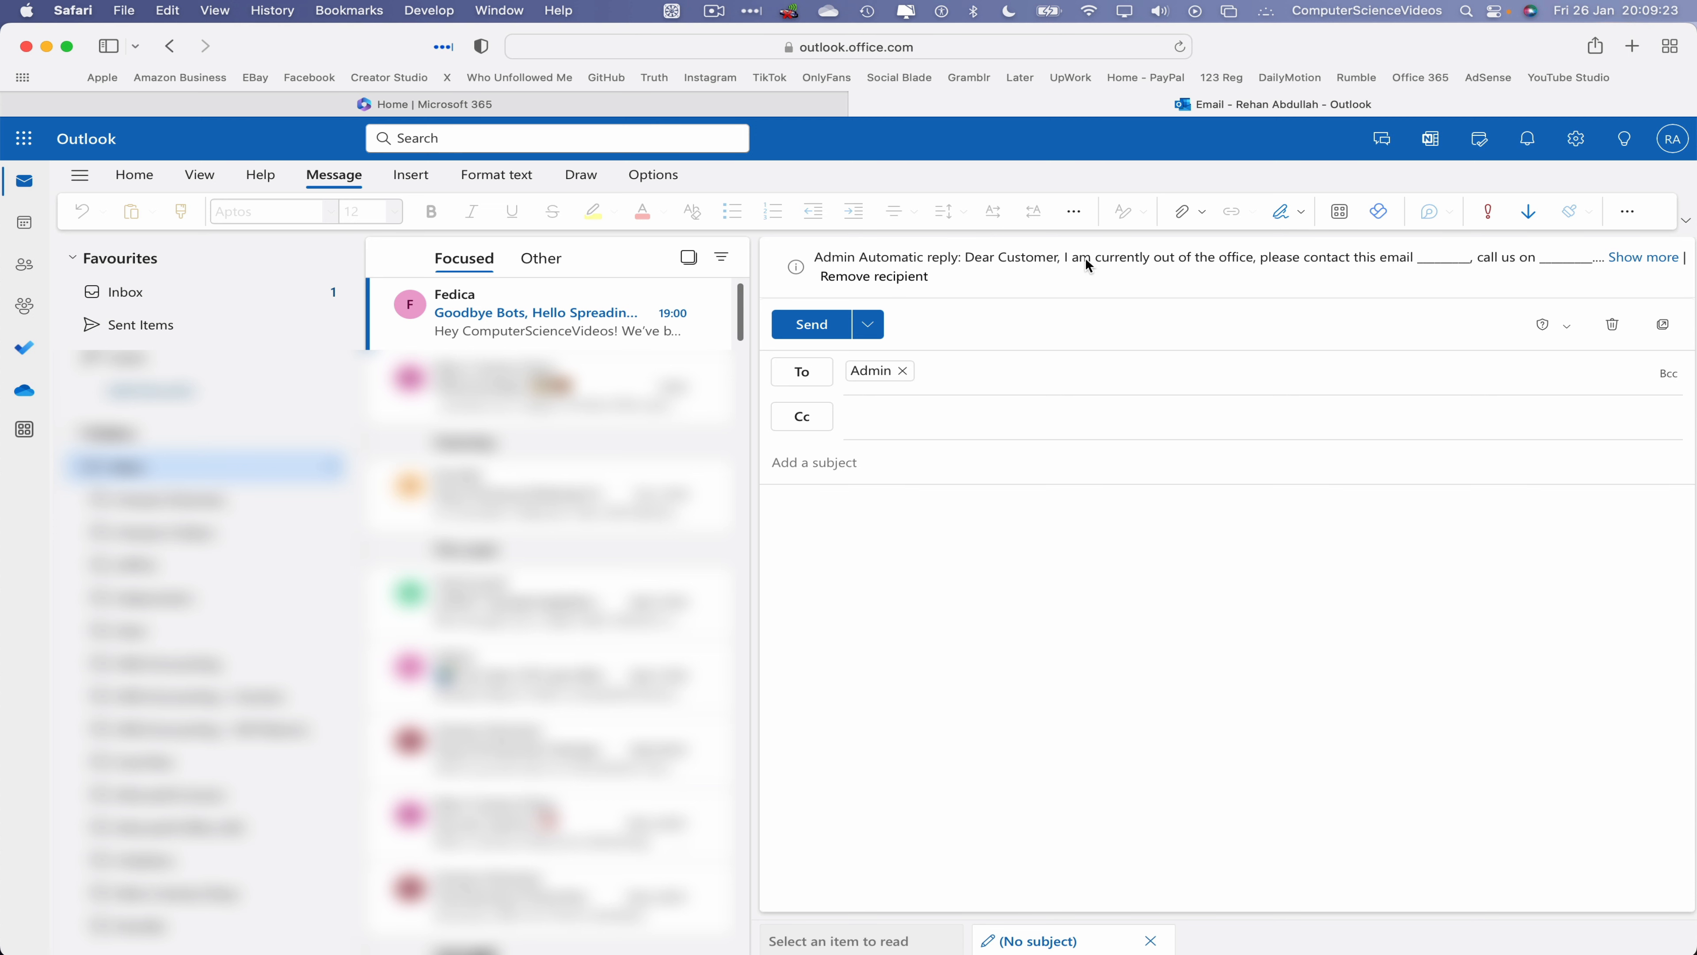
pyautogui.moveTo(1029, 334)
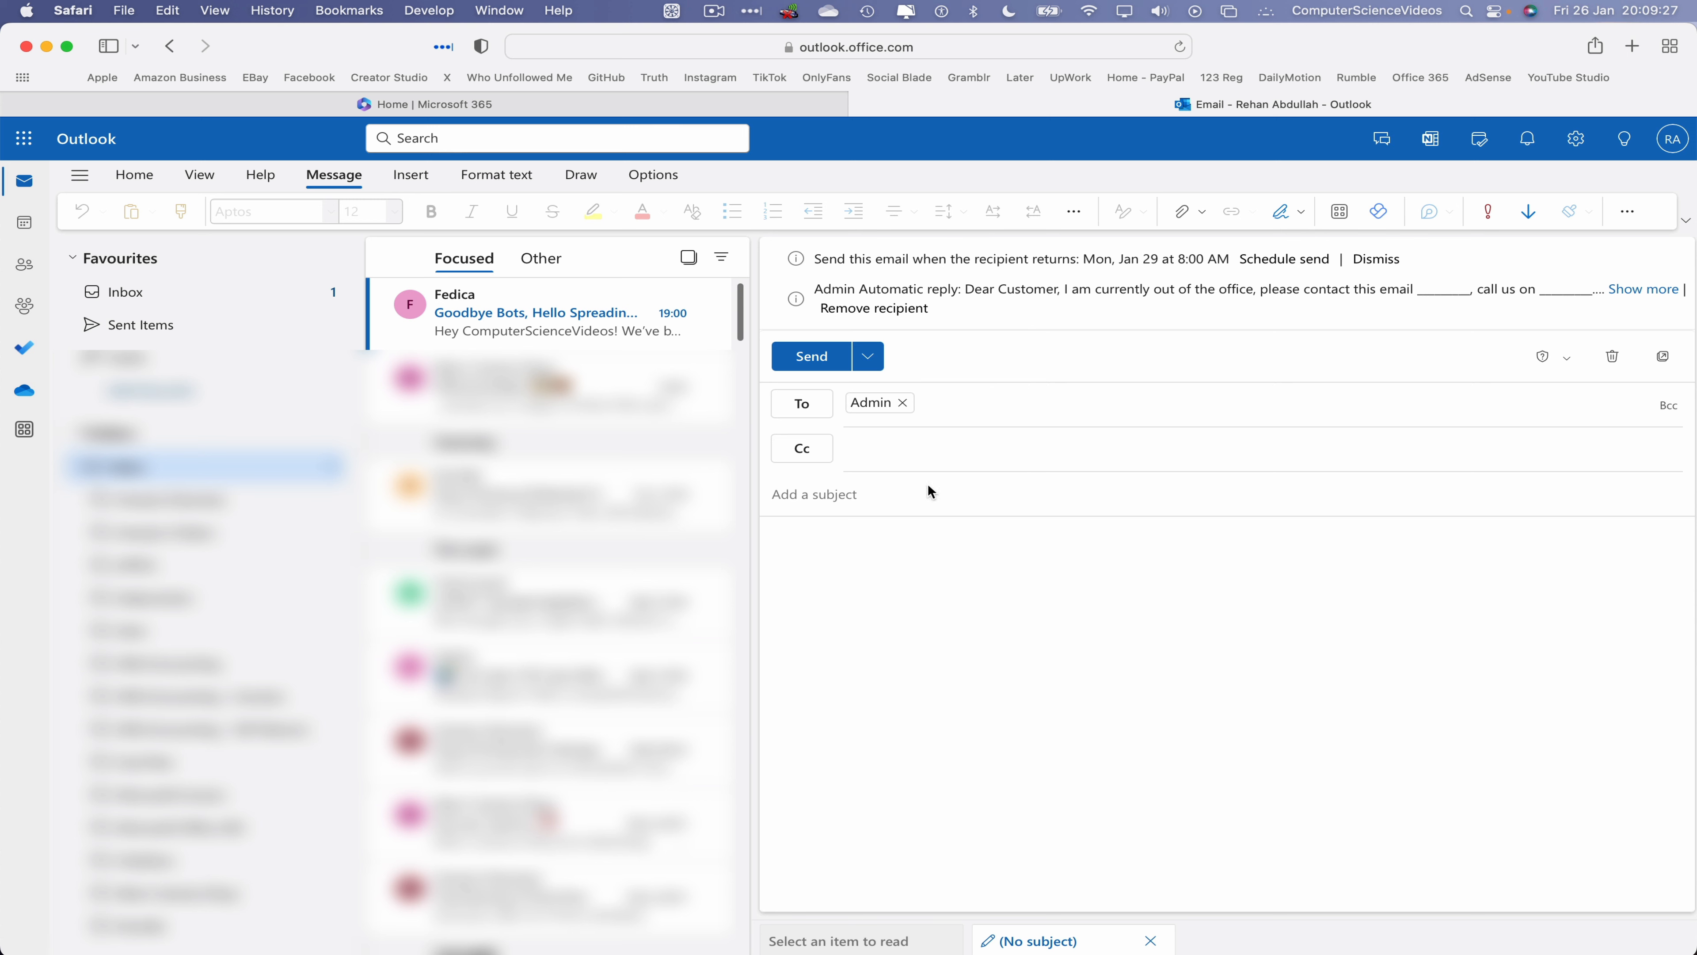
pyautogui.click(813, 495)
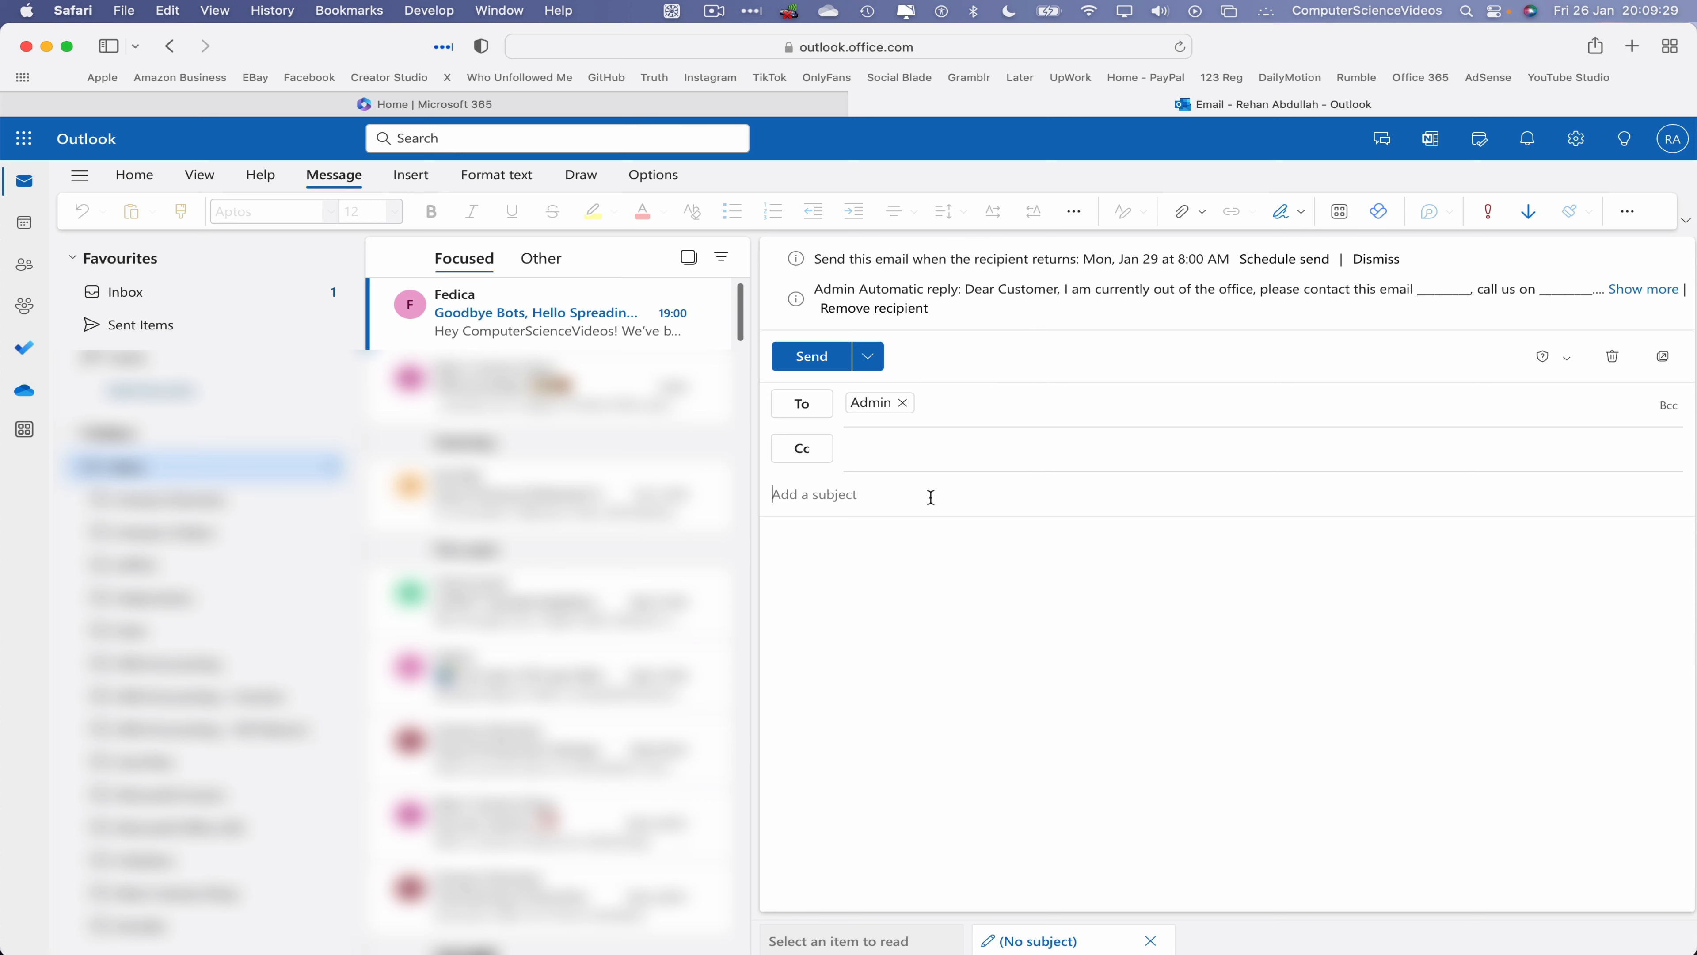
pyautogui.write('Trial')
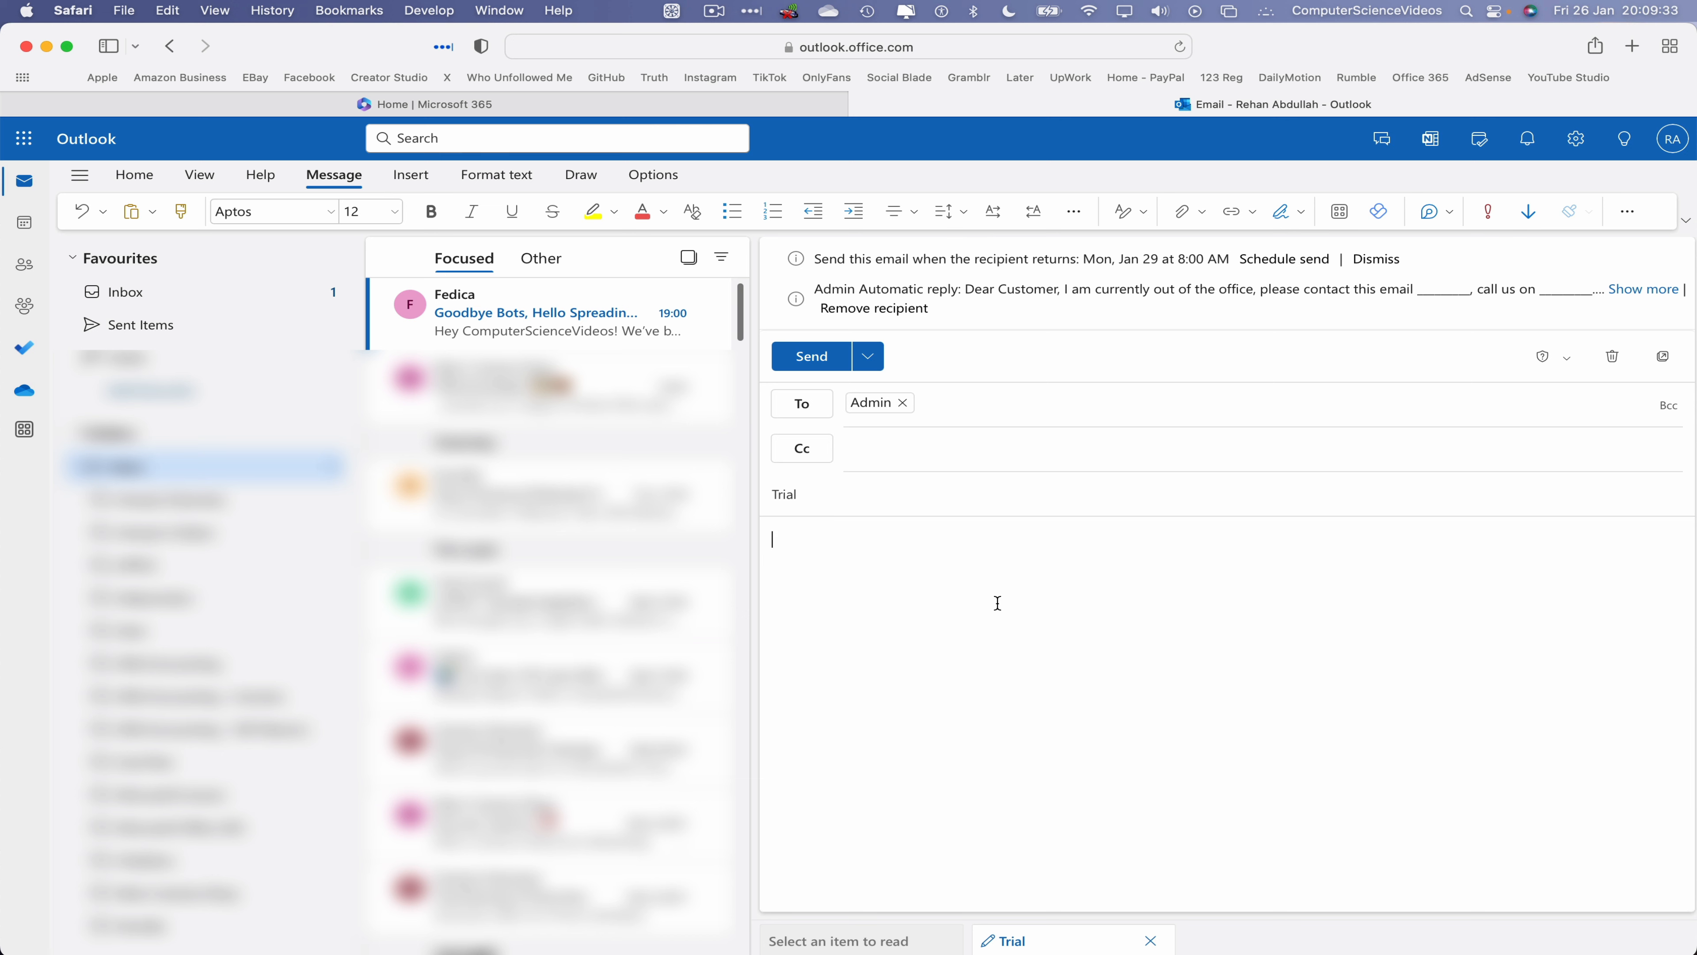
# Step: Write the body: Dear Admin, thank you for your email, regards Rehan
pyautogui.write('Dear Ad')
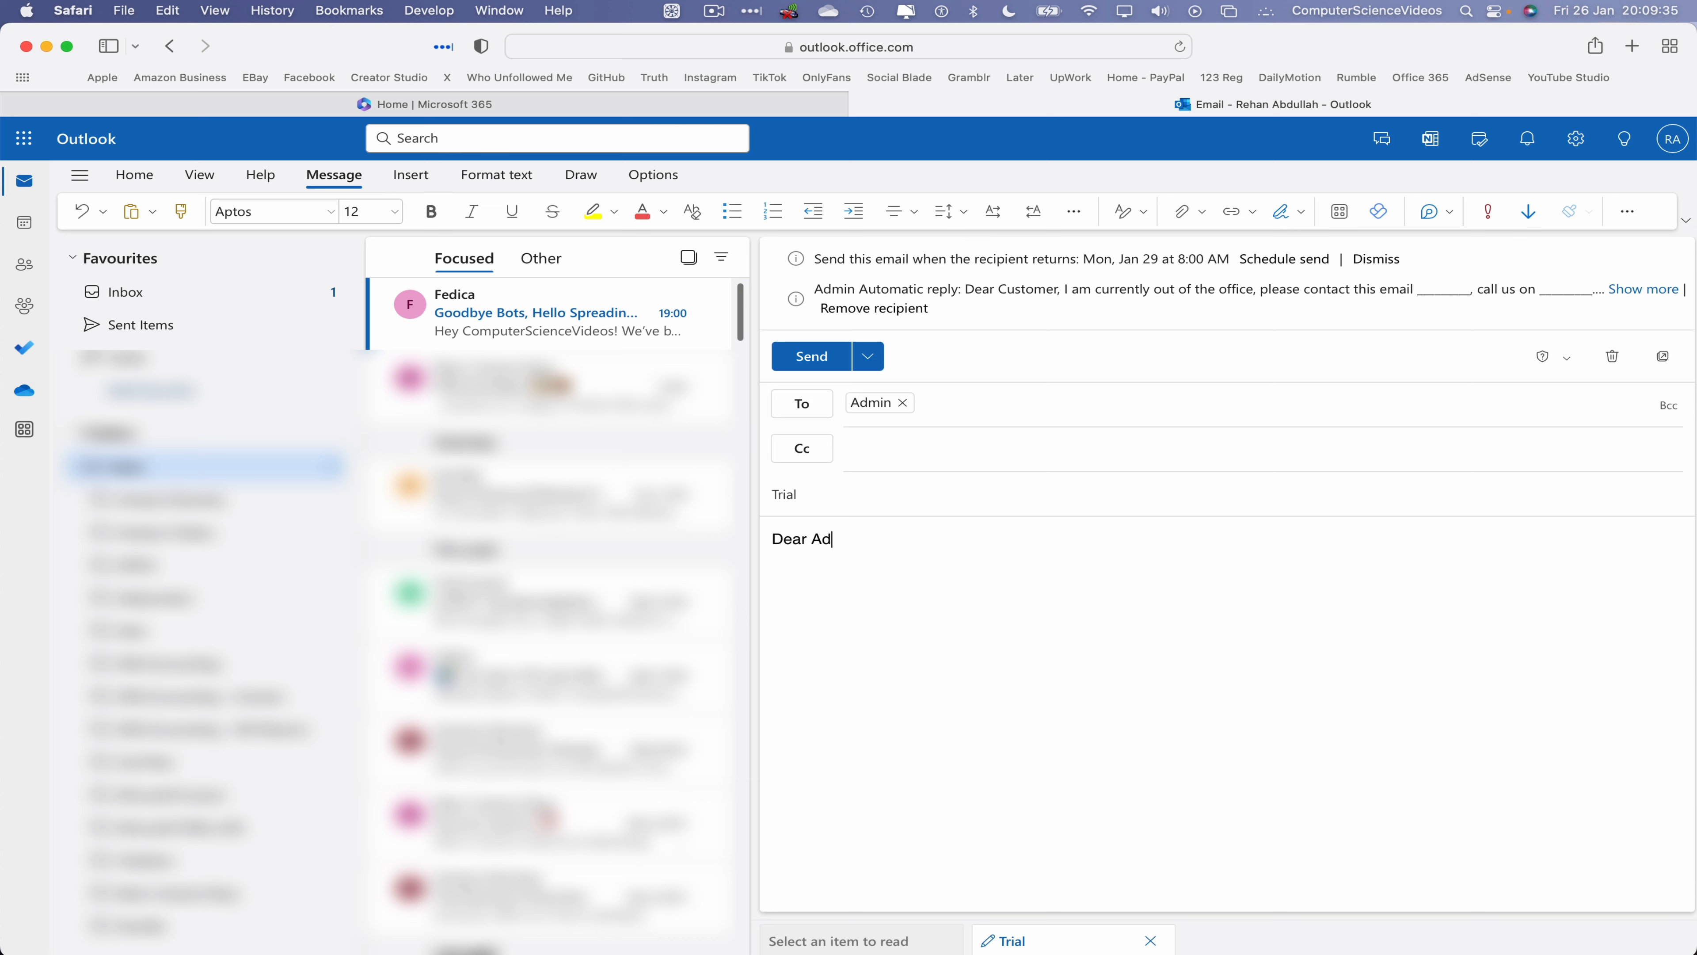
pyautogui.write('min,')
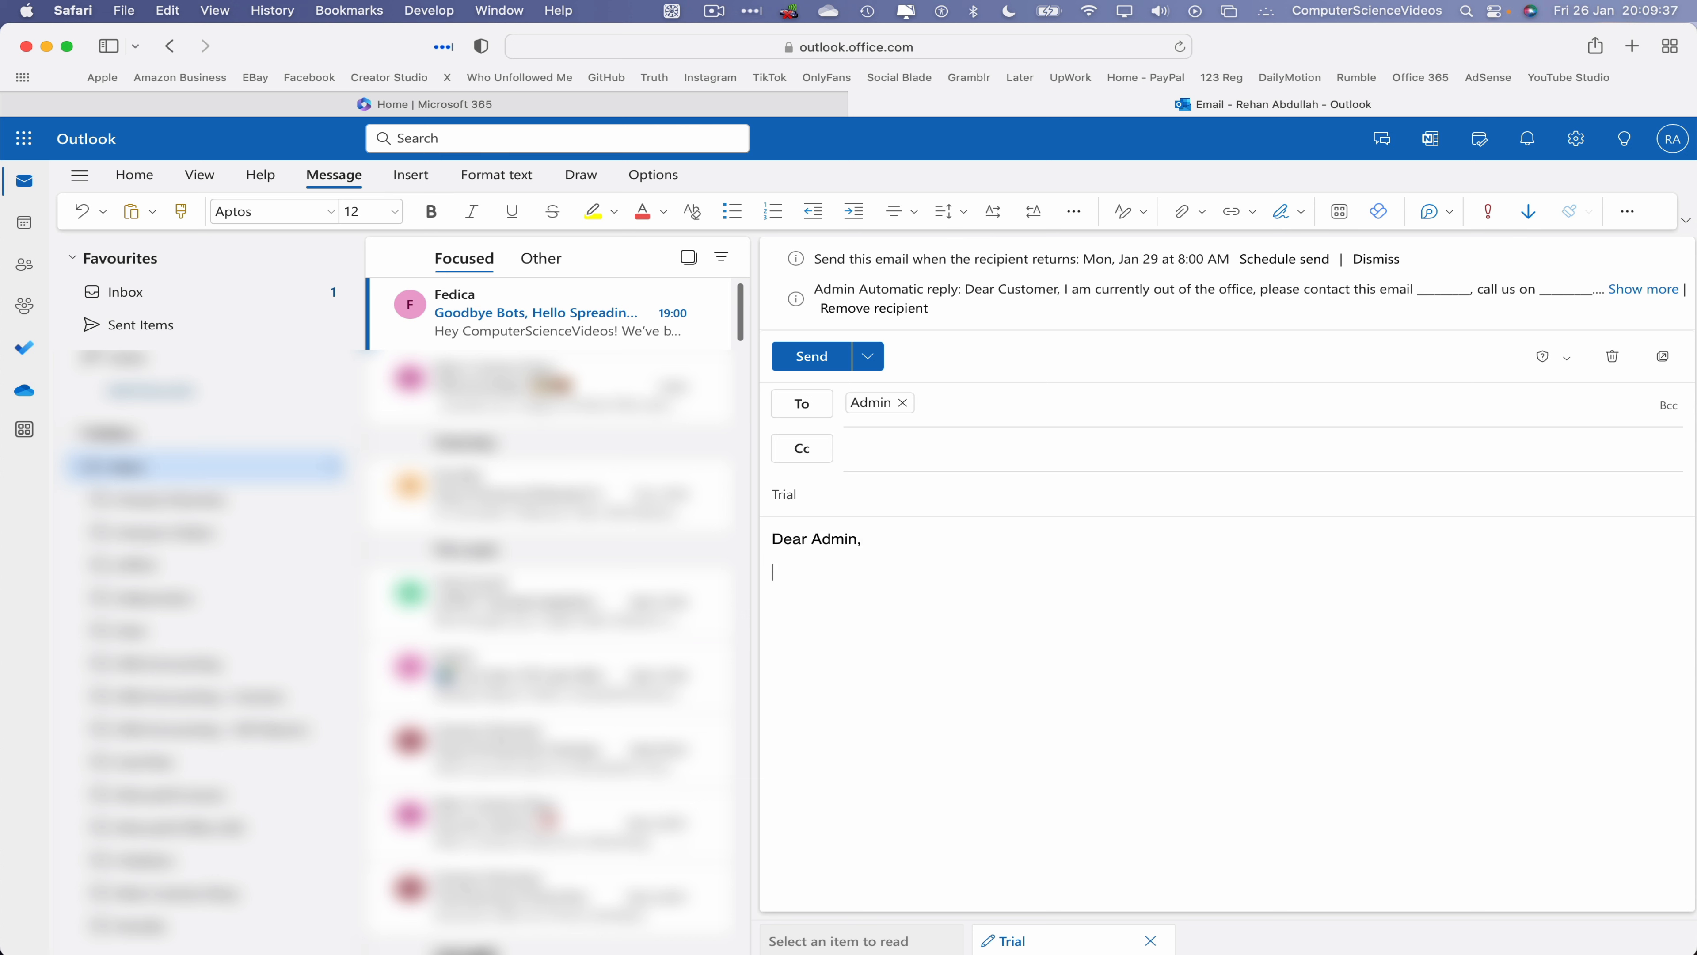
pyautogui.write('Thank you for')
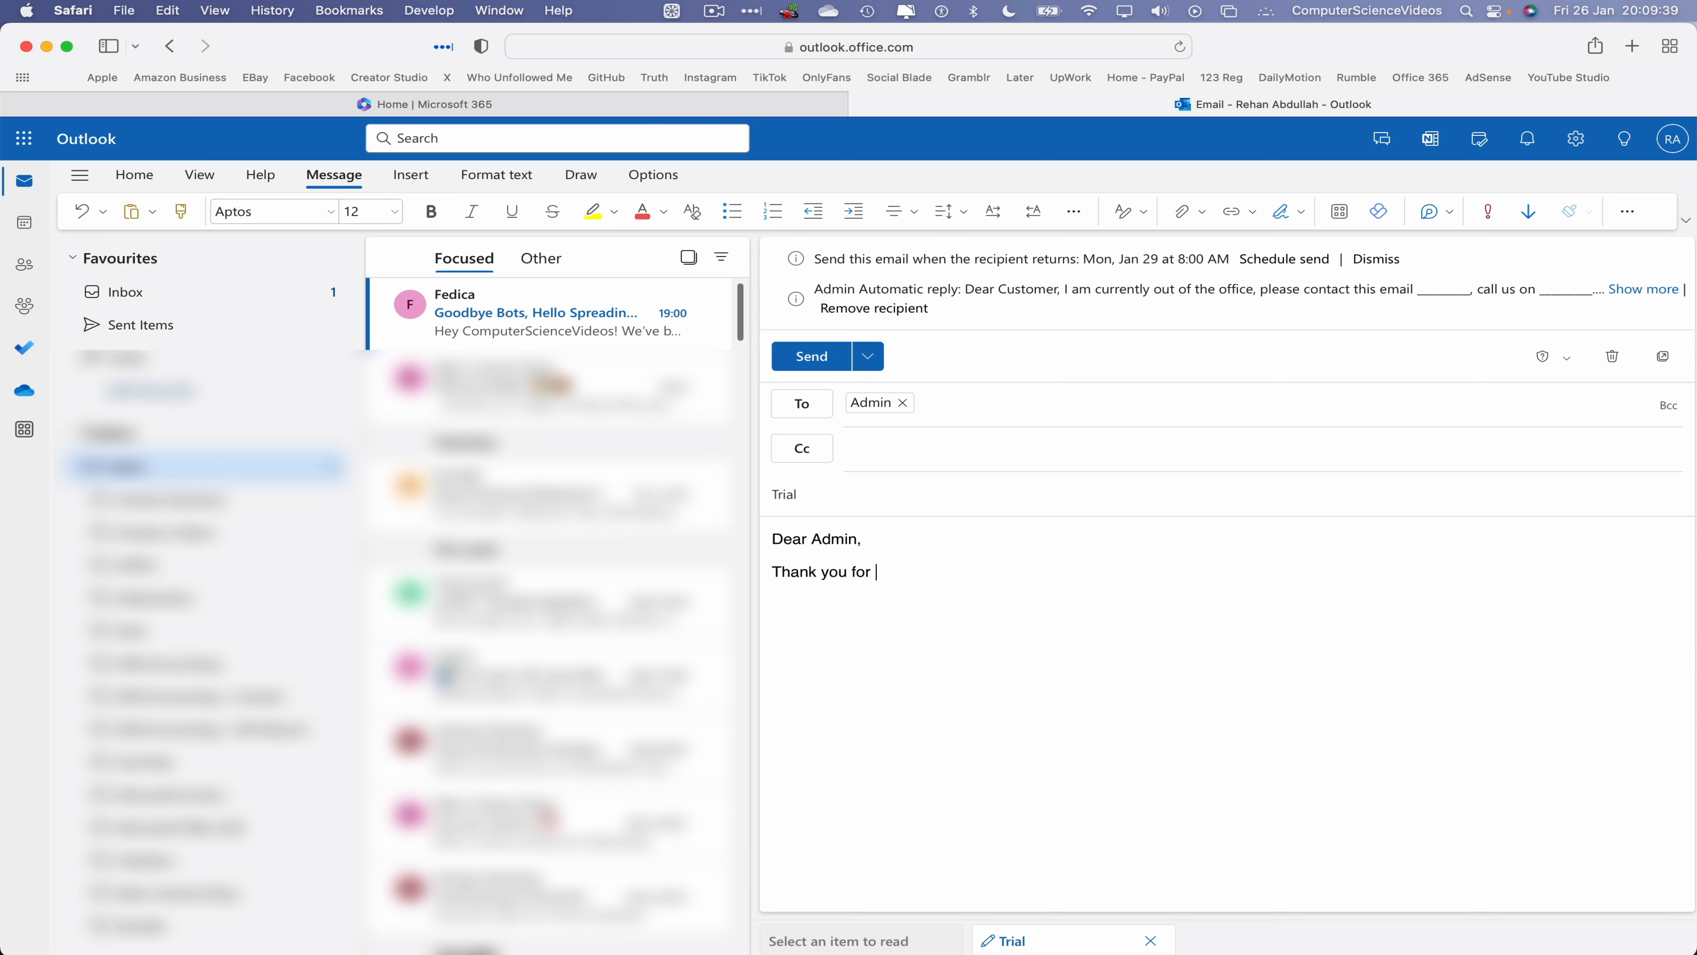
pyautogui.write('your email.')
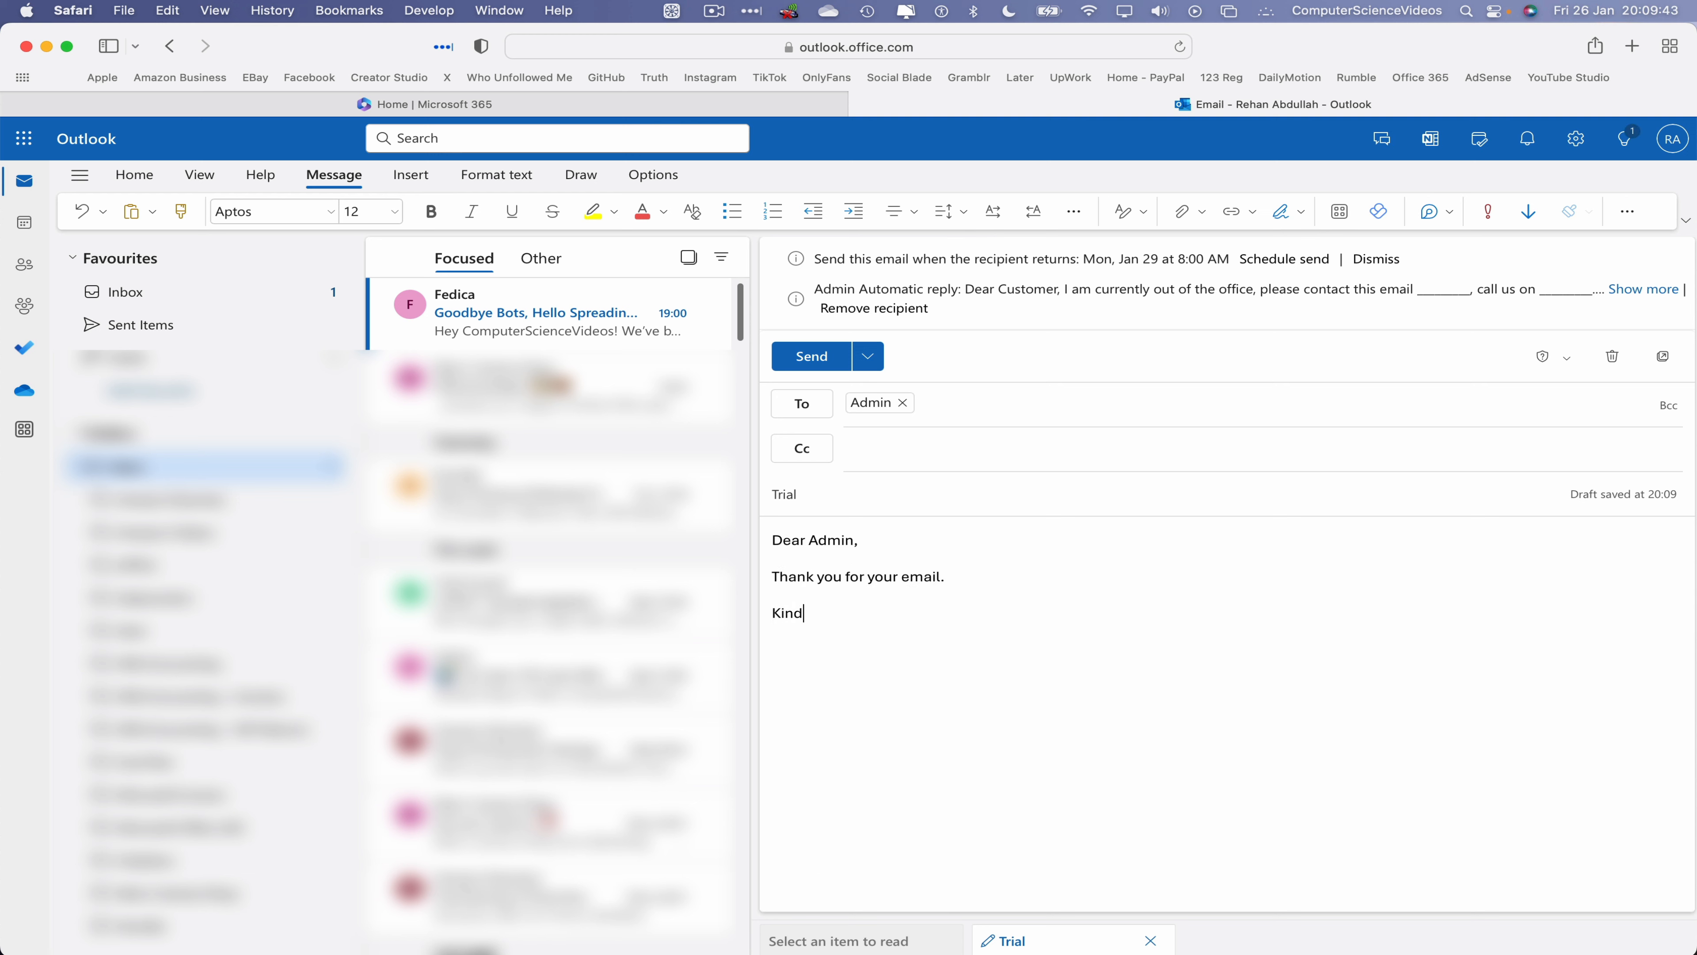
pyautogui.write('regards,')
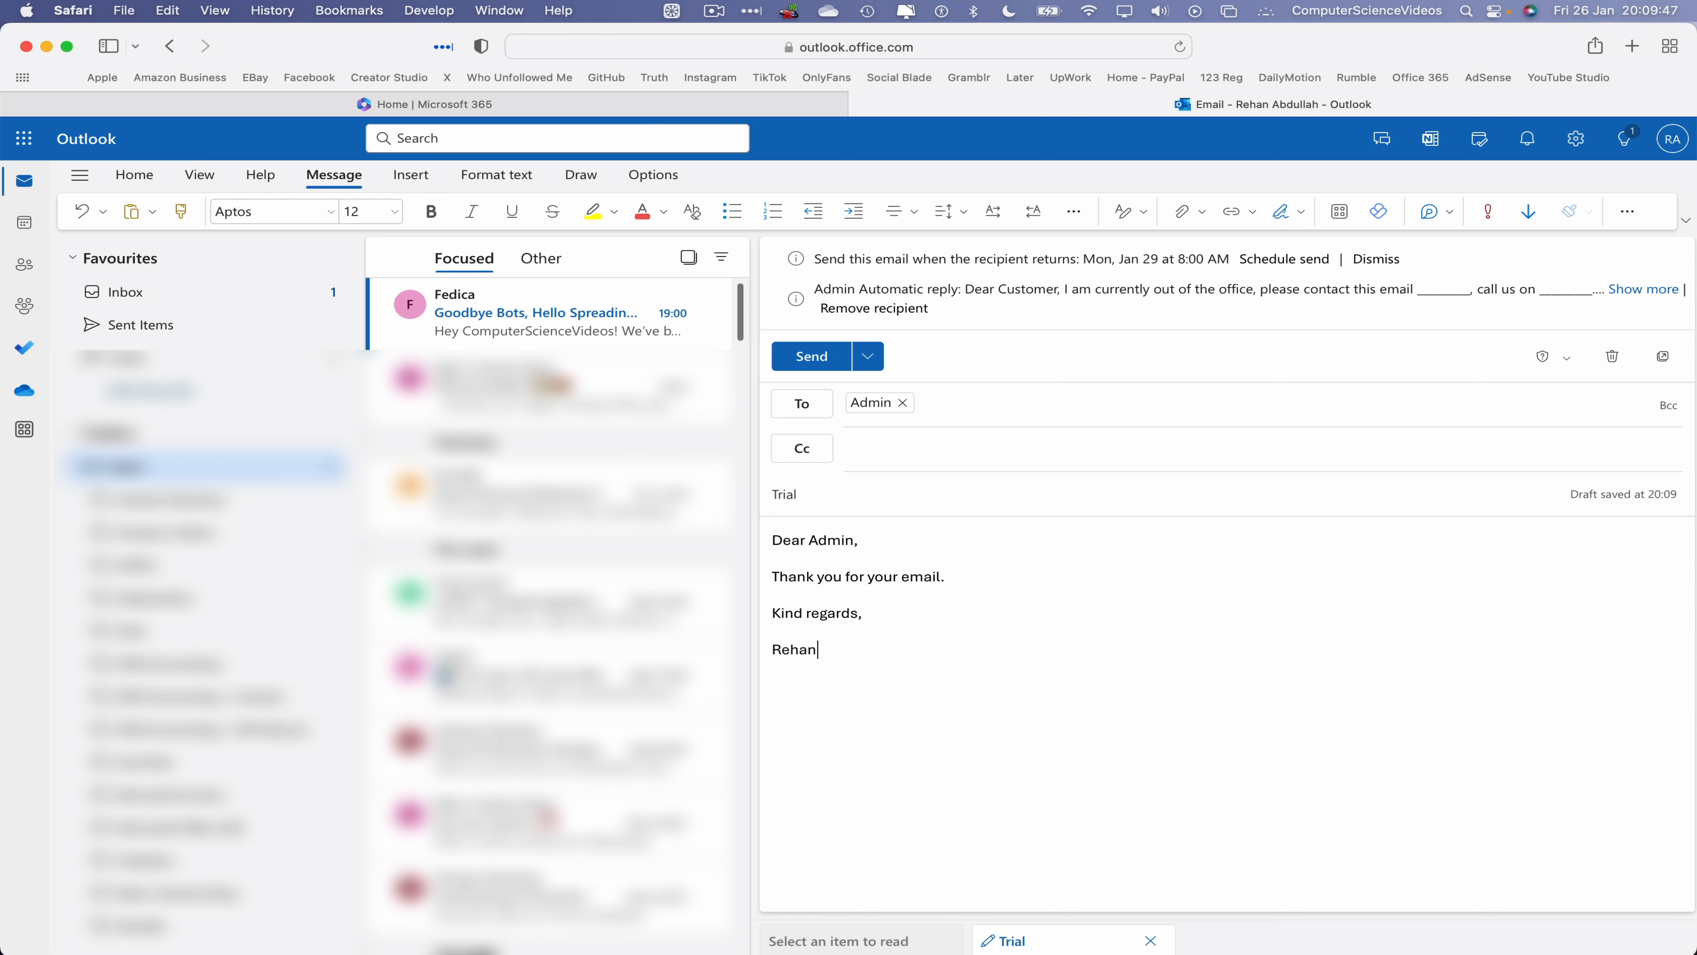
pyautogui.moveTo(812, 356)
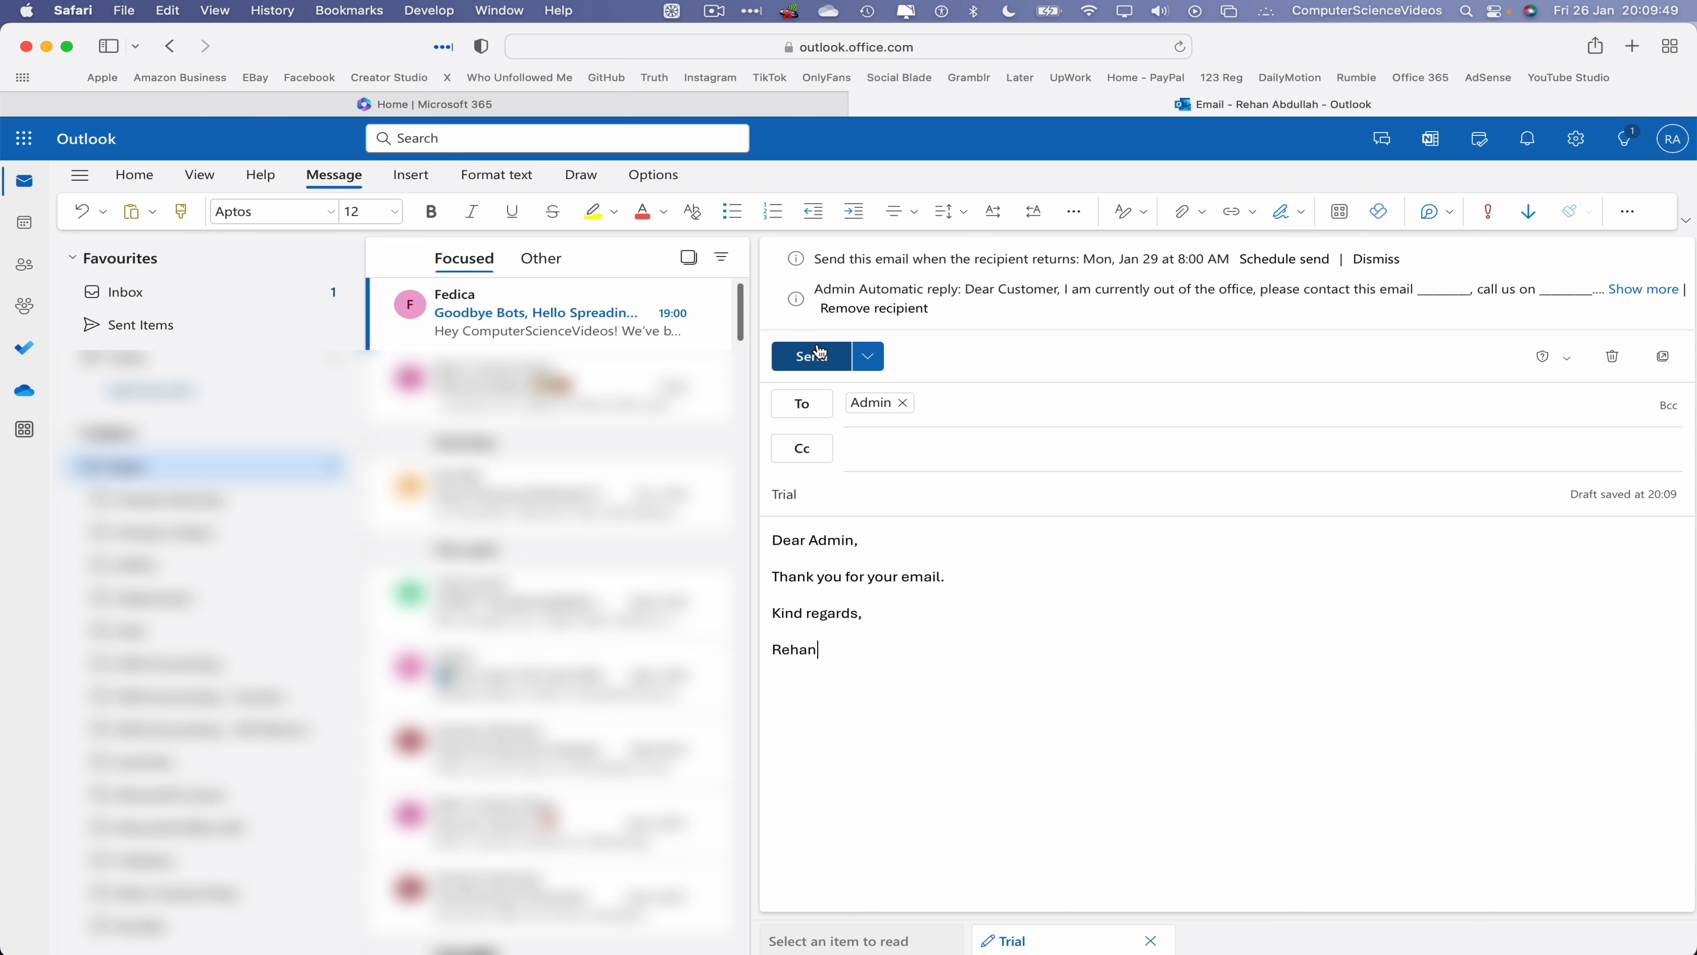
# Step: Send the Trial email and expand Admin's out-of-office automatic reply in the conversation
pyautogui.click(810, 356)
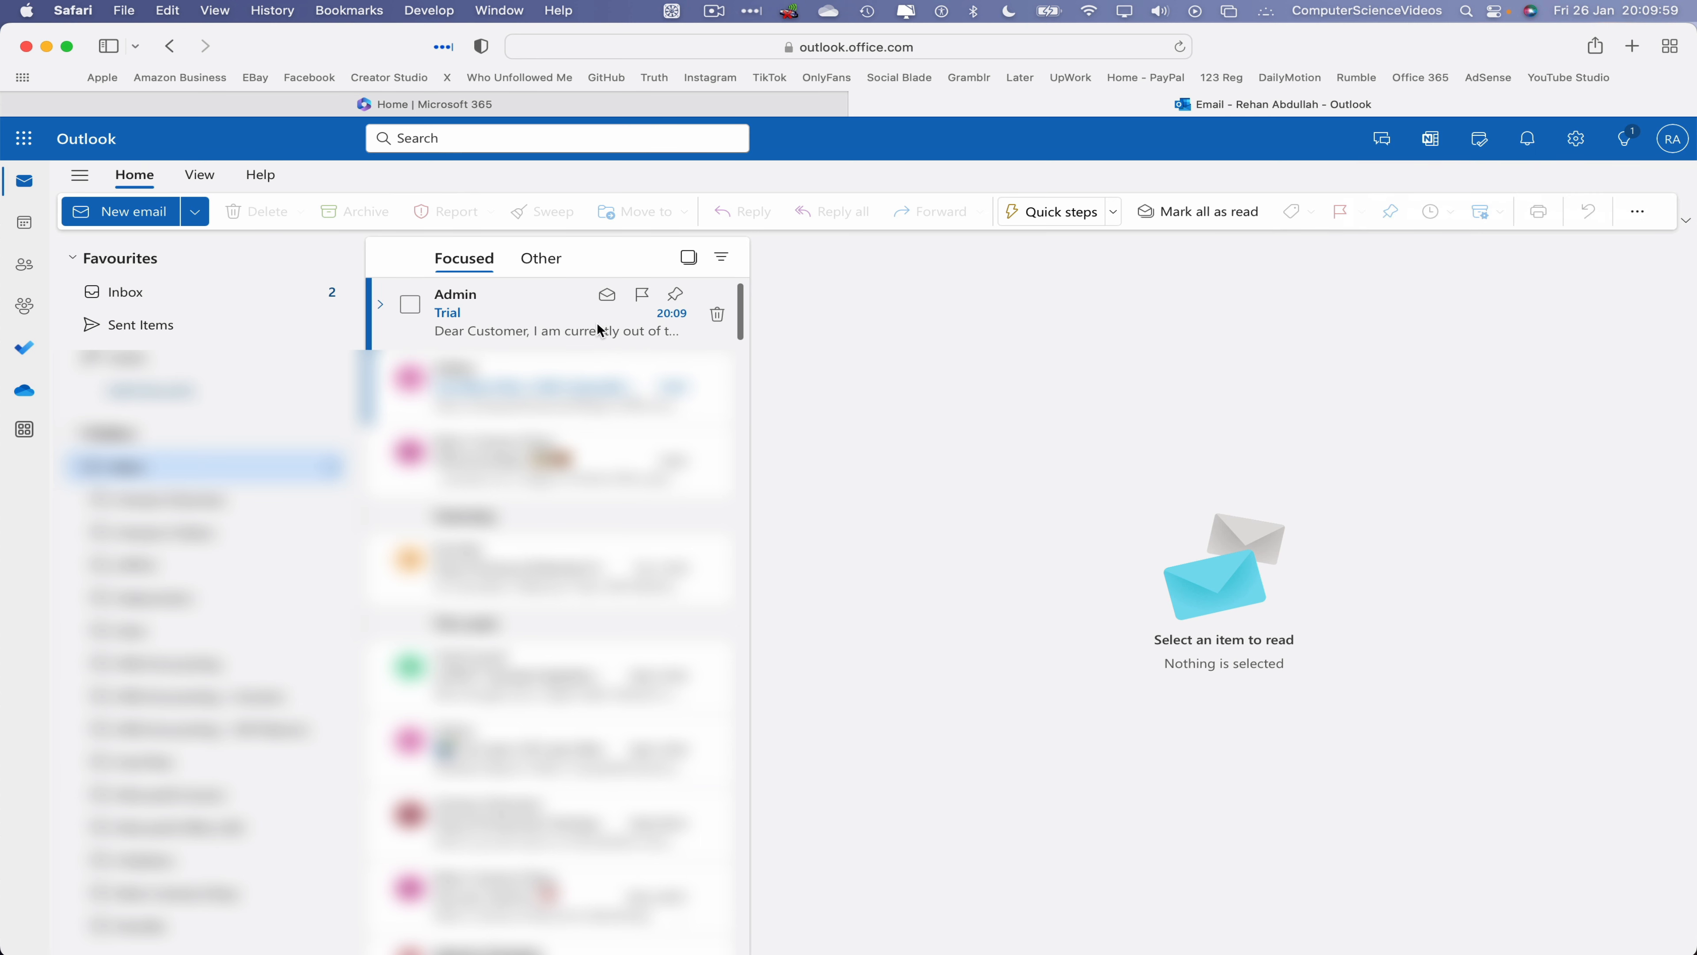
pyautogui.click(541, 314)
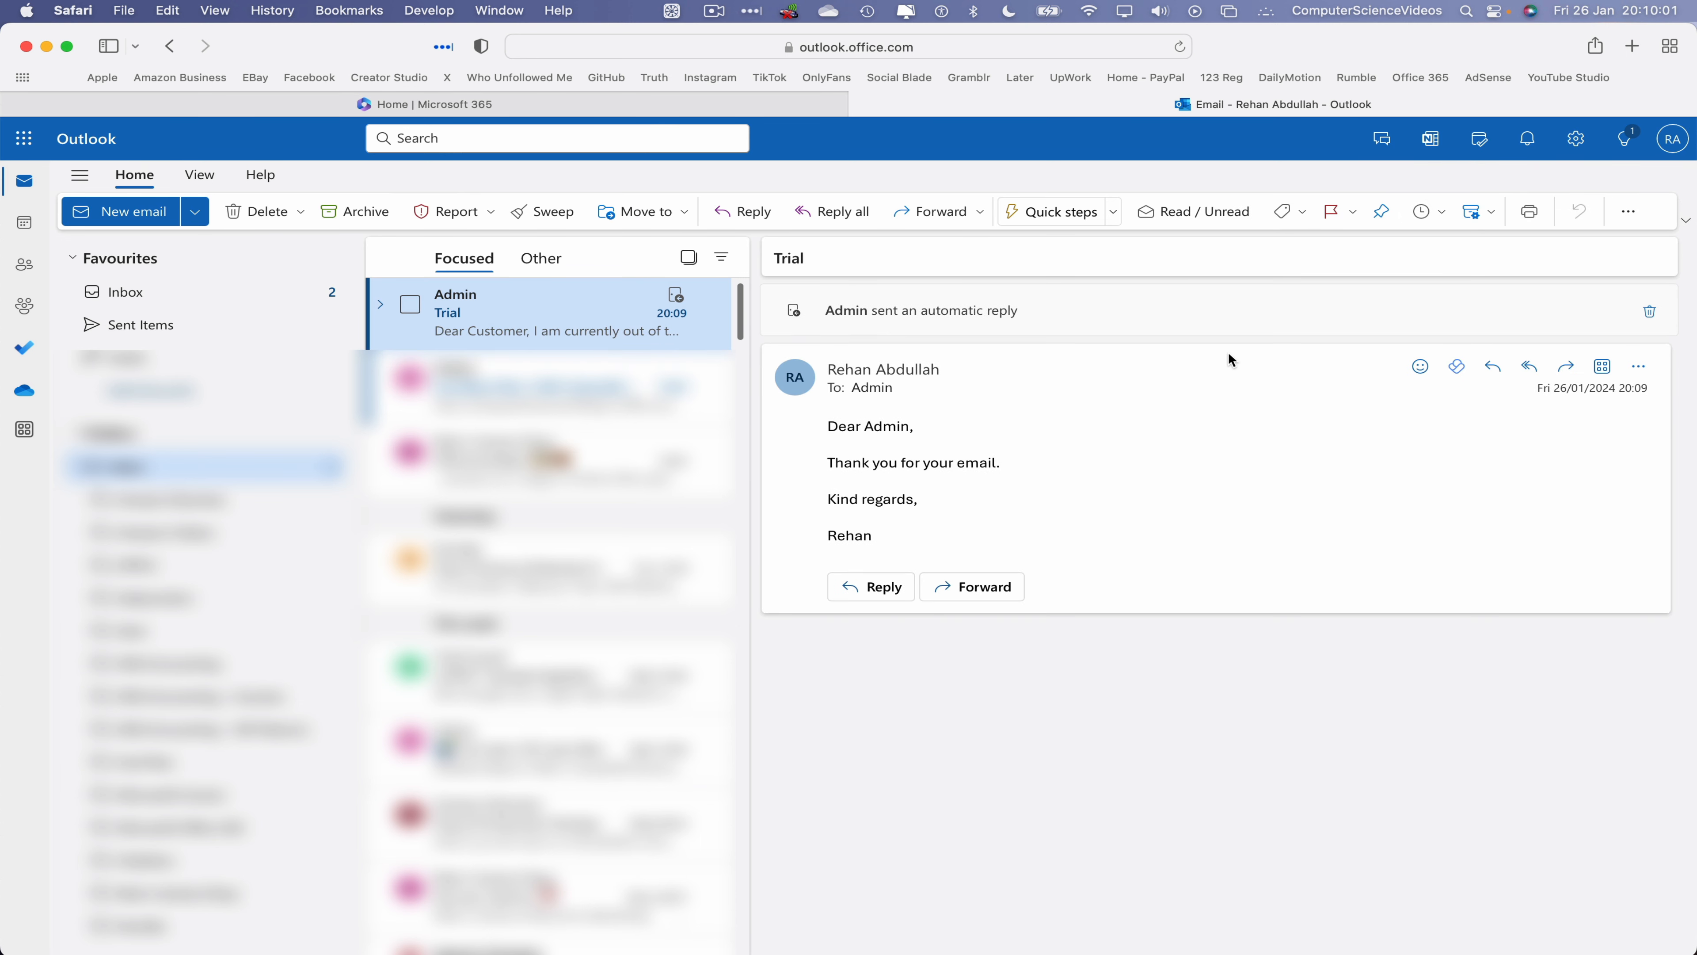
pyautogui.moveTo(1178, 323)
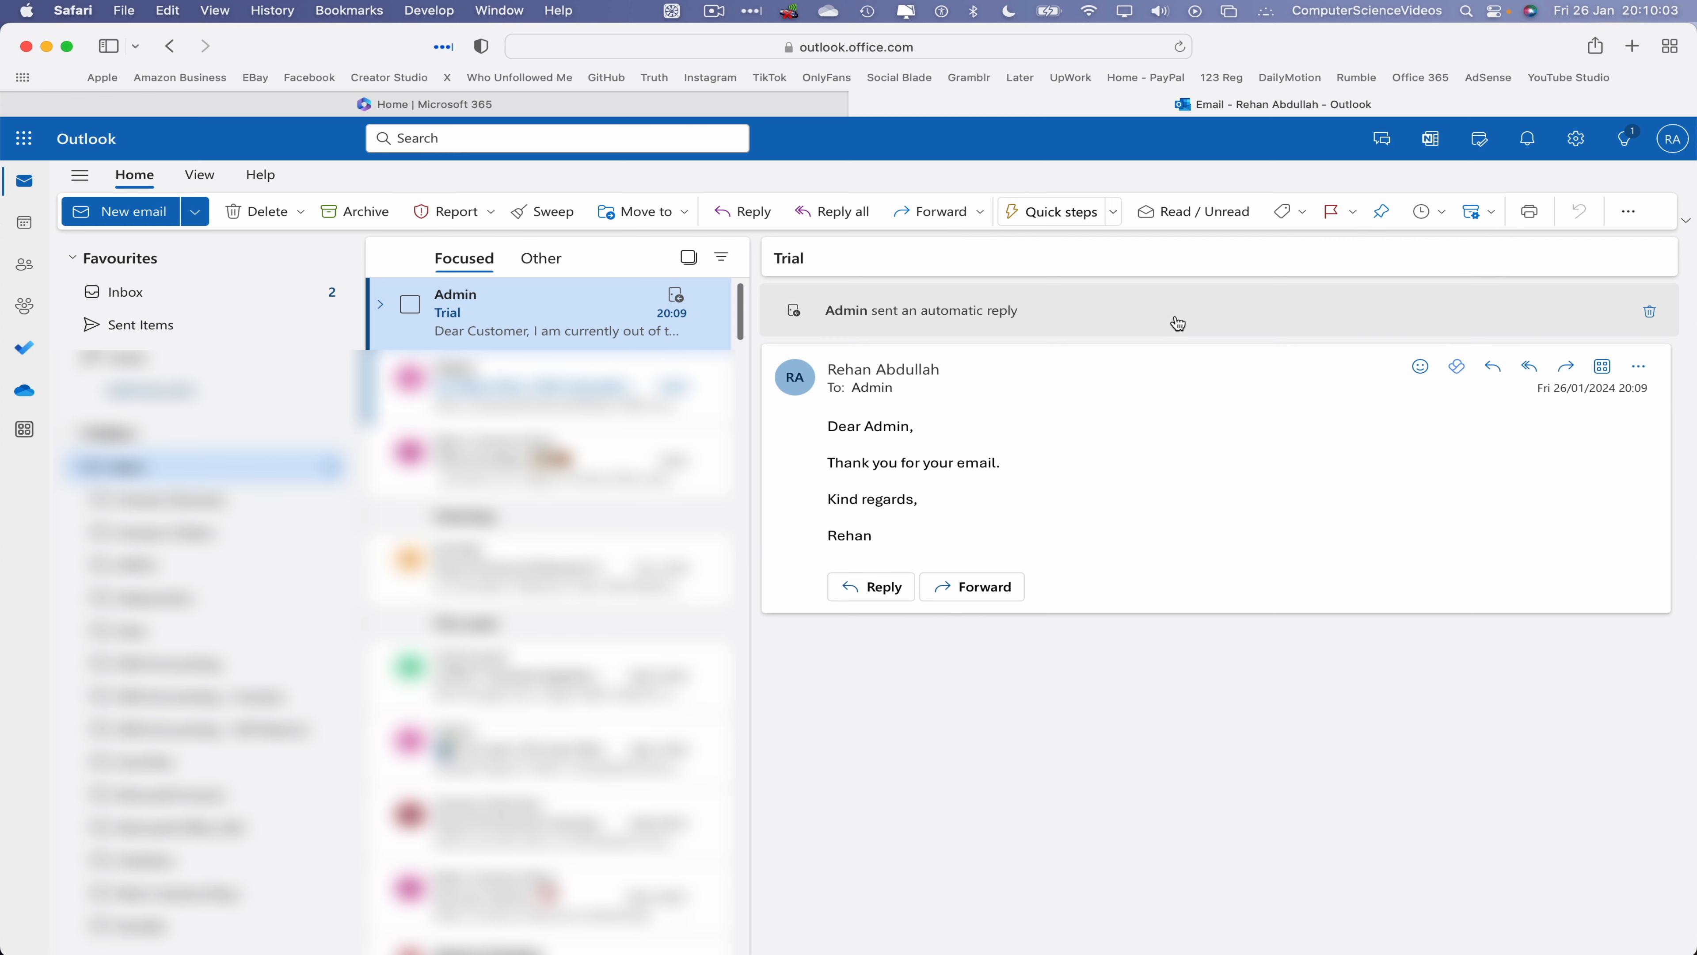
pyautogui.click(921, 309)
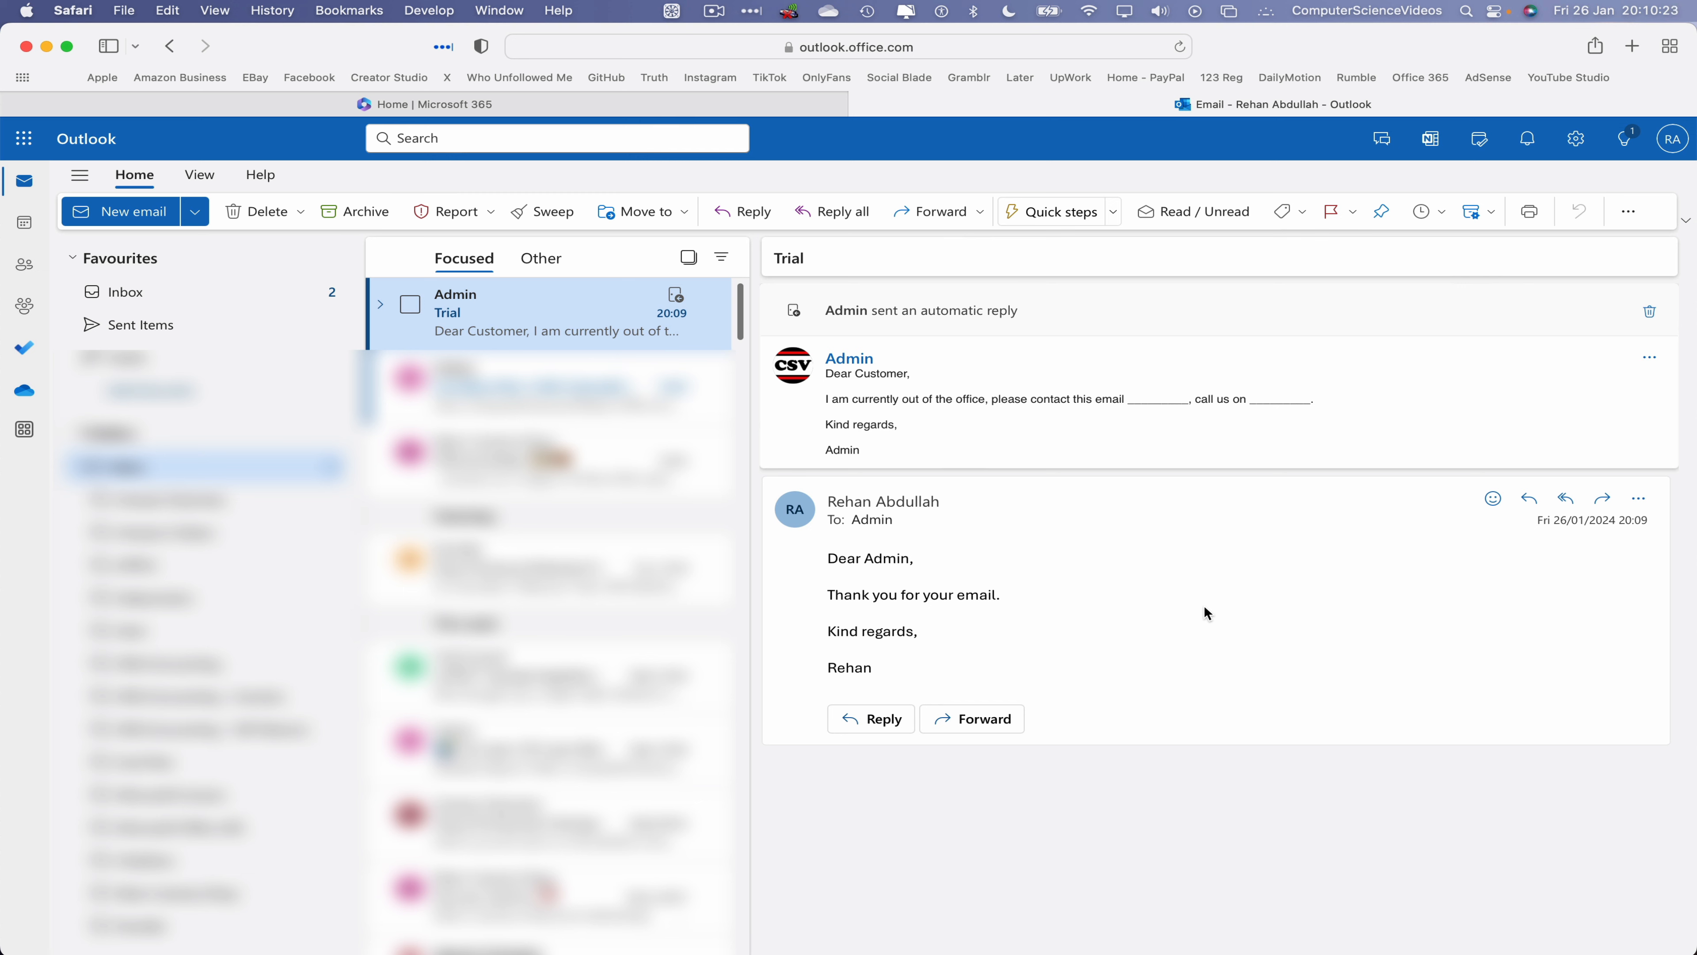
pyautogui.click(72, 9)
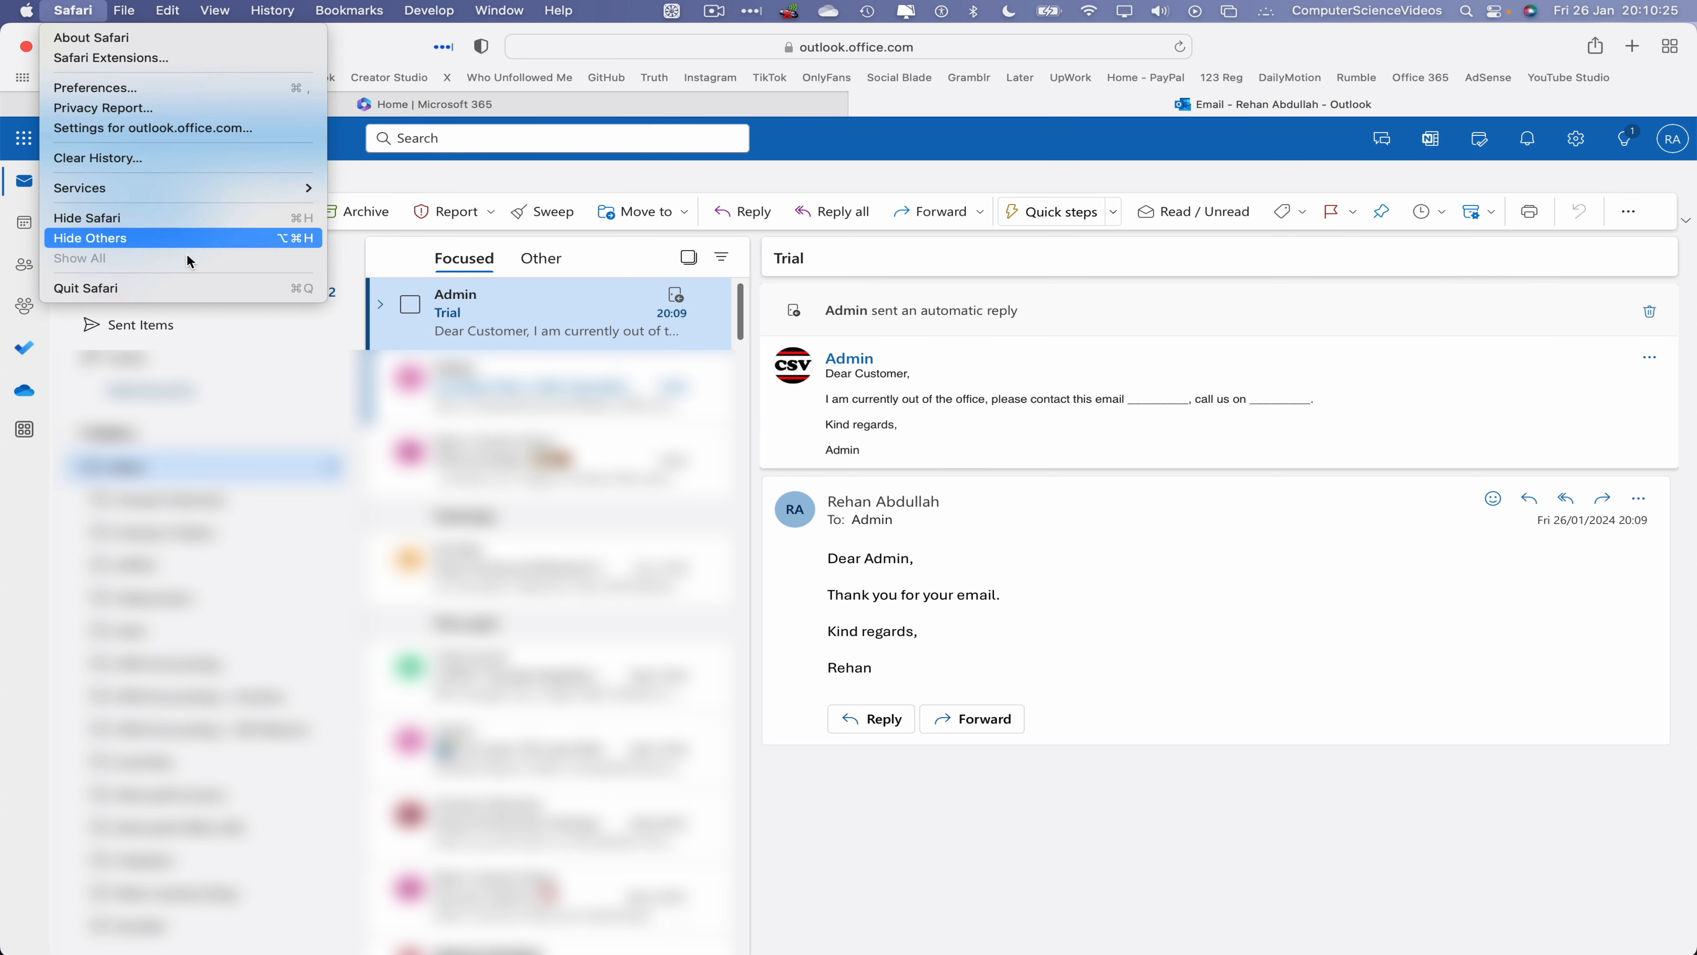
pyautogui.moveTo(227, 288)
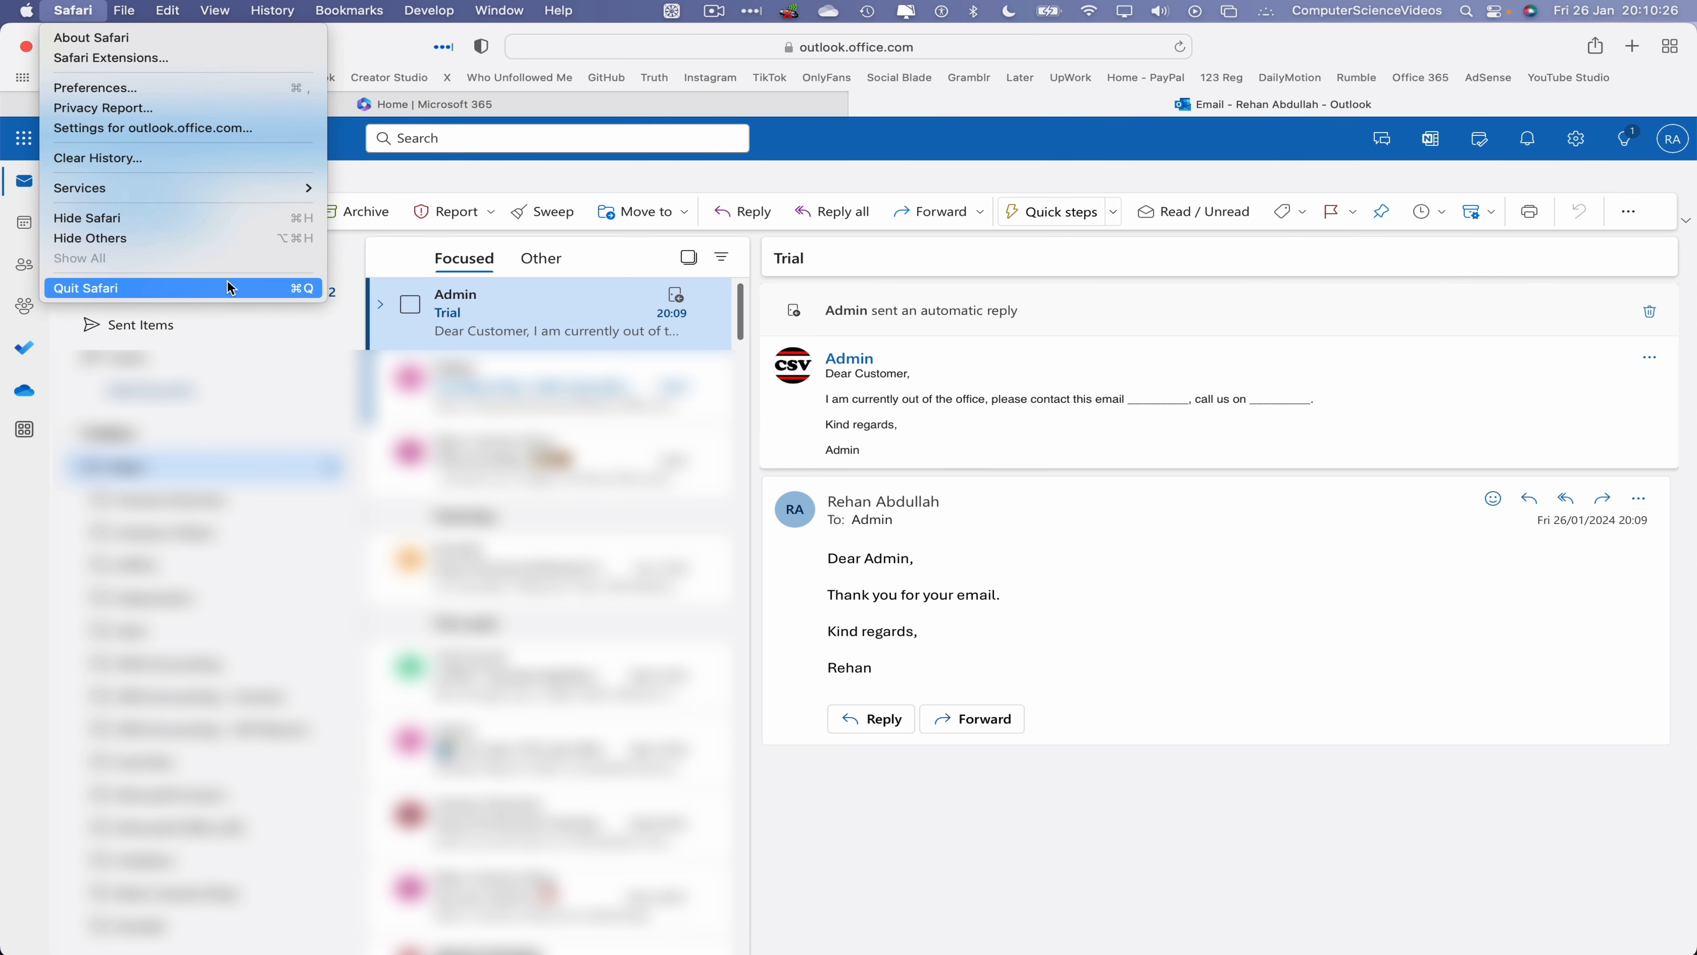